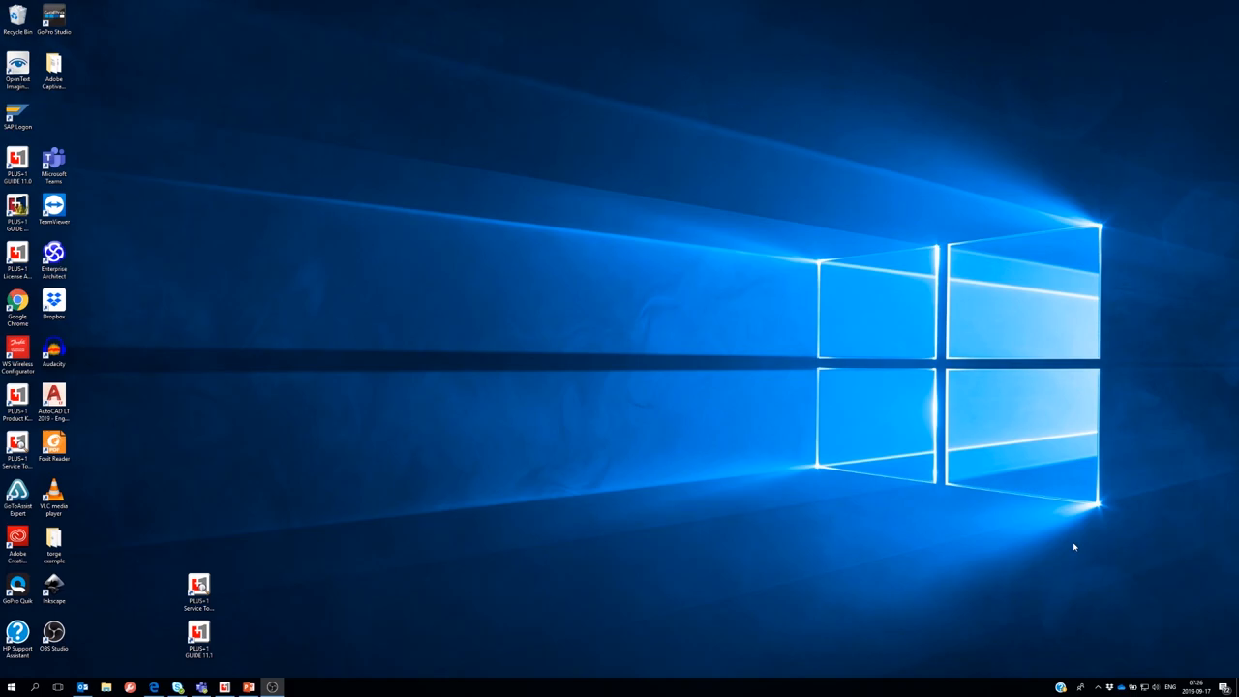
pyautogui.moveTo(1090, 635)
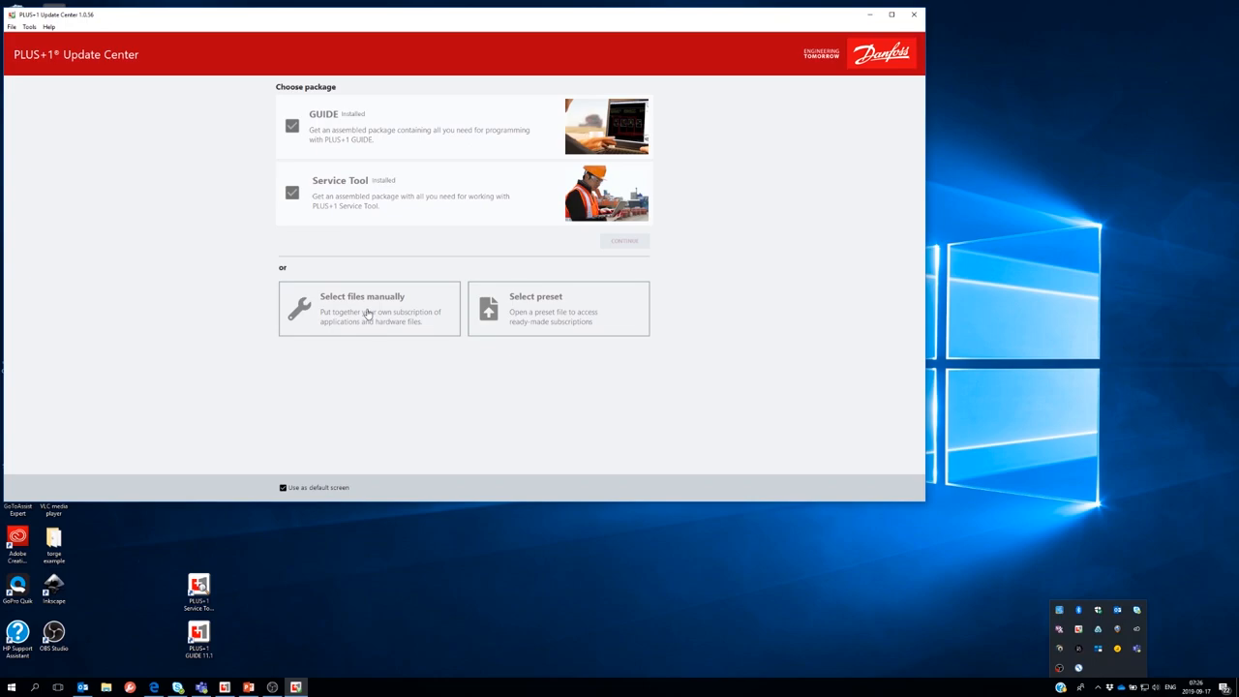
# Launch PLUS+1 GUIDE from the program list to reach its start page
pyautogui.click(368, 308)
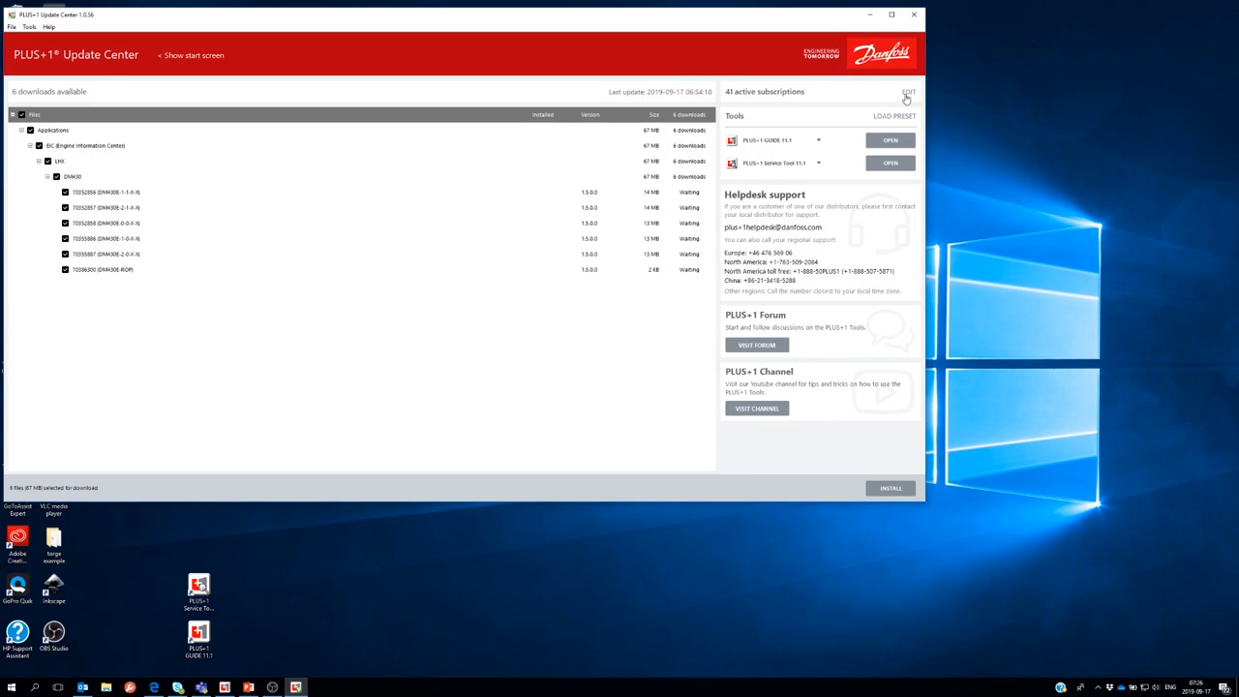
pyautogui.click(913, 91)
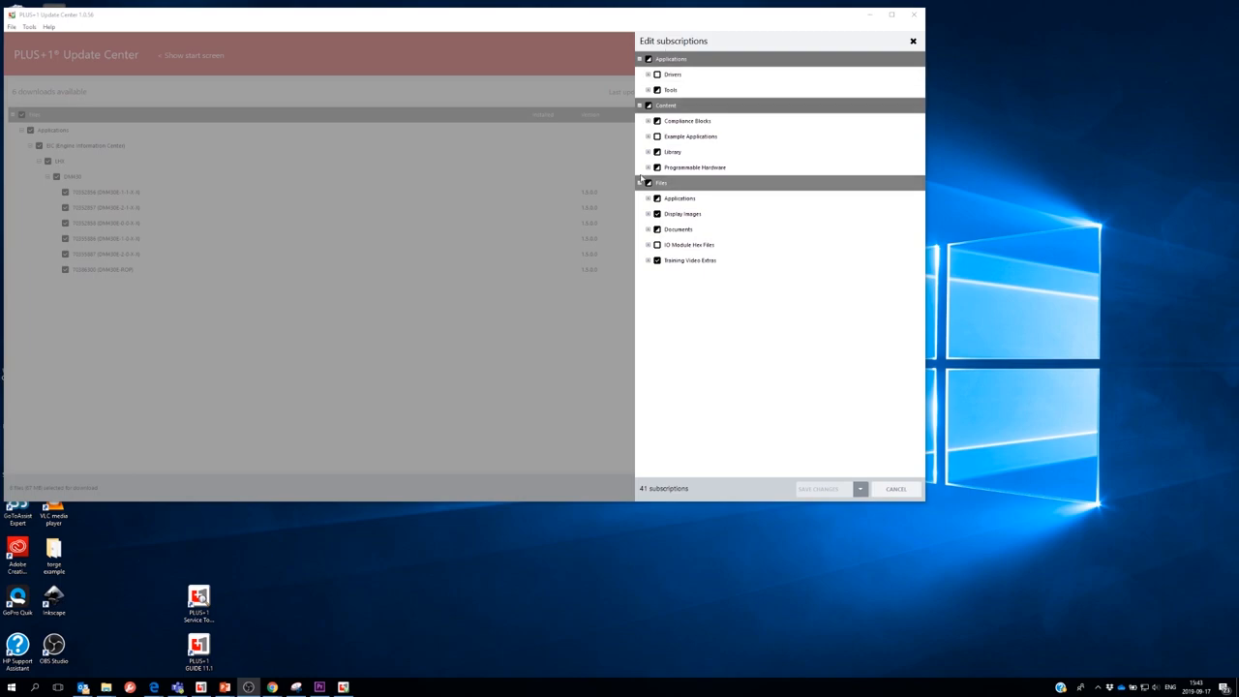
pyautogui.click(647, 166)
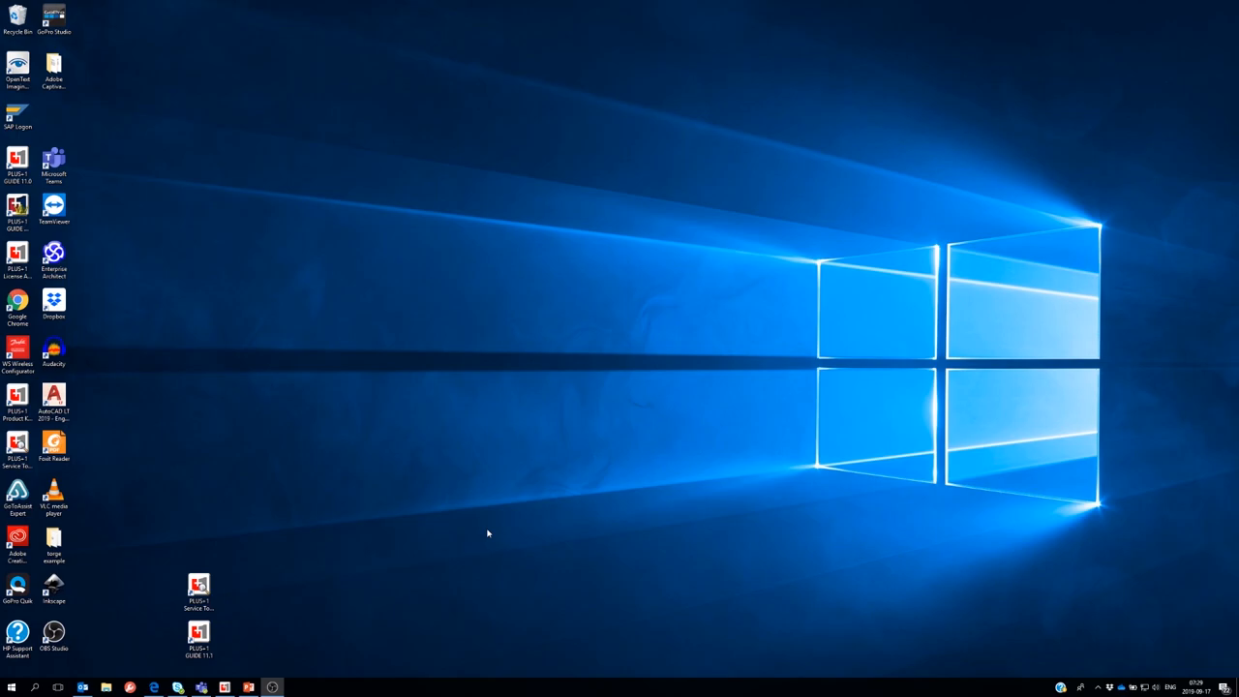
pyautogui.moveTo(394, 530)
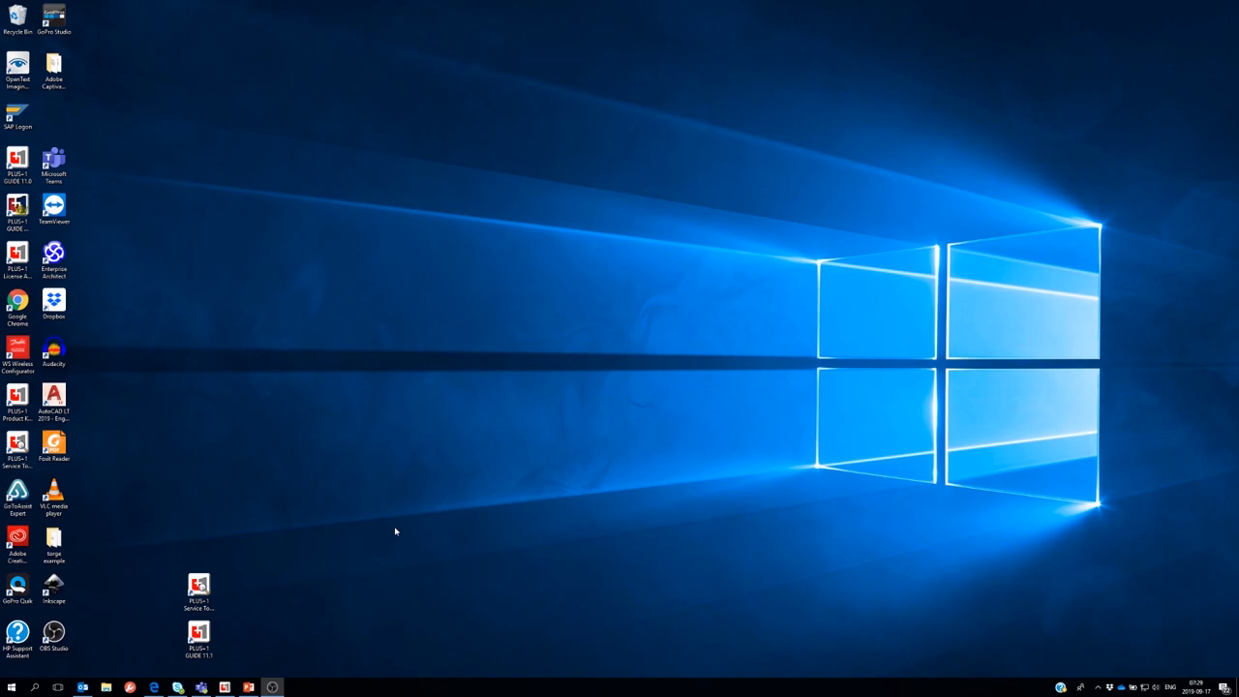
pyautogui.moveTo(197, 635)
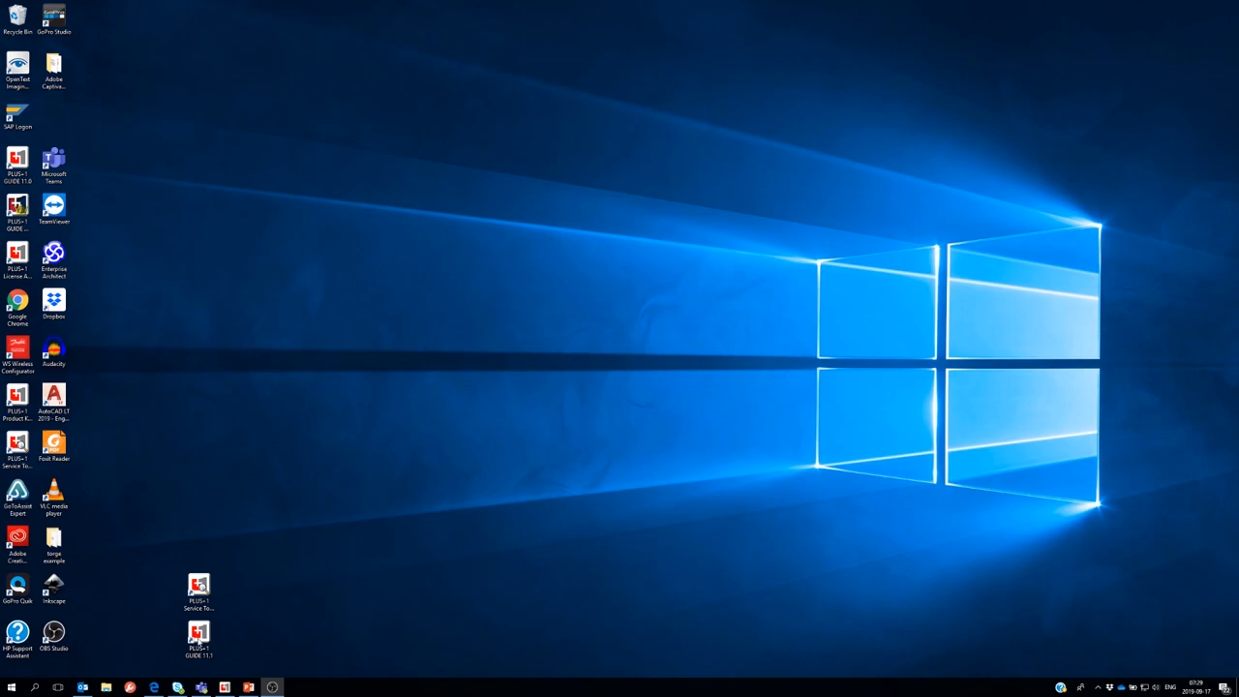
pyautogui.click(198, 639)
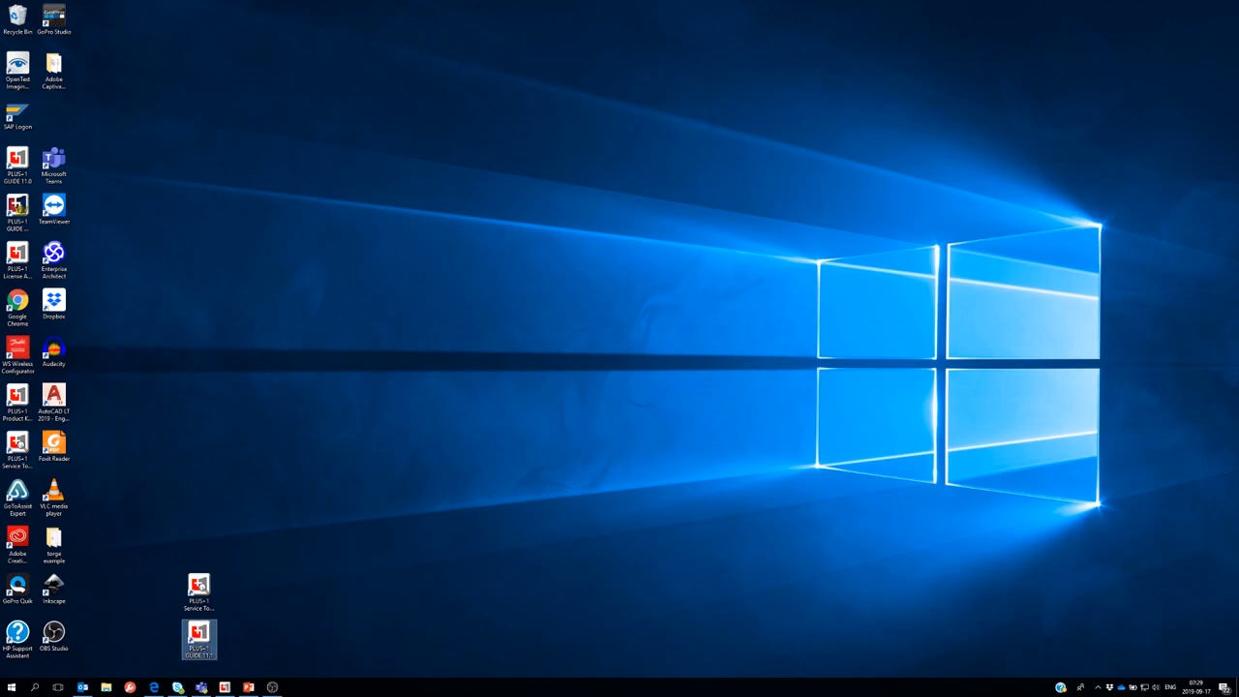
pyautogui.doubleClick(198, 637)
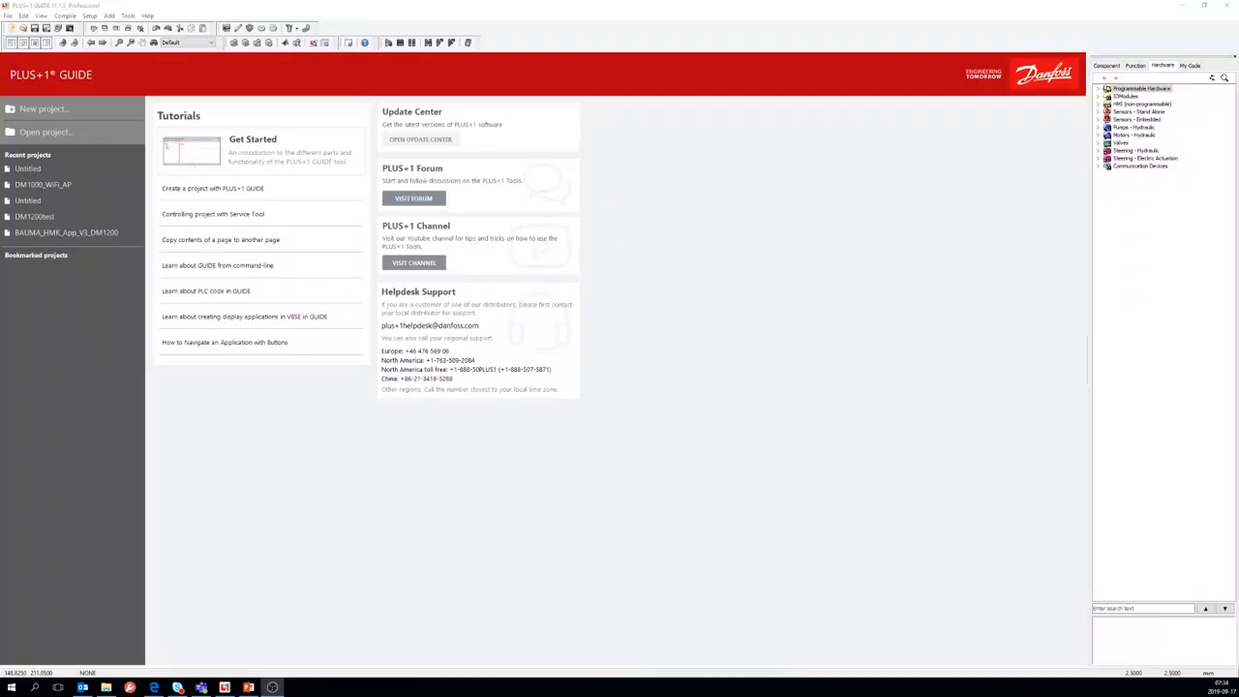
pyautogui.moveTo(1192, 44)
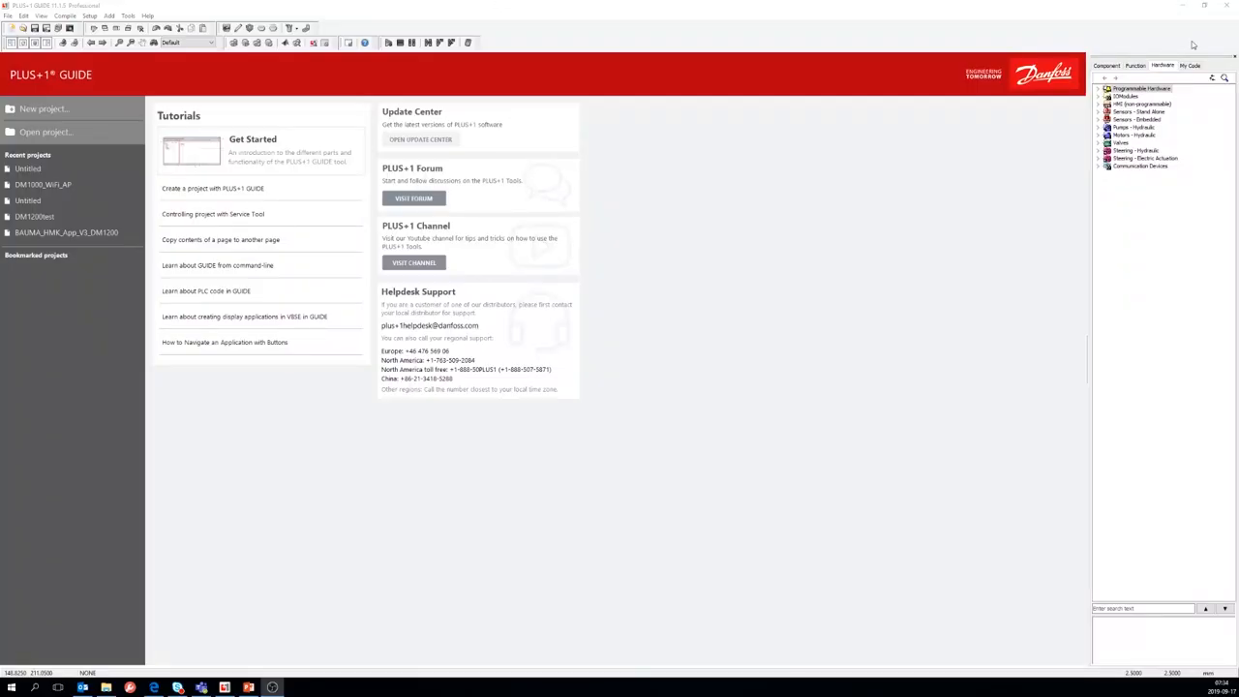
pyautogui.moveTo(1165, 68)
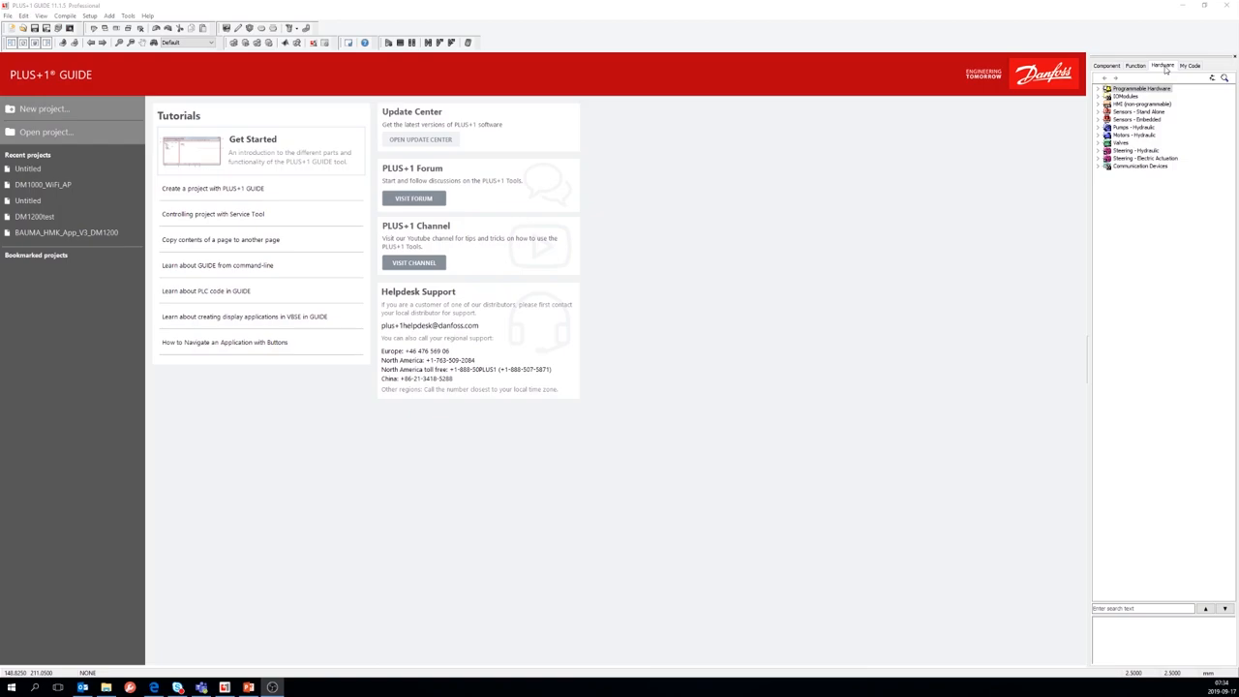
pyautogui.moveTo(1137, 93)
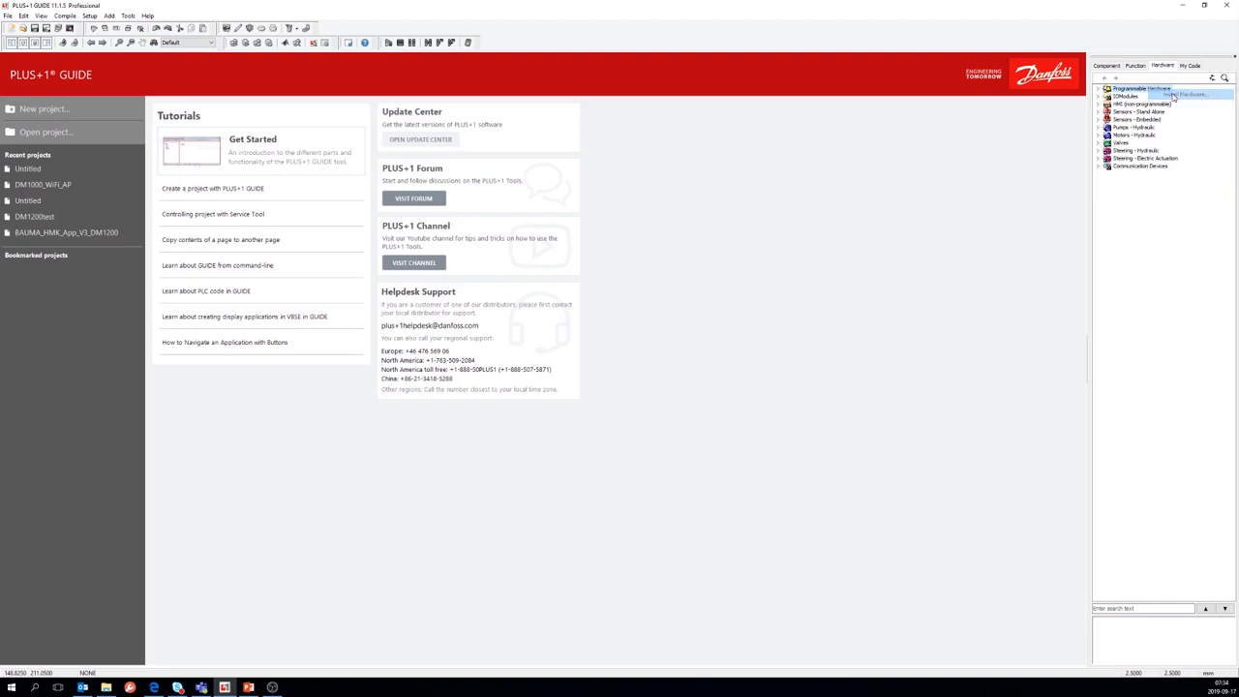
# Install the display hardware file under Programmable Hardware via Install Hardware and Browse
pyautogui.click(1159, 97)
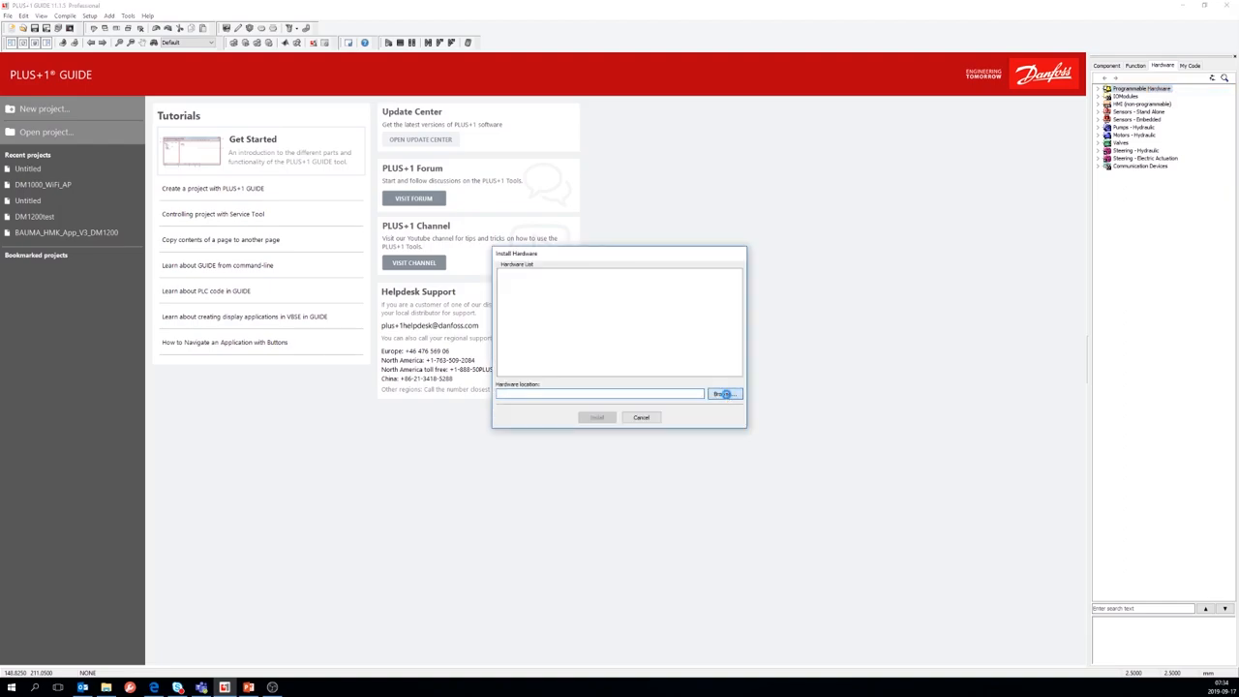
pyautogui.click(720, 395)
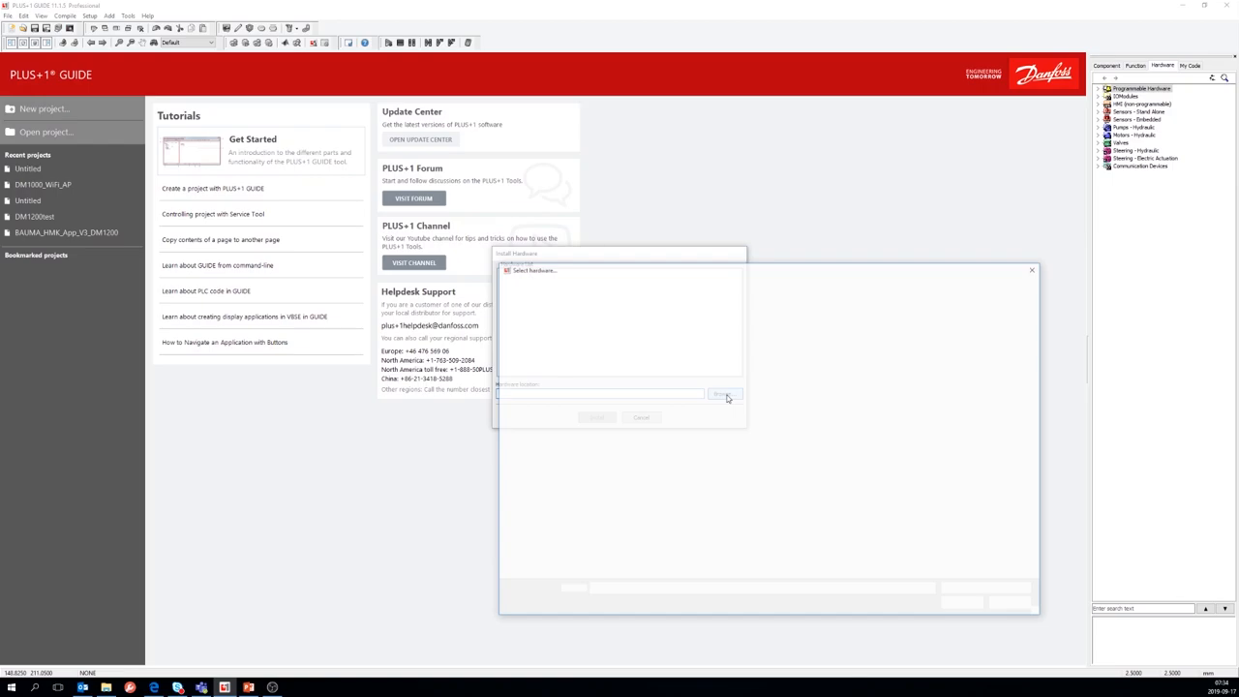
pyautogui.click(720, 395)
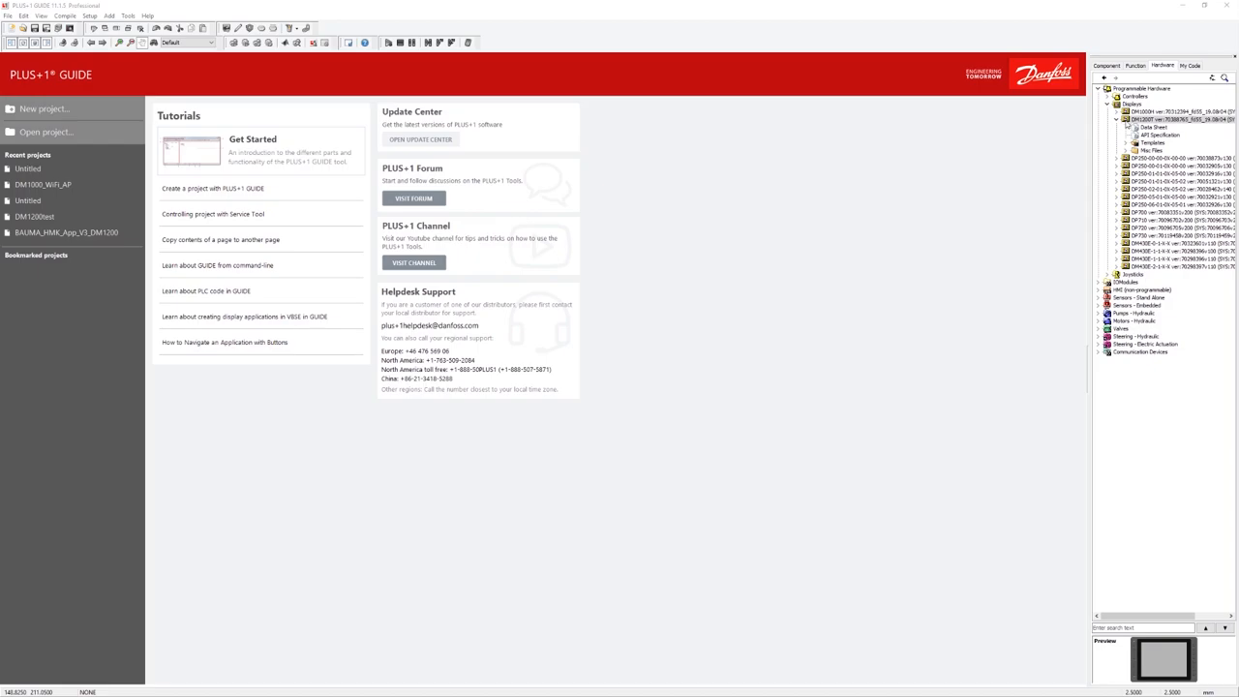
# Show the DM1000/DM1200 datasheet in Foxit Reader scrolled to the Model variants table
pyautogui.click(1138, 127)
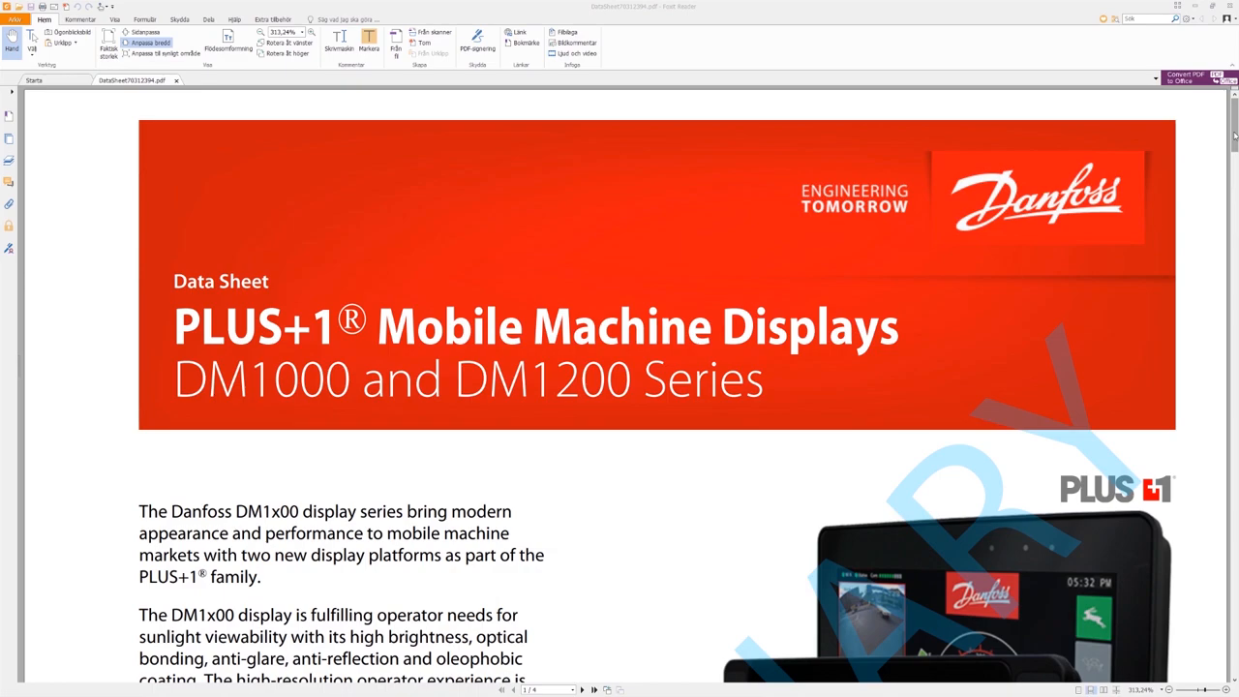
pyautogui.scroll(-3)
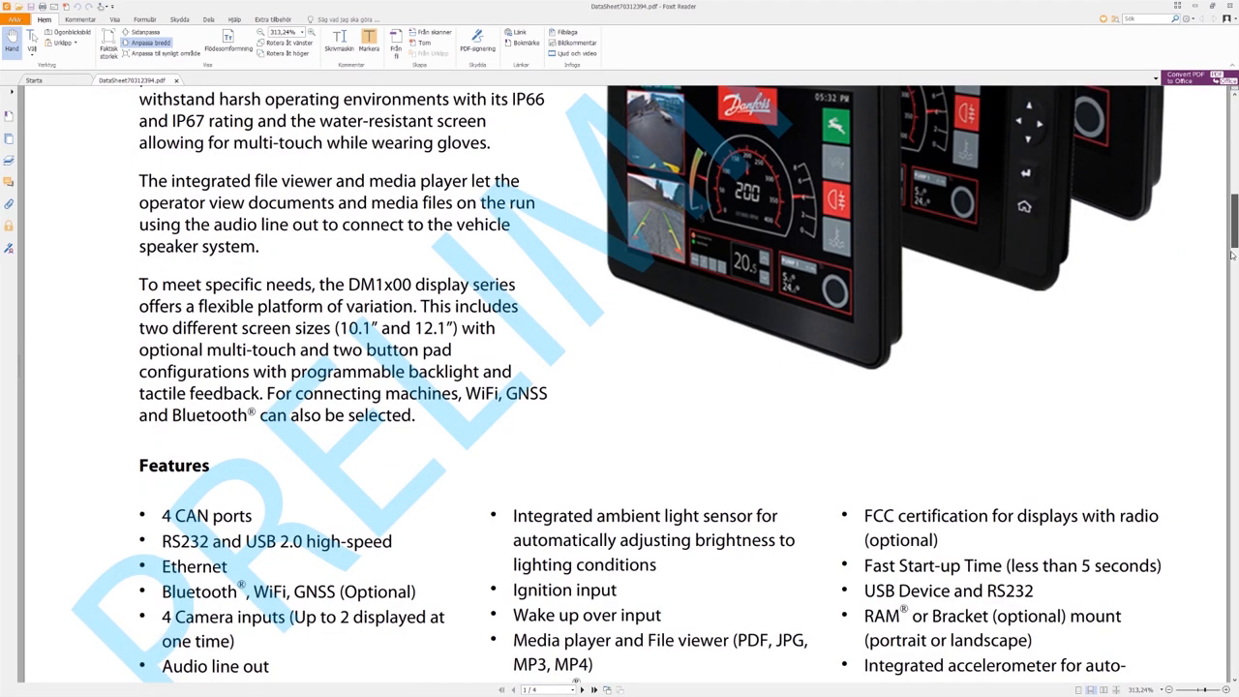
pyautogui.scroll(-3)
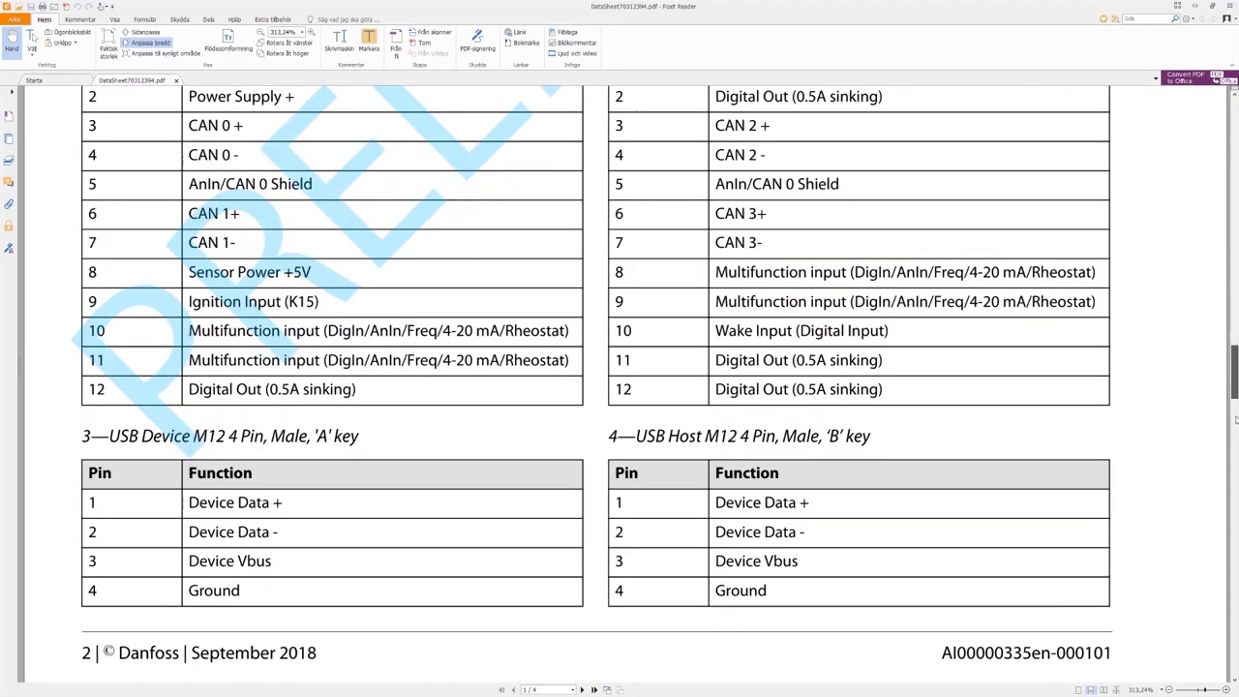
pyautogui.scroll(-3)
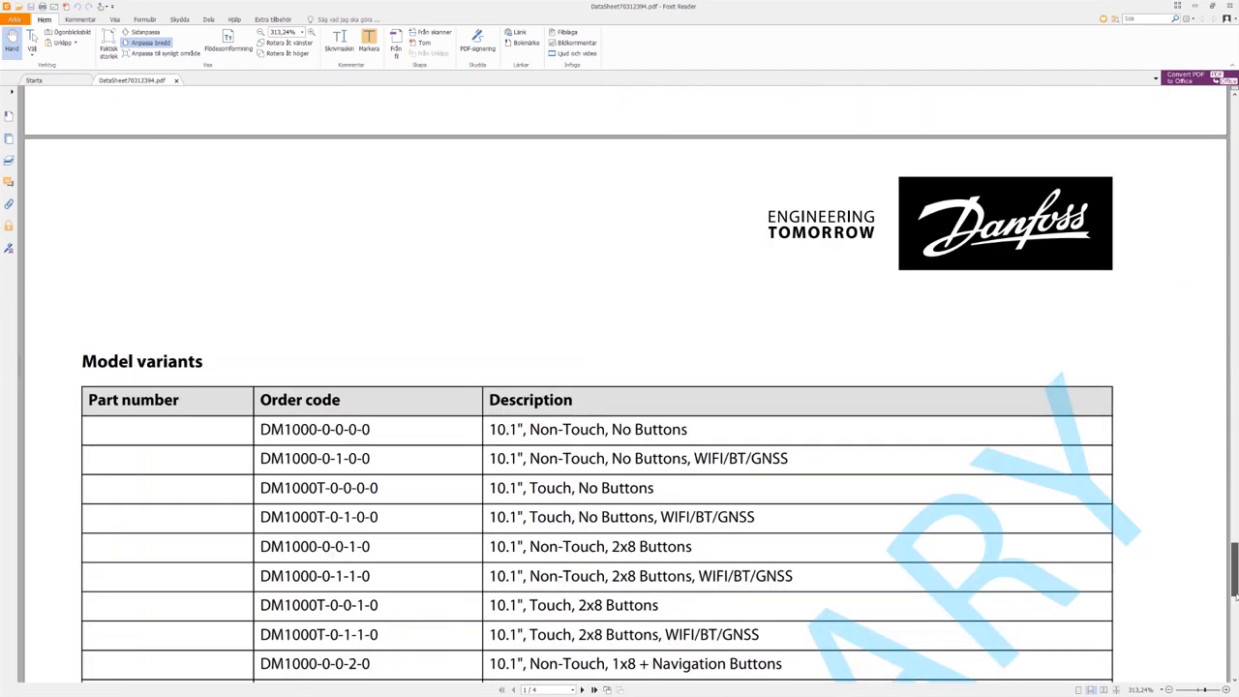
pyautogui.scroll(-3)
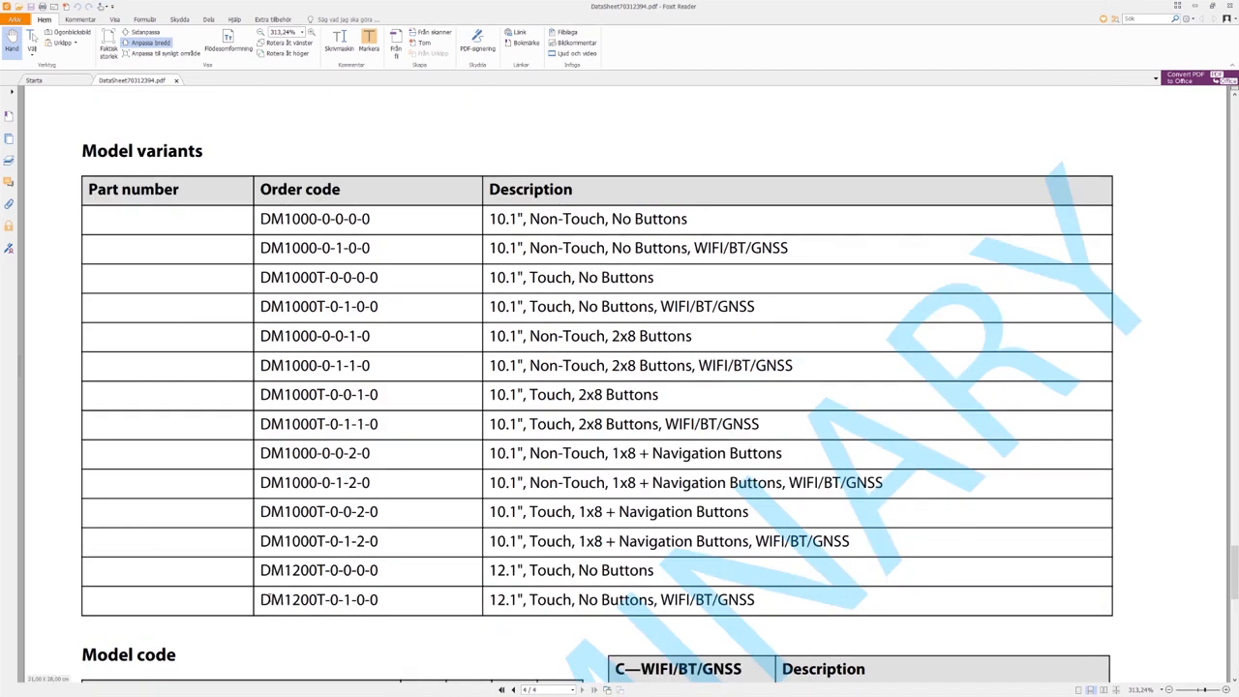
pyautogui.moveTo(531, 614)
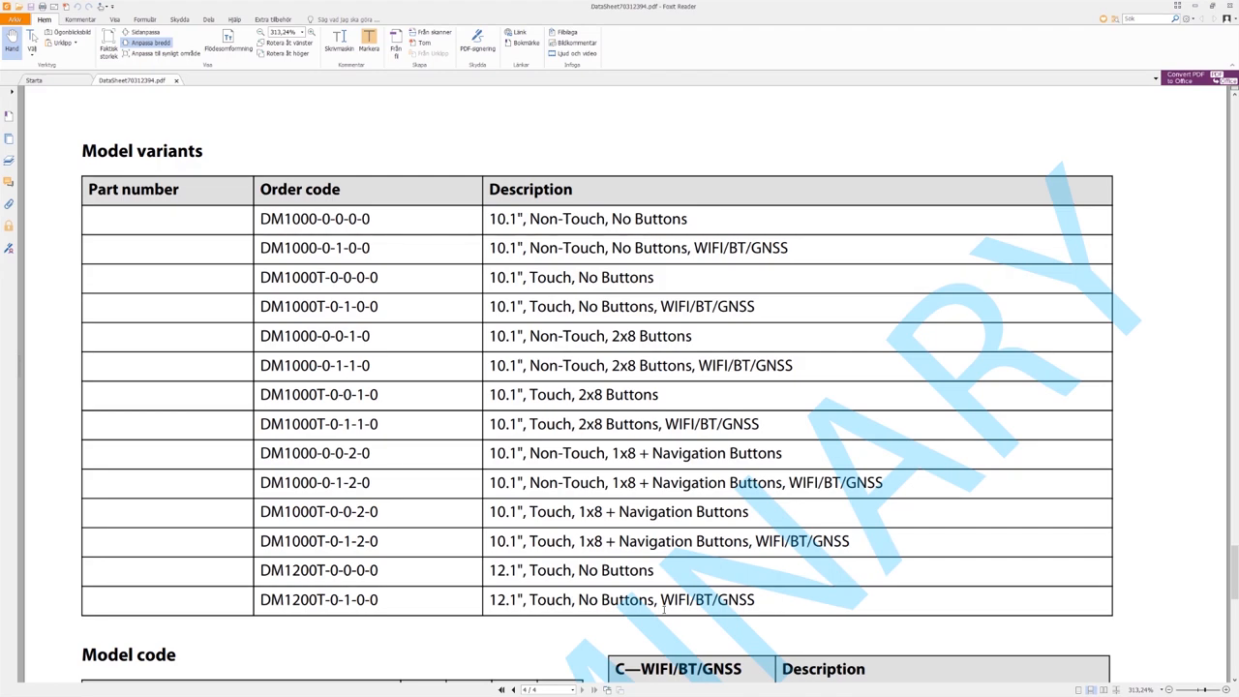
pyautogui.moveTo(708, 619)
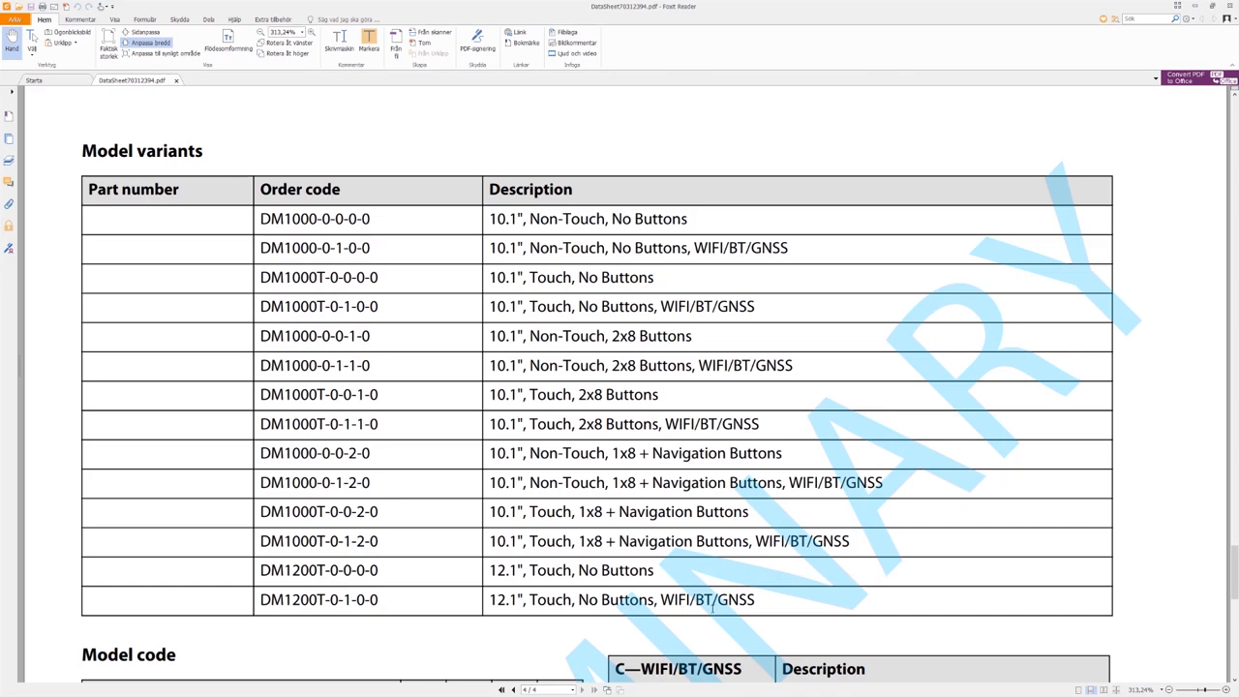
pyautogui.moveTo(1069, 310)
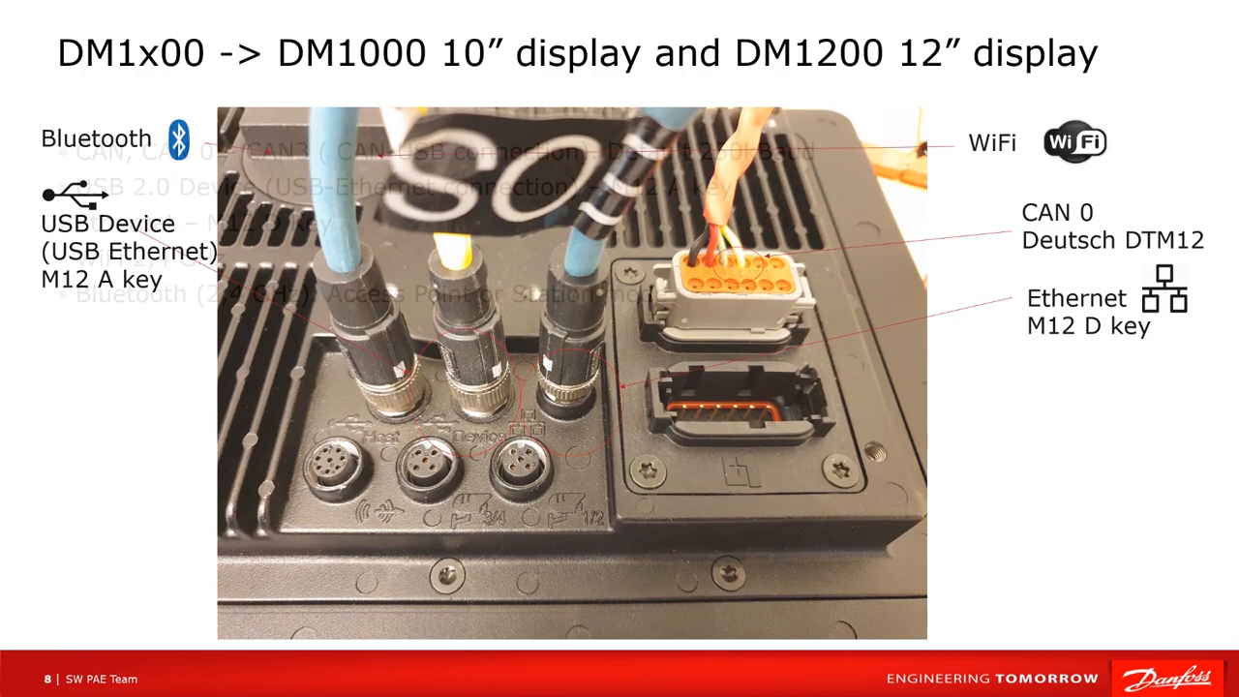
# Advance the slideshow to the DM1x00 connector slide
pyautogui.press('Right')
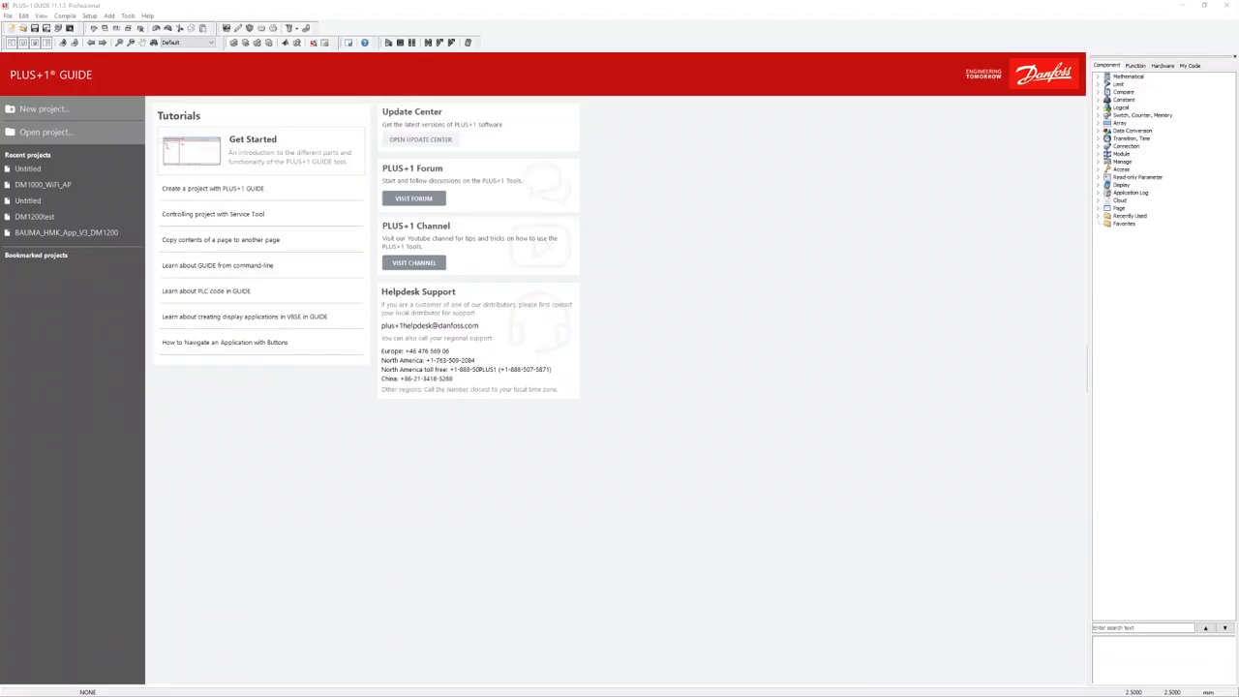
pyautogui.moveTo(606, 517)
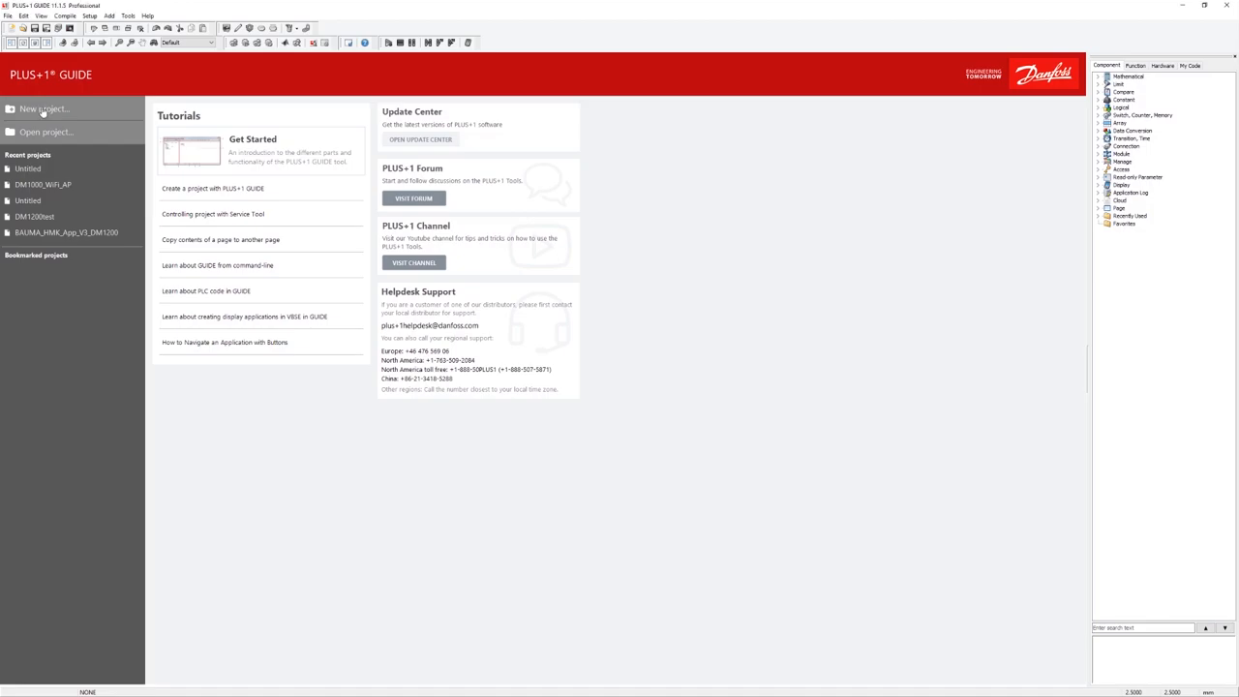
# Create project Template-1200 at the chosen location using the DM1200T Template hardware
pyautogui.click(46, 108)
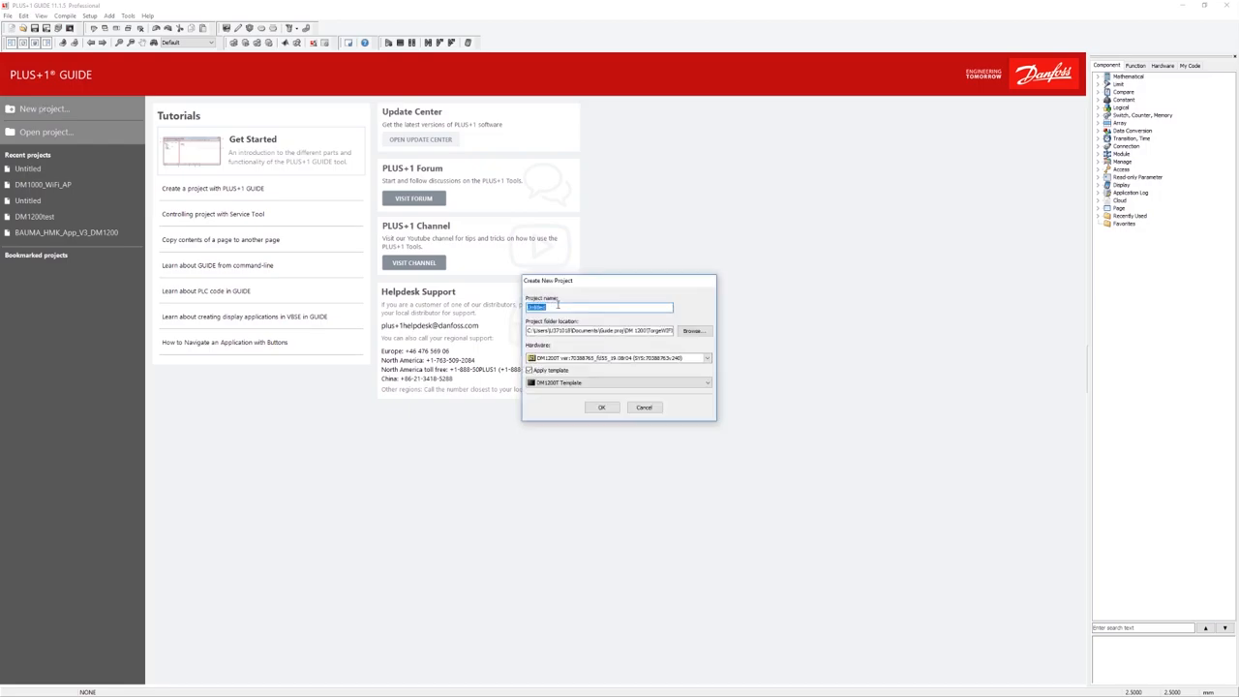
pyautogui.write('Temple')
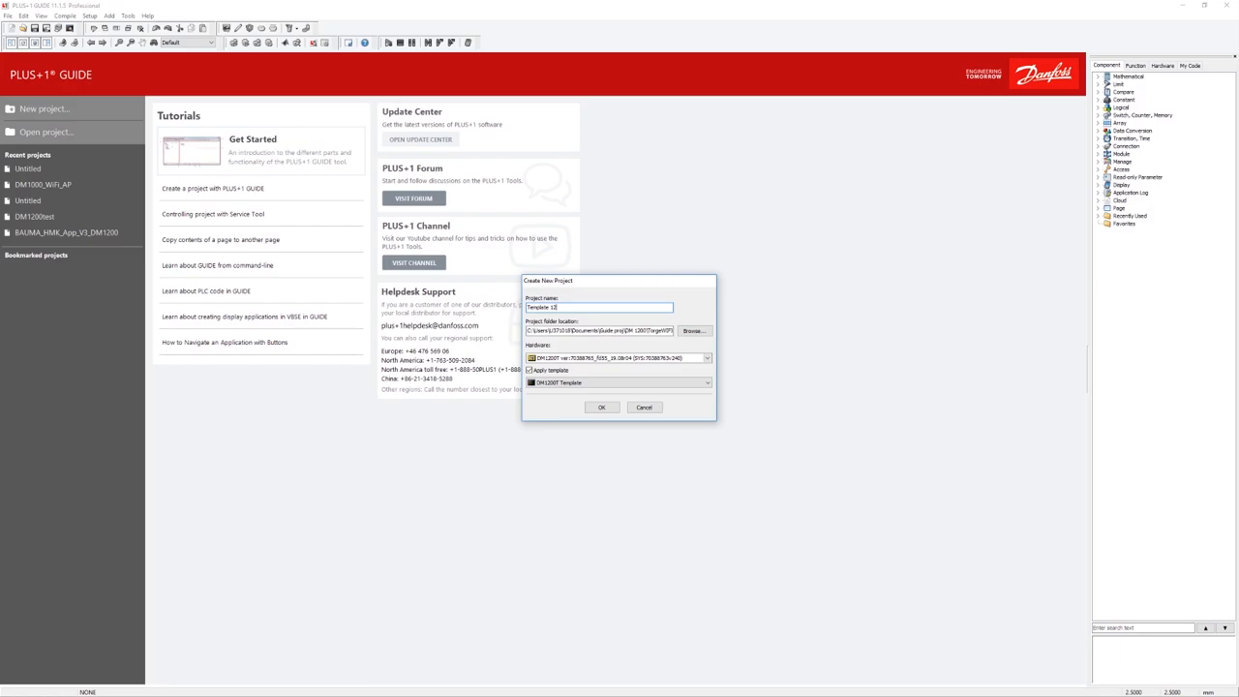
pyautogui.click(693, 331)
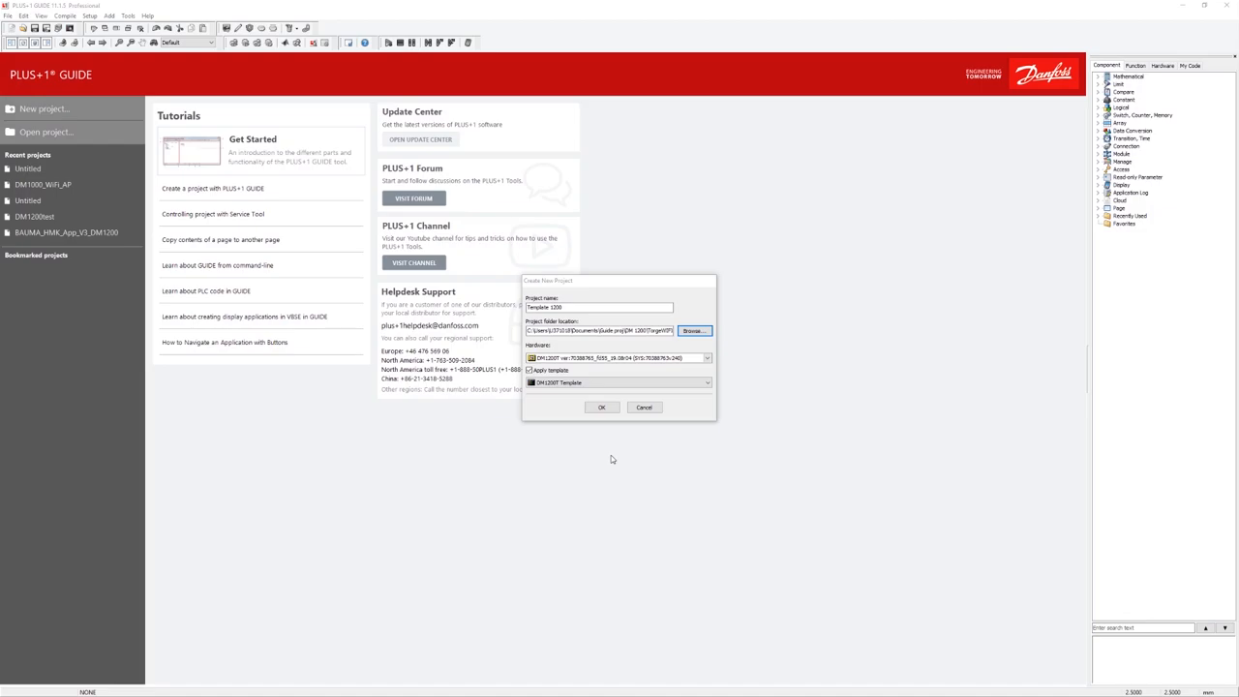
pyautogui.click(705, 354)
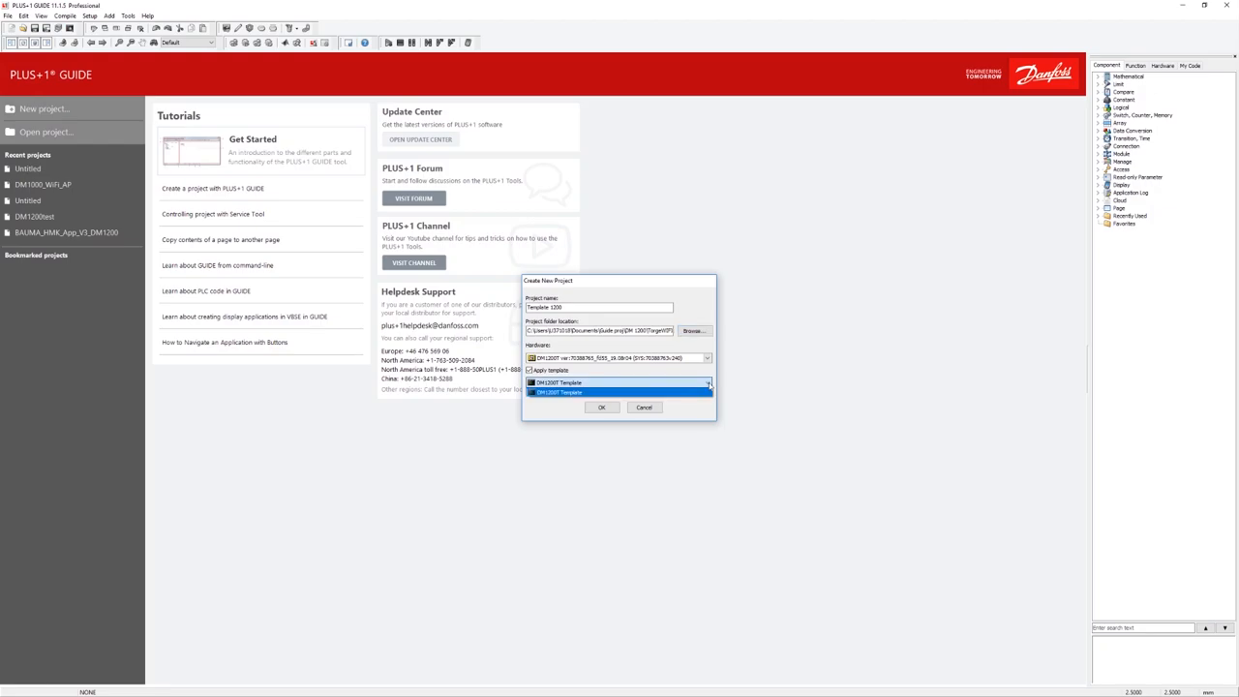
pyautogui.click(604, 407)
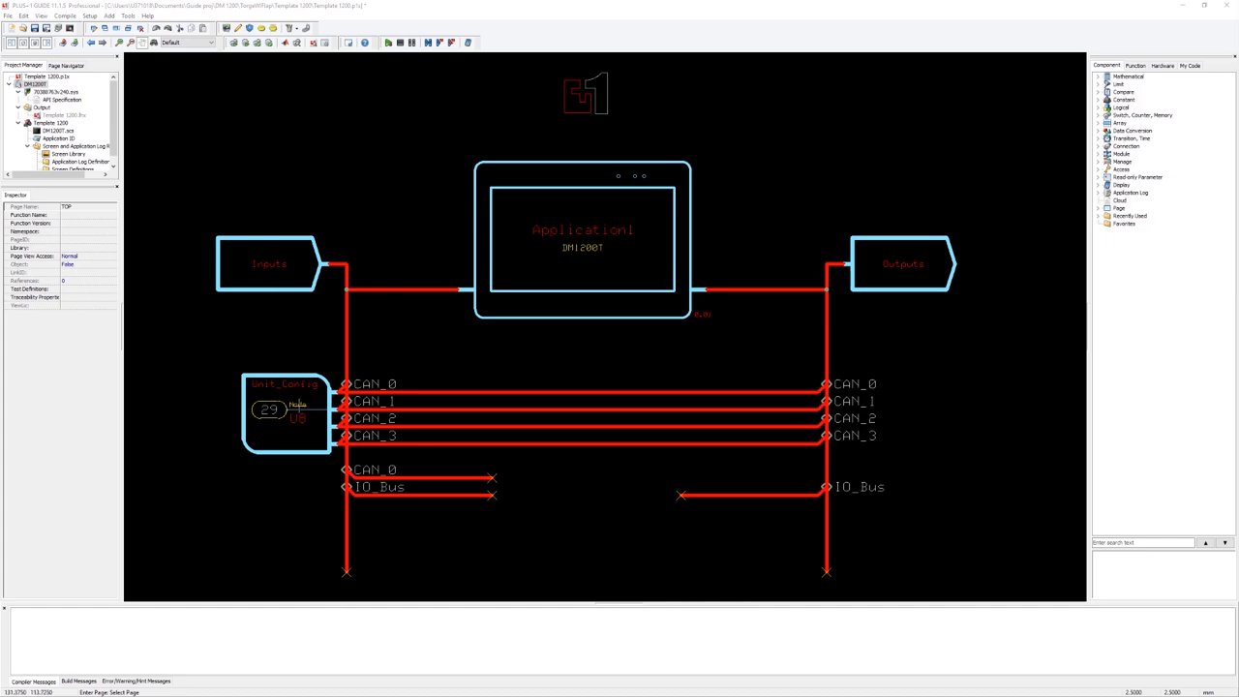
pyautogui.moveTo(509, 286)
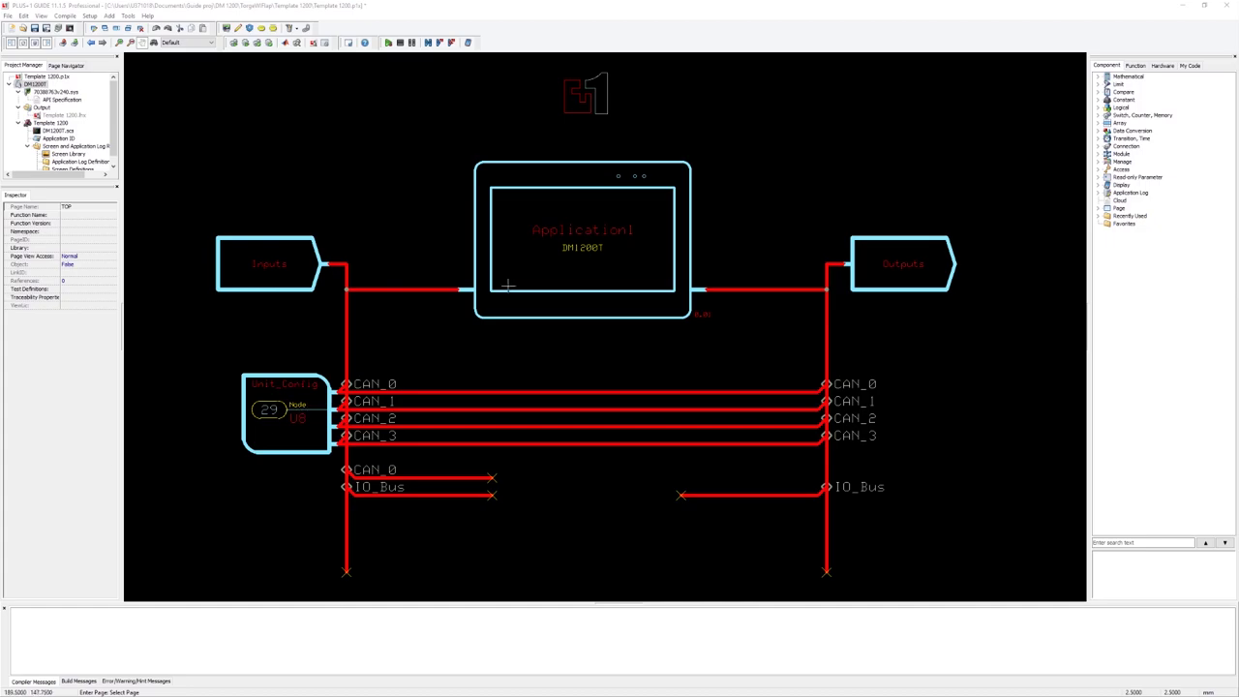
pyautogui.moveTo(709, 281)
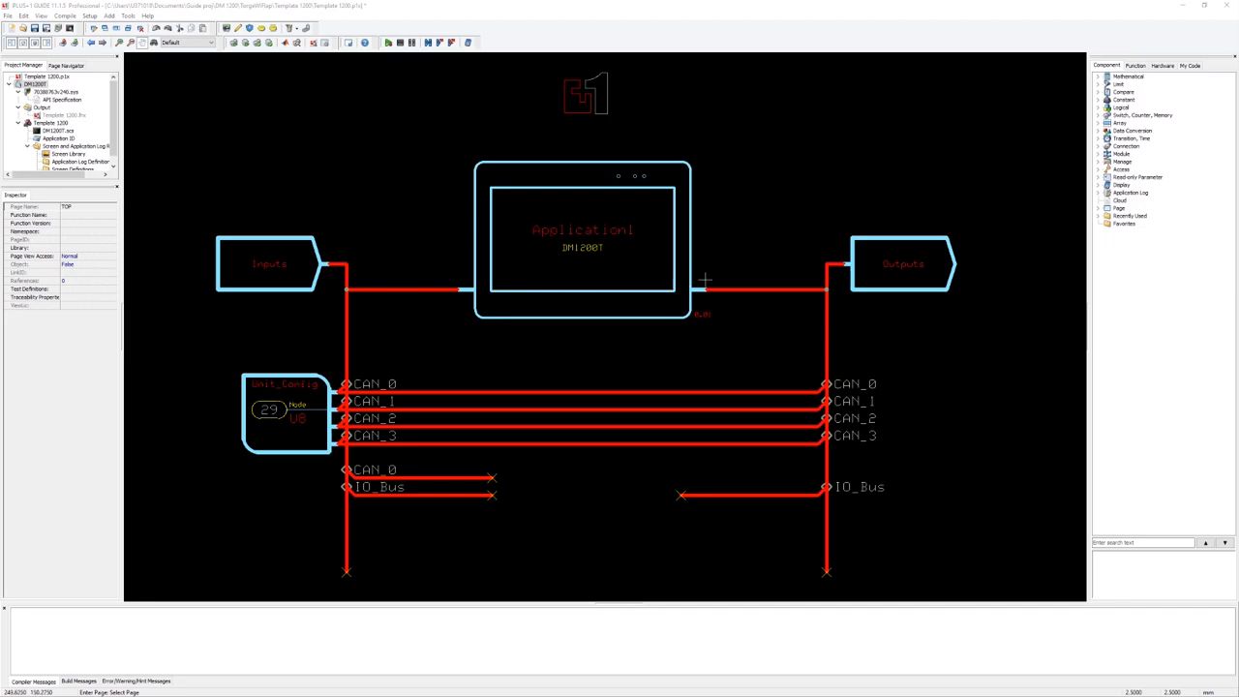
pyautogui.moveTo(917, 267)
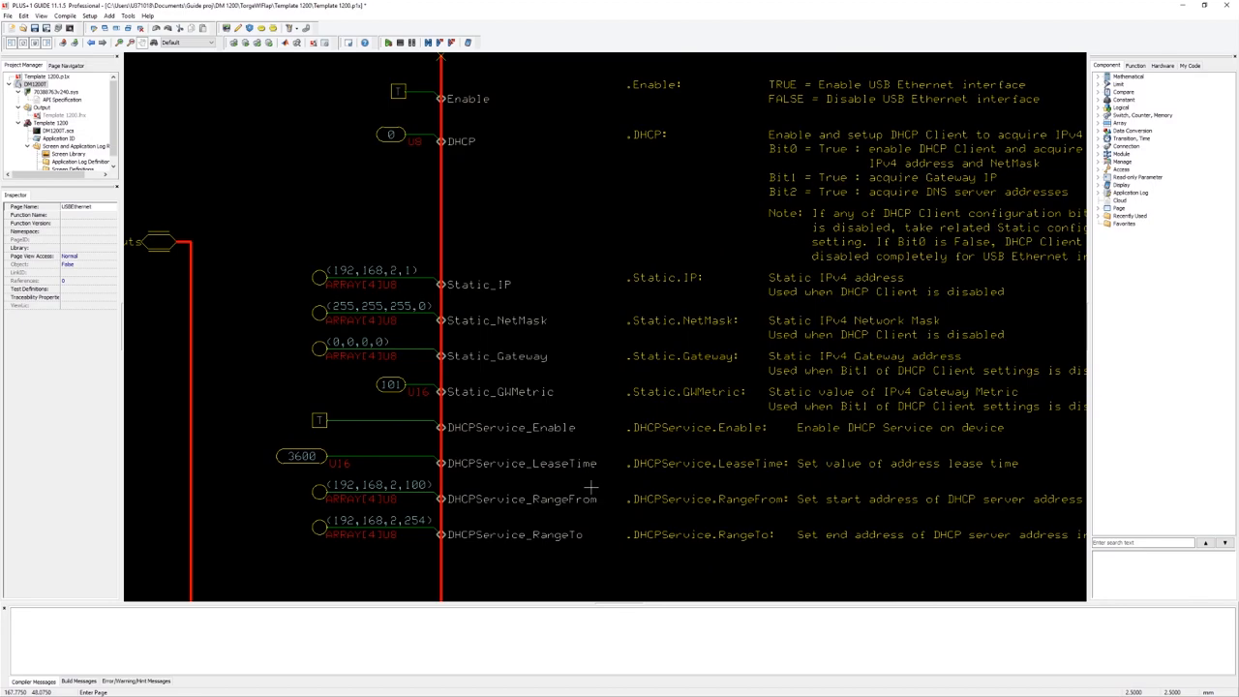
pyautogui.moveTo(457, 438)
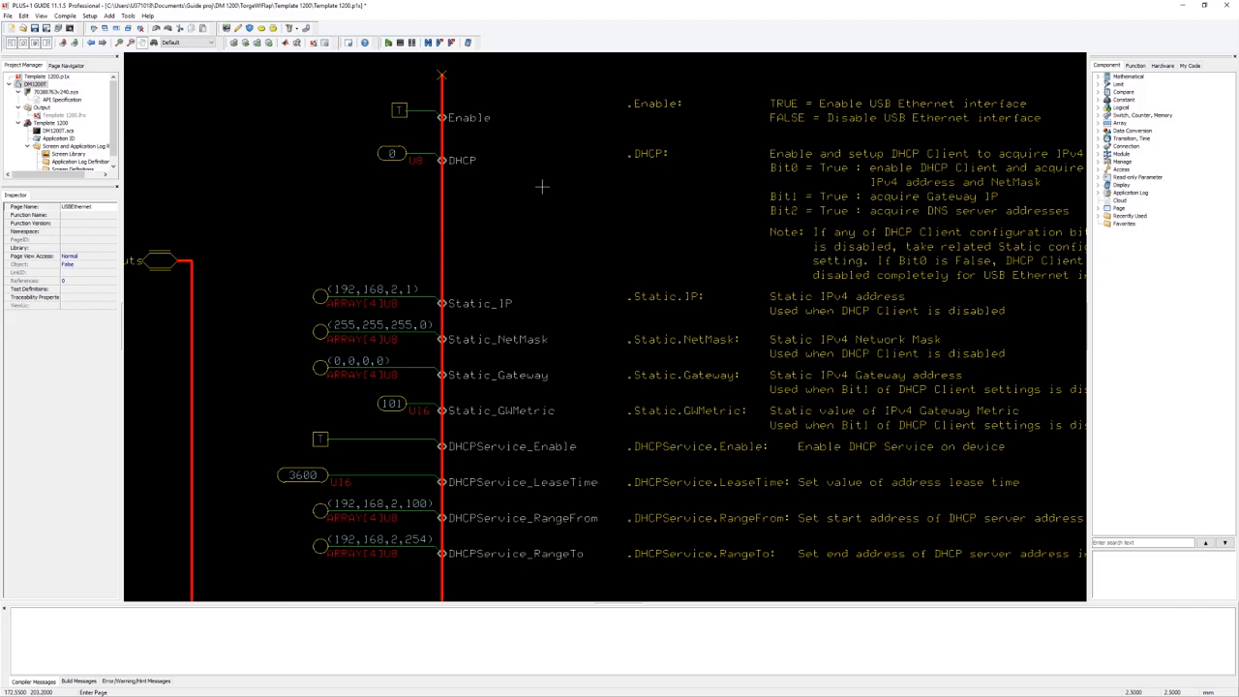
pyautogui.moveTo(534, 209)
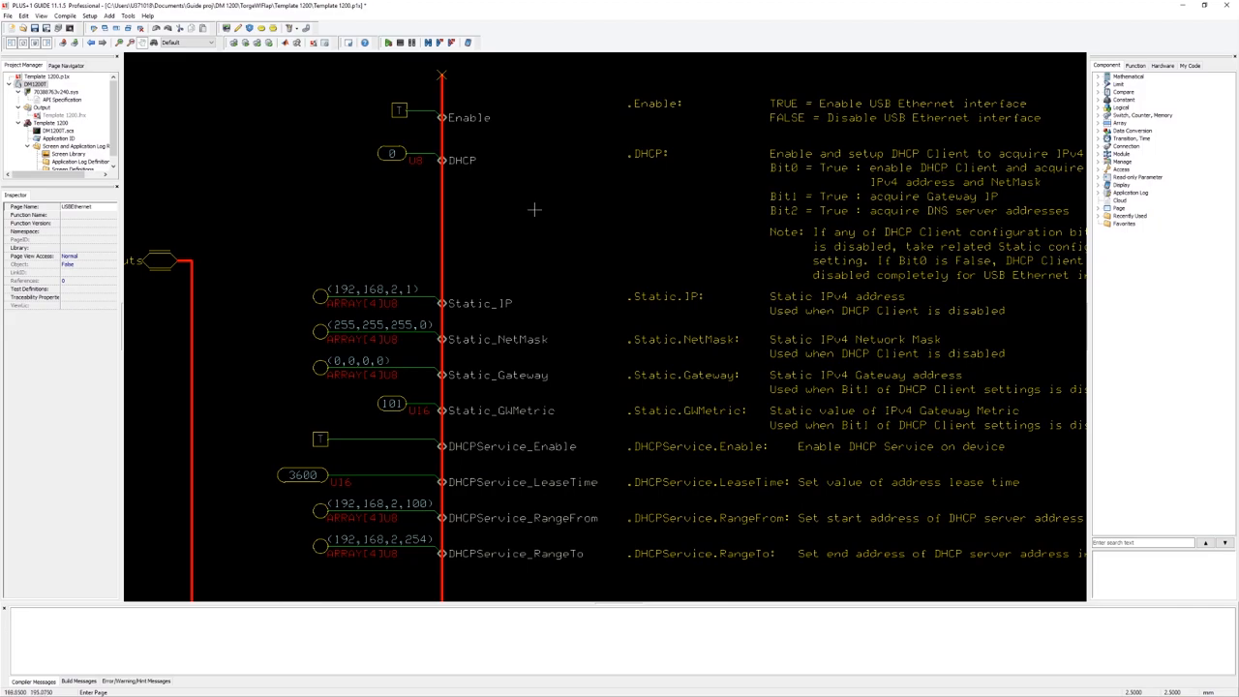
pyautogui.moveTo(389, 91)
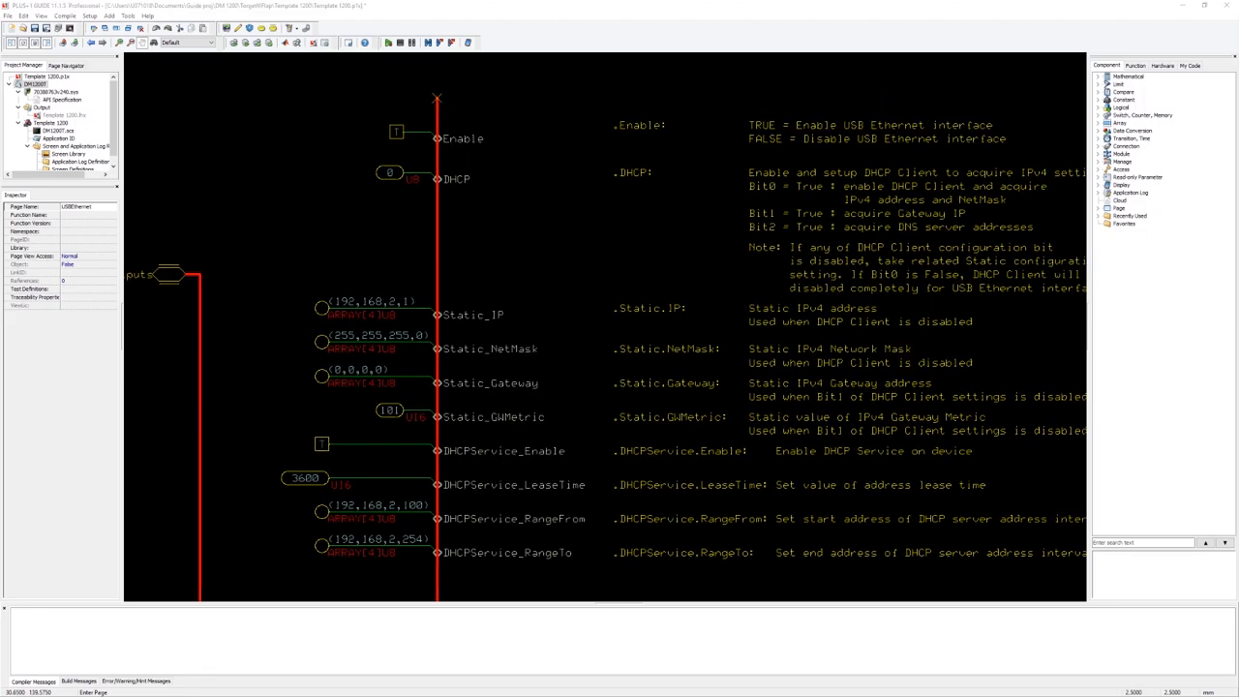
pyautogui.moveTo(170, 195)
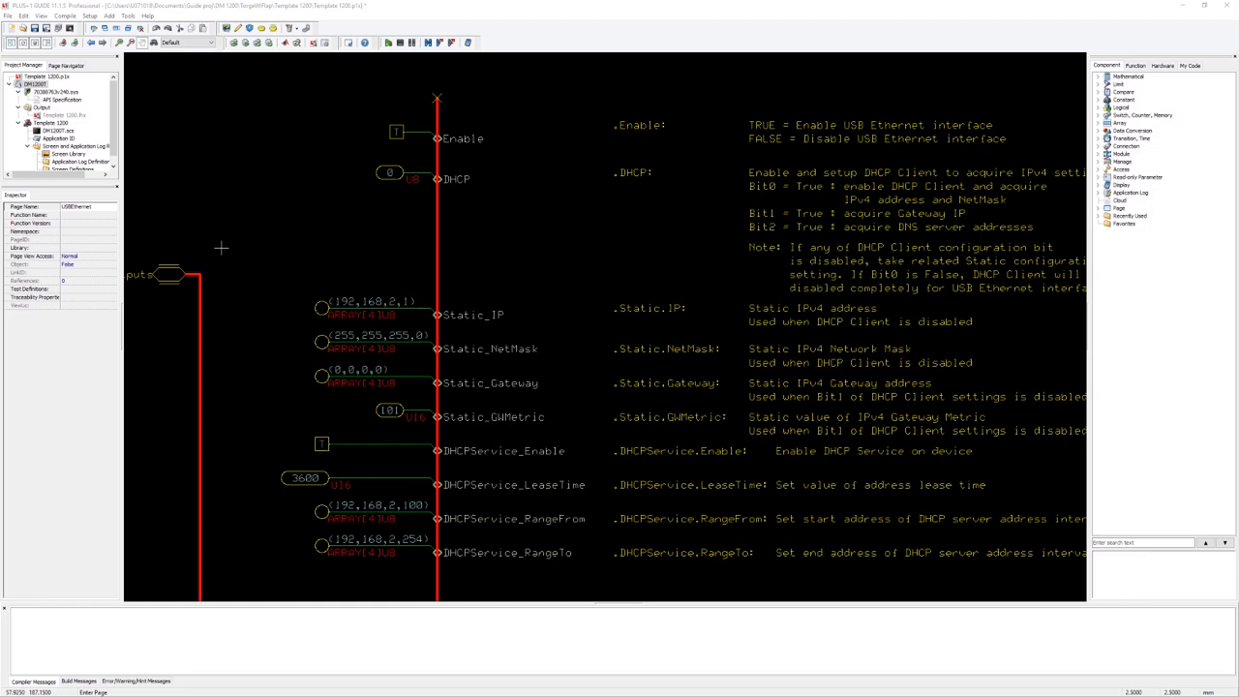
pyautogui.moveTo(275, 252)
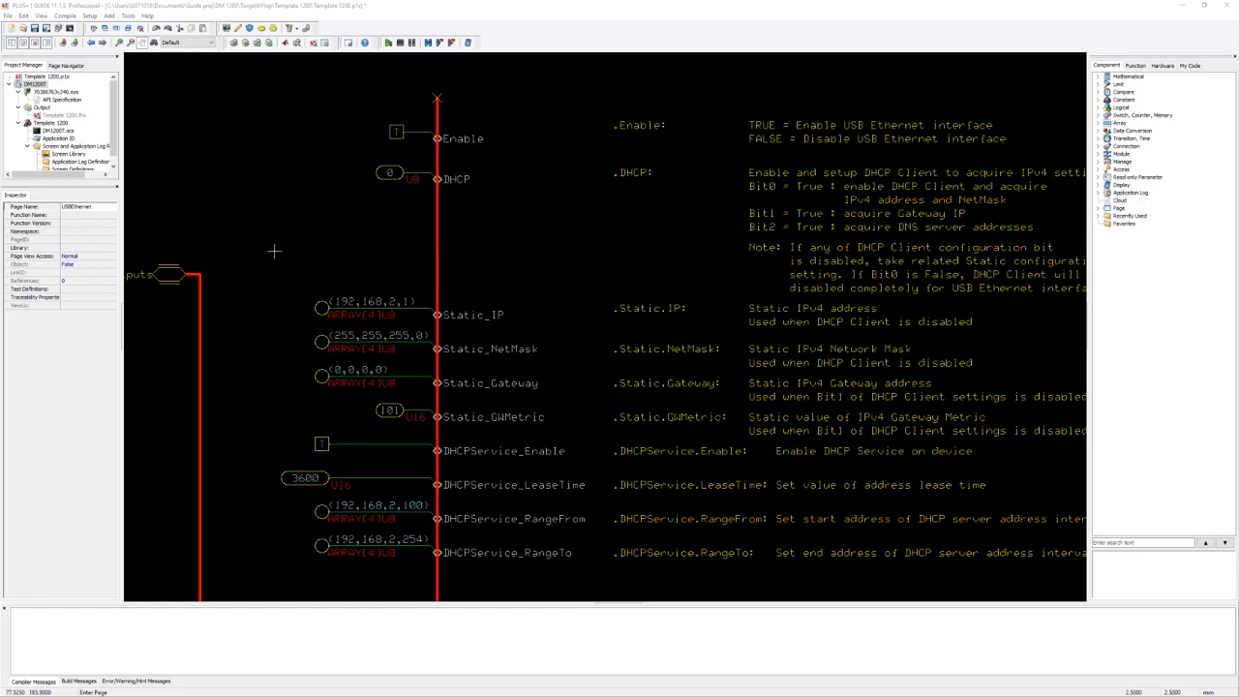
pyautogui.moveTo(476, 302)
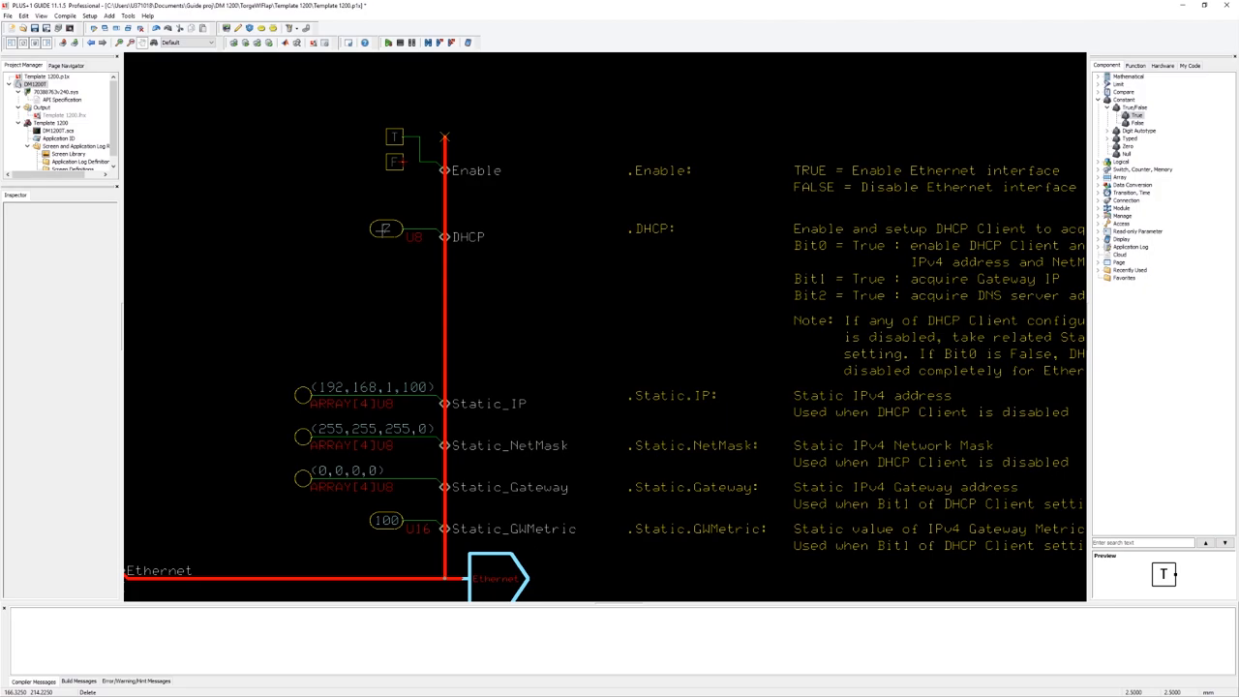
# Select the Ethernet DHCP constant so its value can be set to 0
pyautogui.click(387, 229)
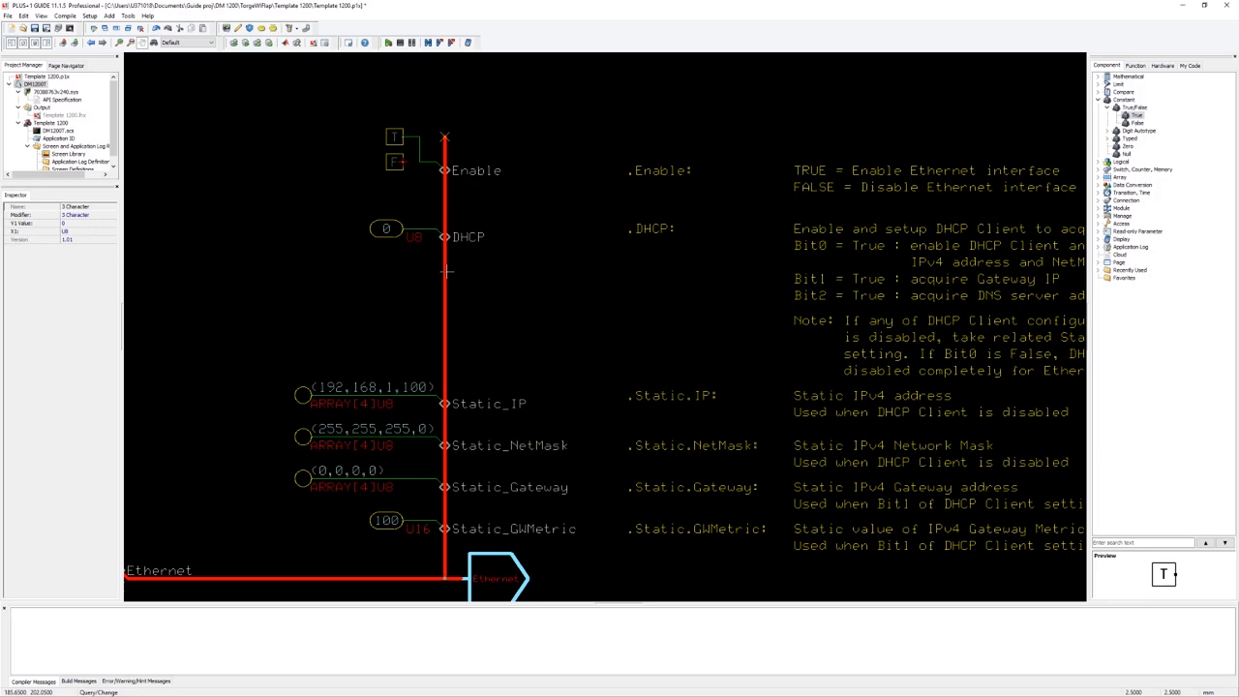
pyautogui.moveTo(542, 325)
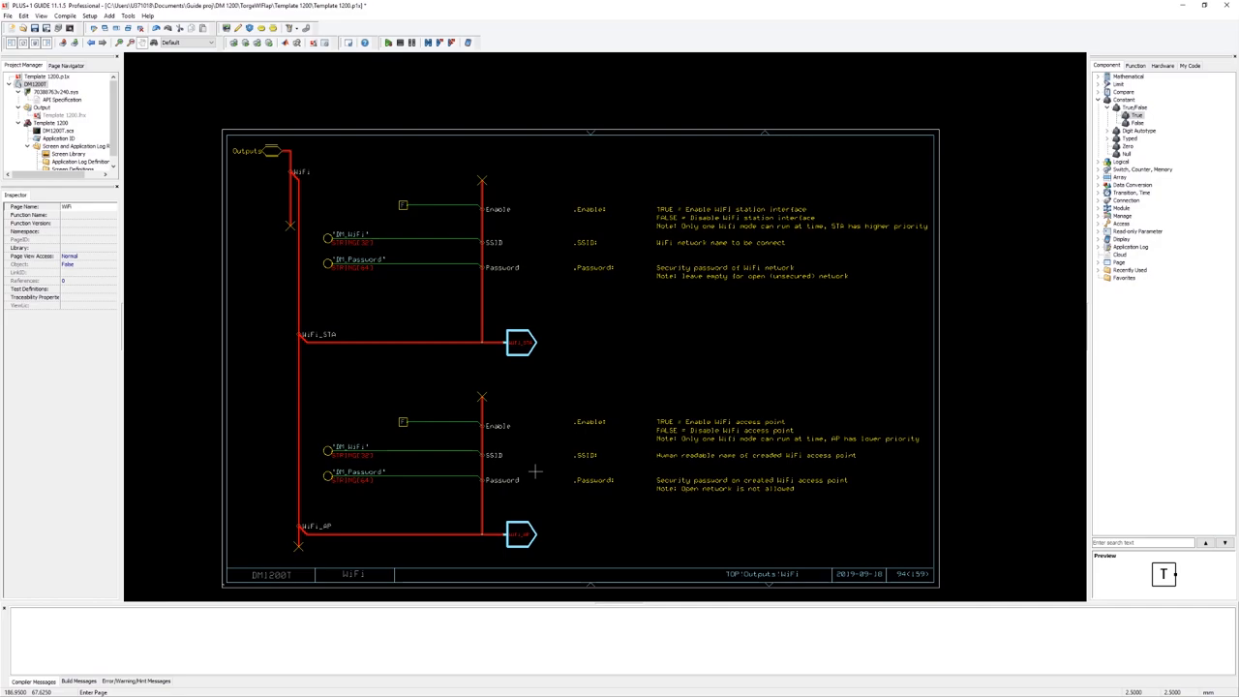
pyautogui.moveTo(534, 473)
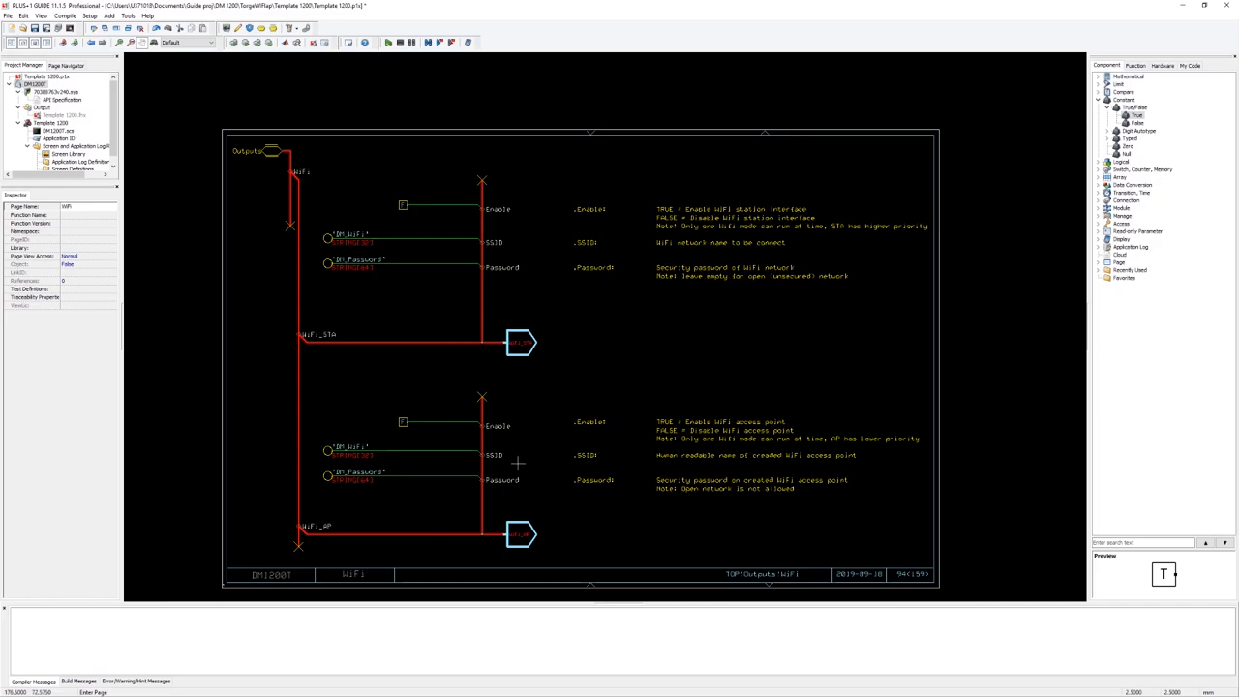
pyautogui.moveTo(445, 440)
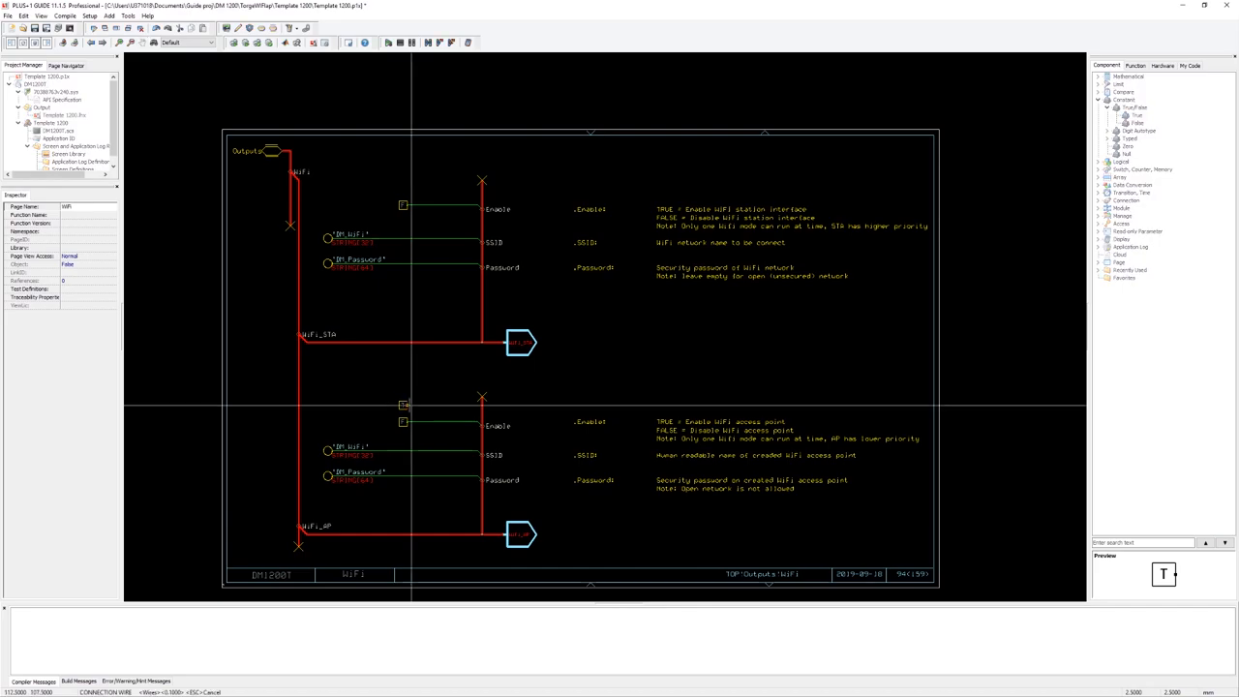
pyautogui.moveTo(414, 407)
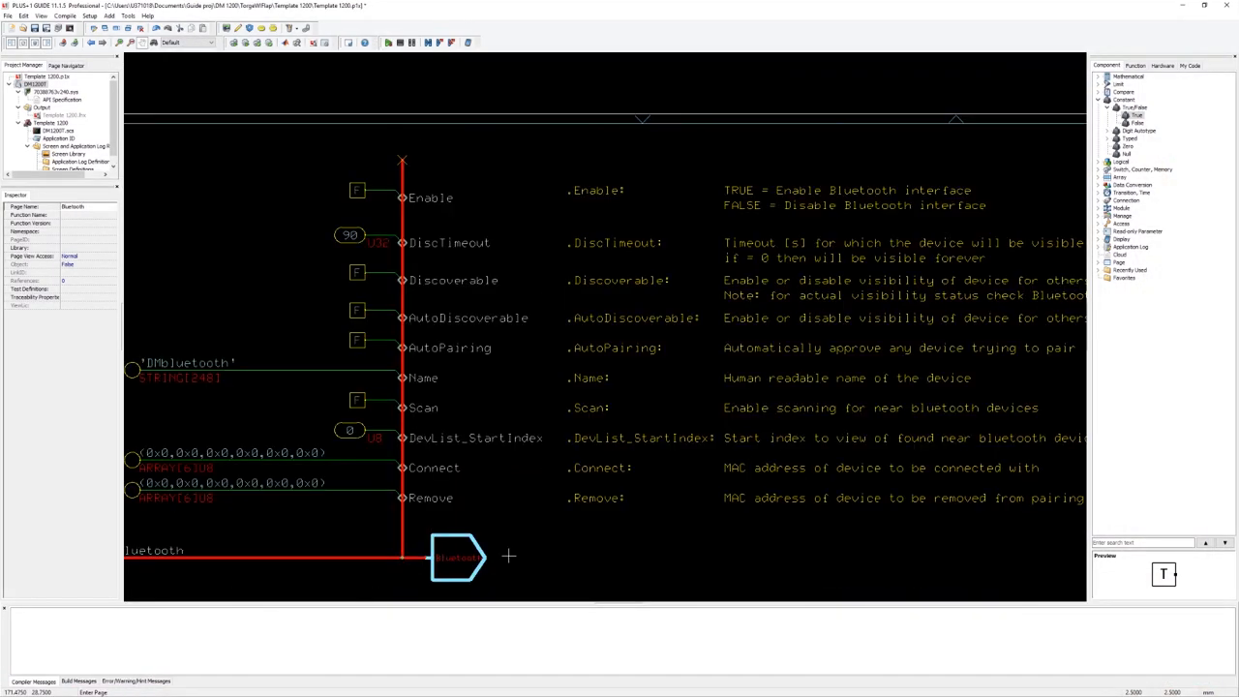
pyautogui.moveTo(517, 519)
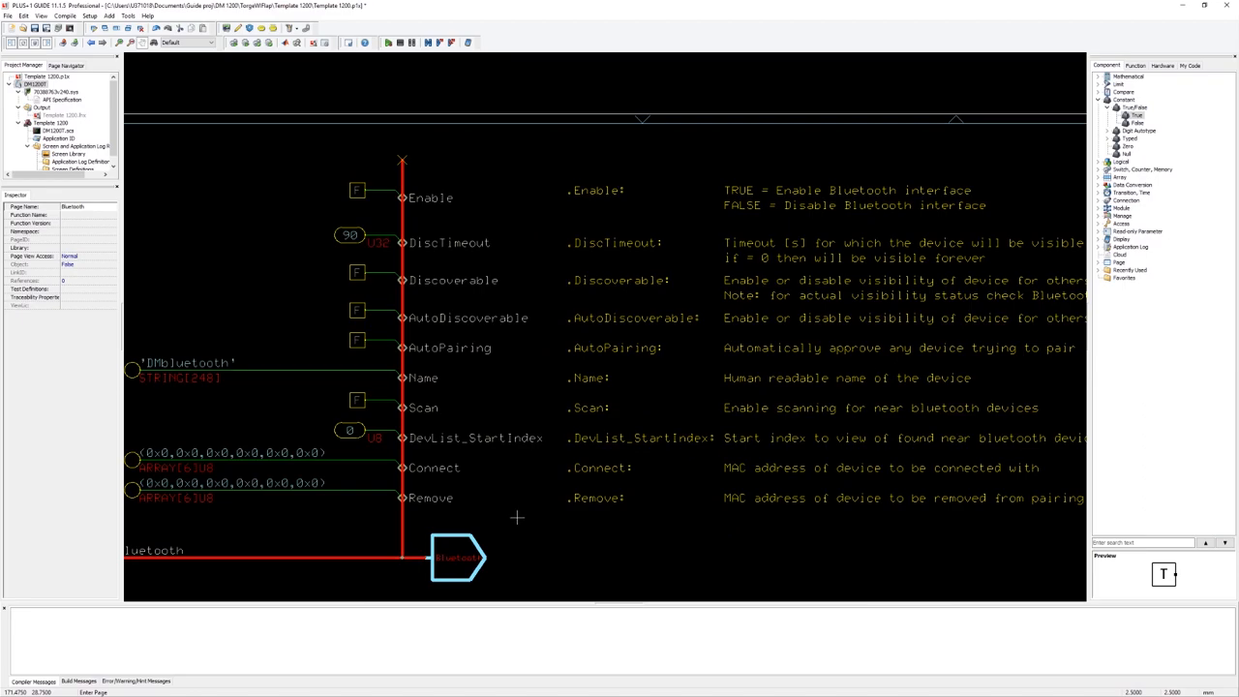
pyautogui.moveTo(474, 352)
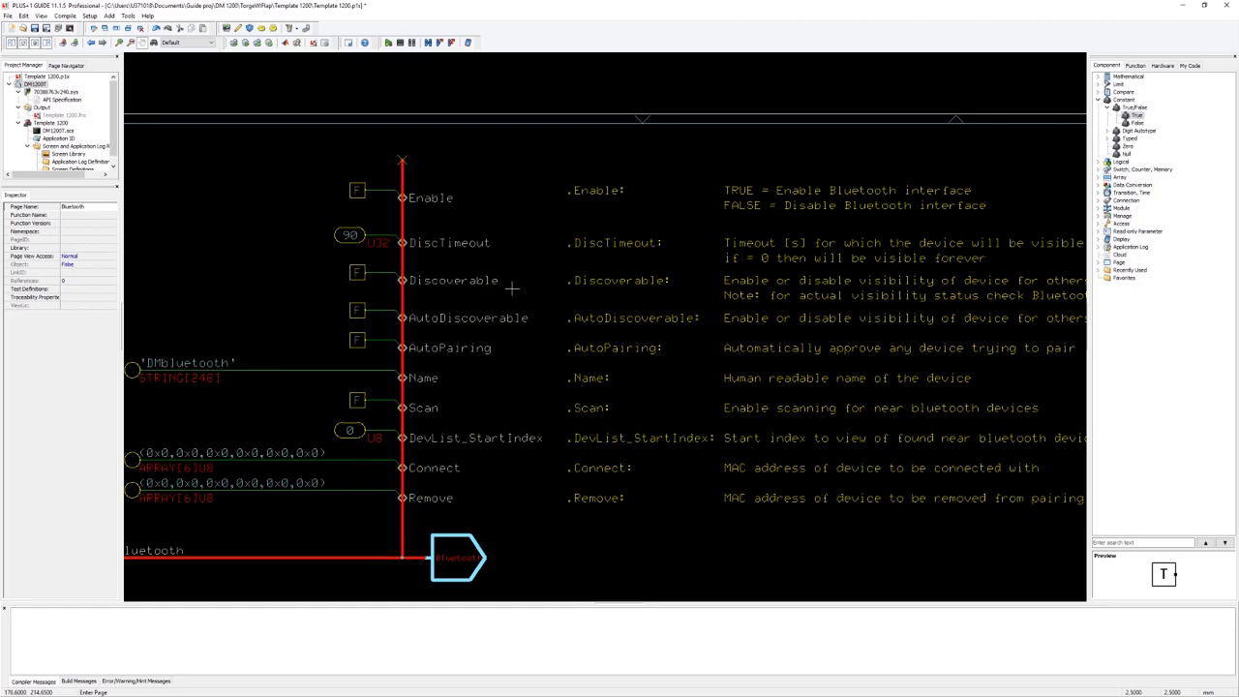
pyautogui.moveTo(670, 213)
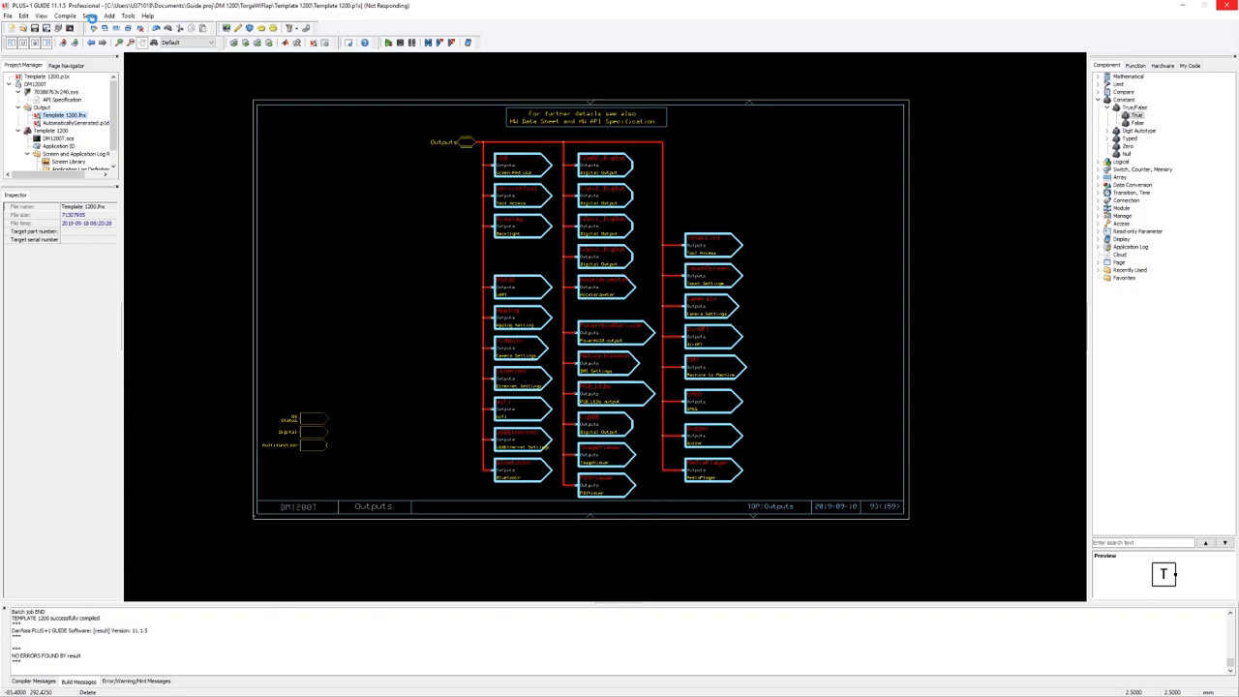
# Compile the DM1200T template project from the Compile menu
pyautogui.click(87, 16)
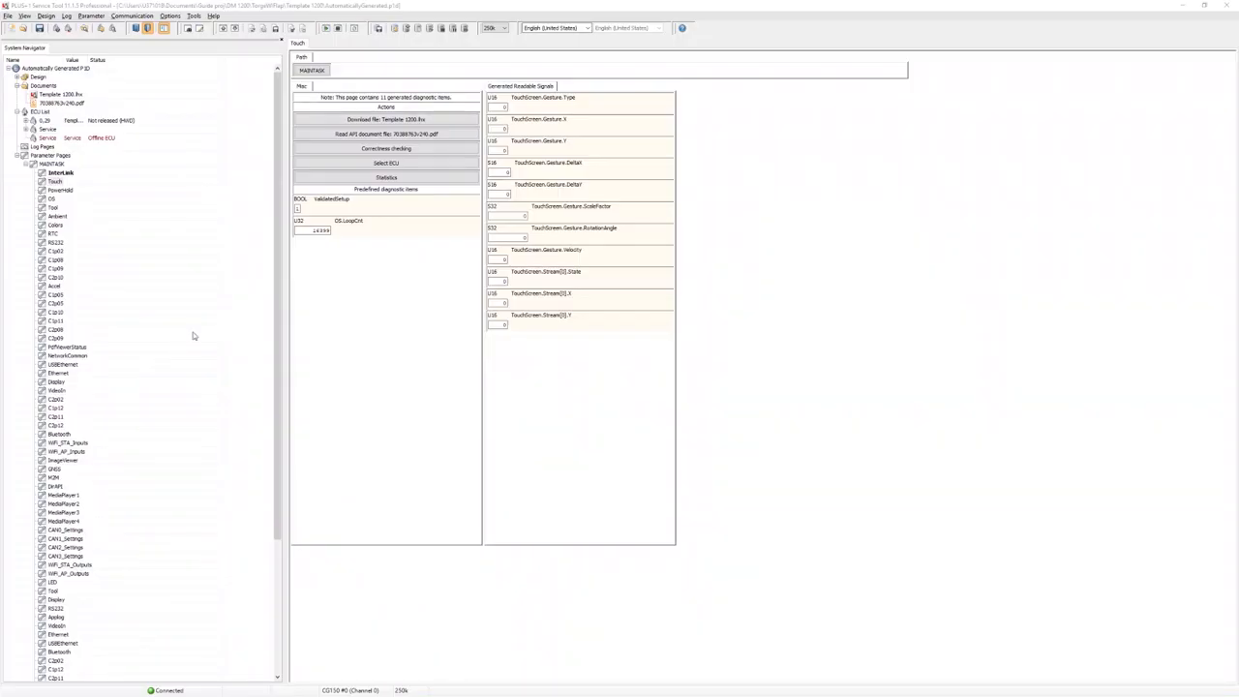
pyautogui.moveTo(201, 326)
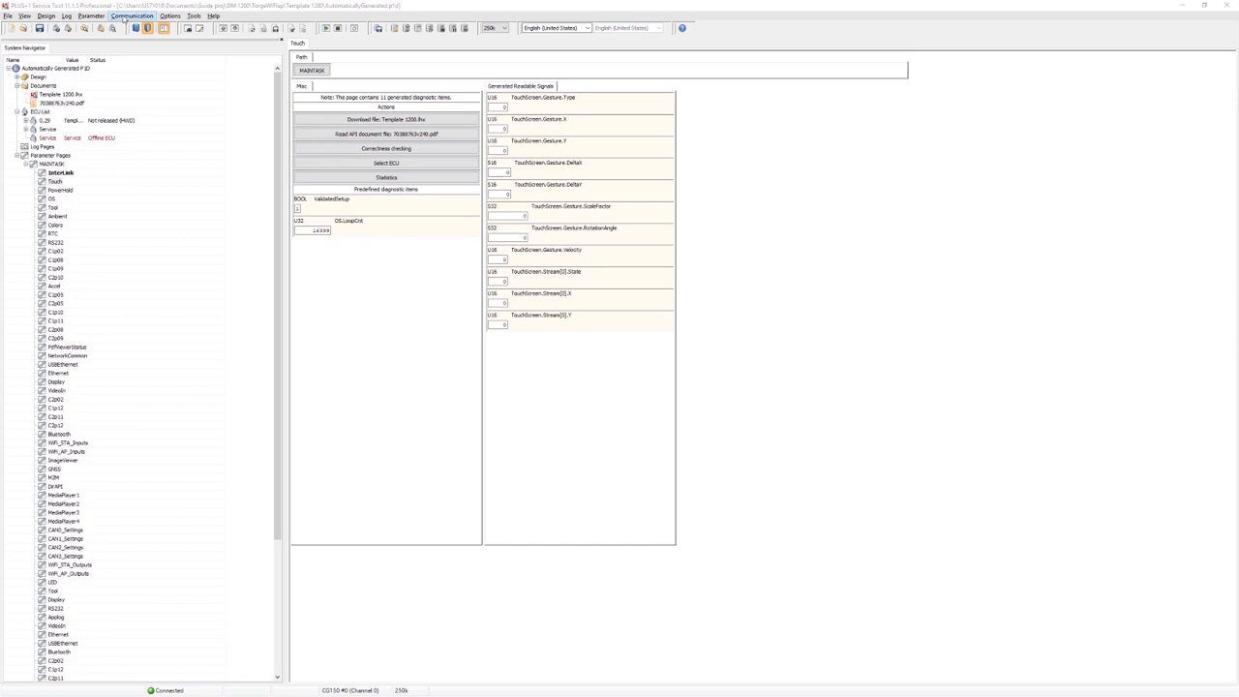
pyautogui.click(136, 15)
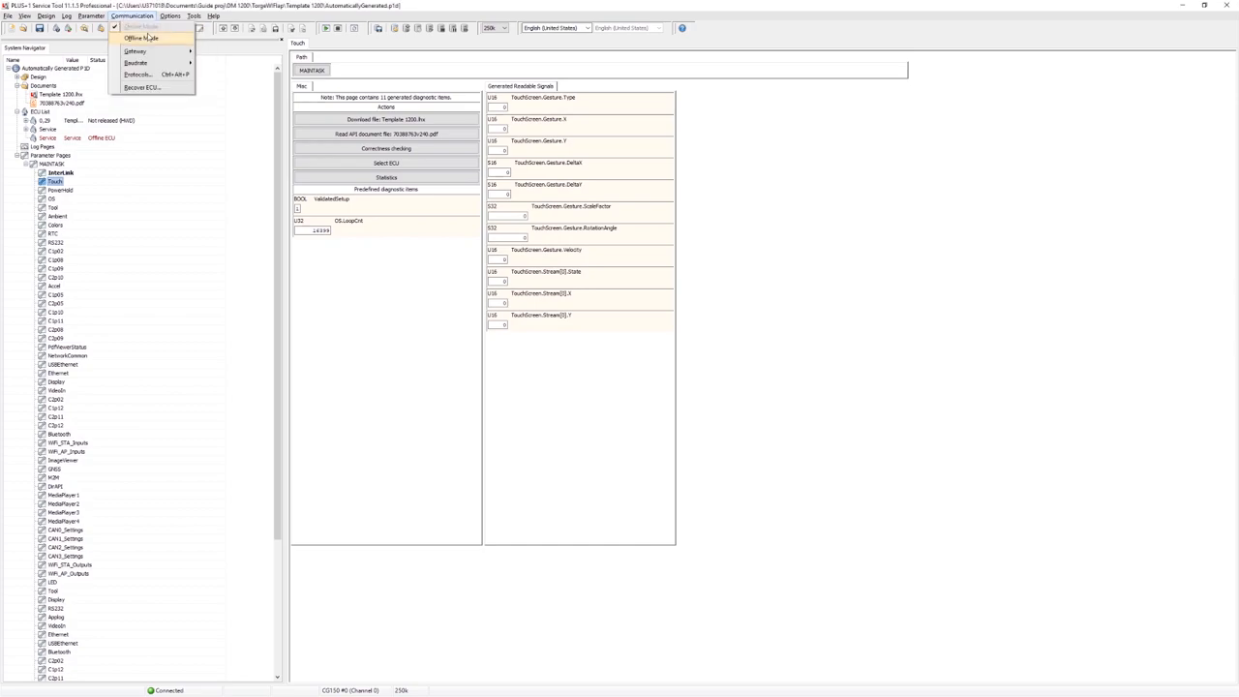
pyautogui.moveTo(134, 51)
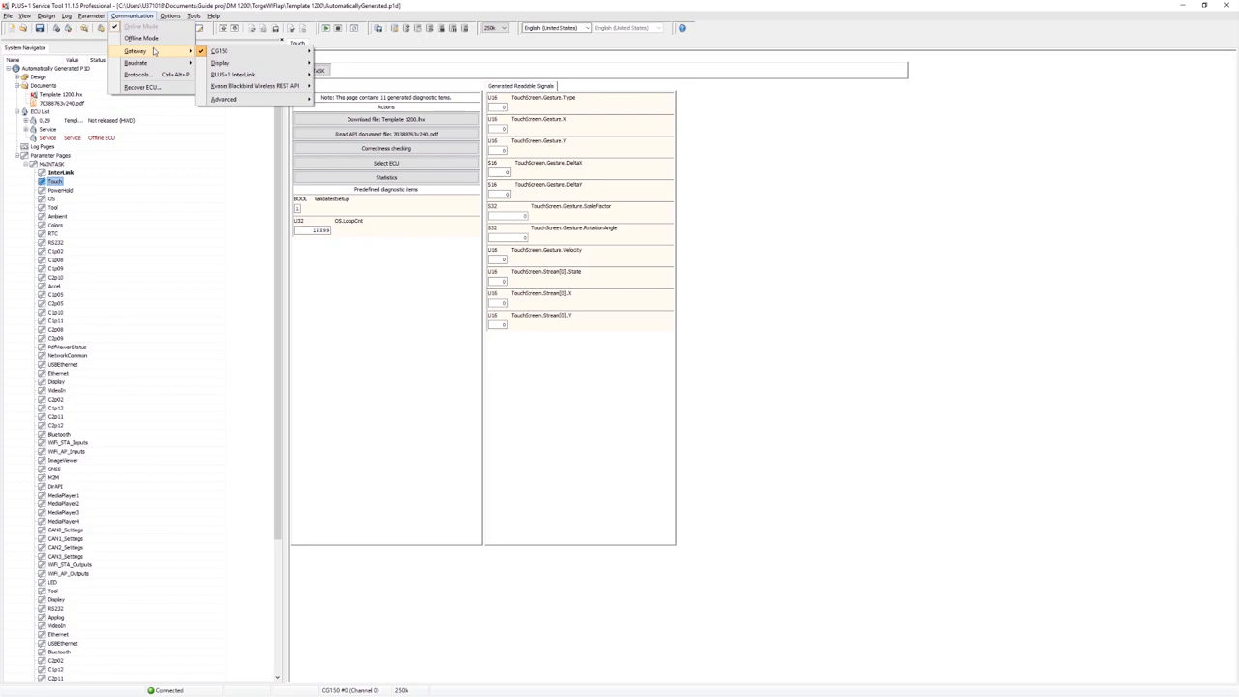
pyautogui.moveTo(217, 47)
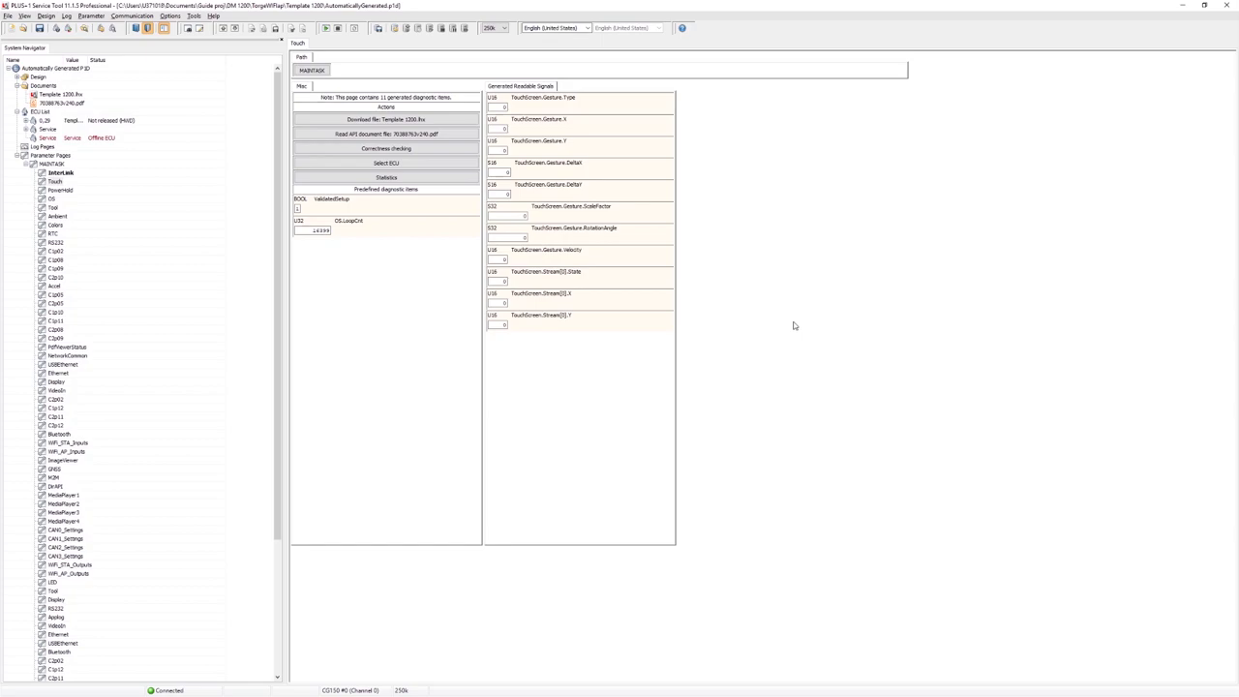
pyautogui.click(51, 182)
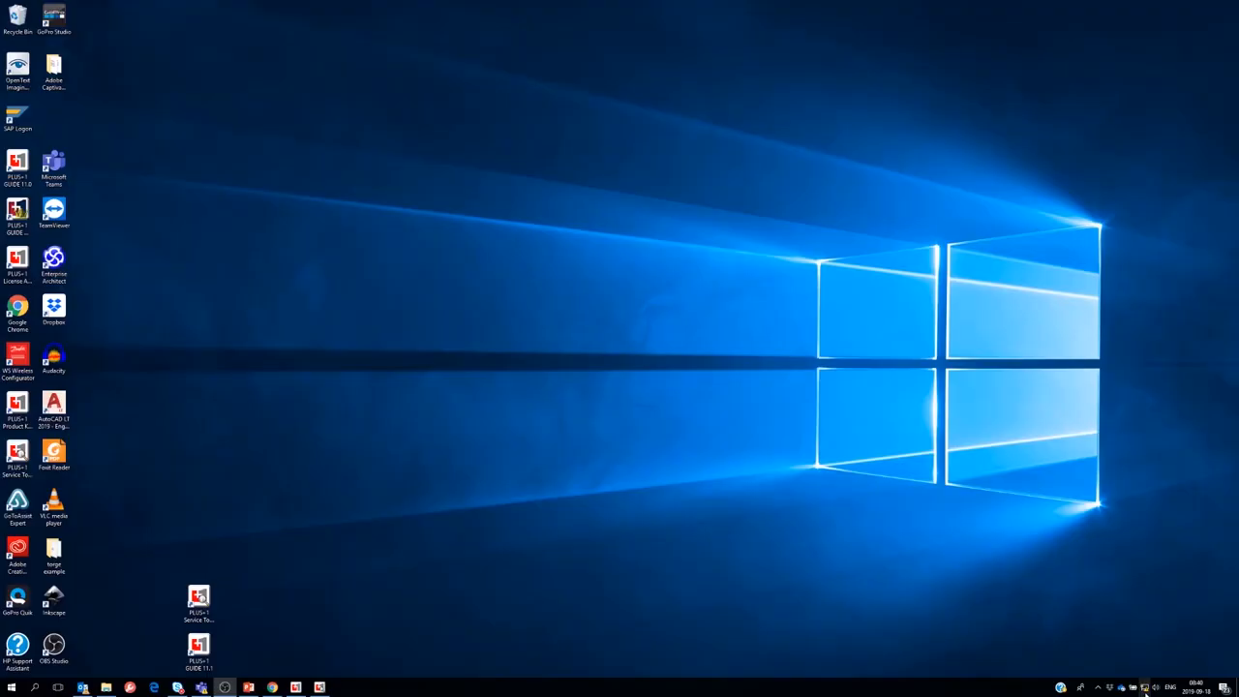
# Reach the Ethernet settings page and the Network and Sharing Center from the taskbar network icon
pyautogui.click(1142, 685)
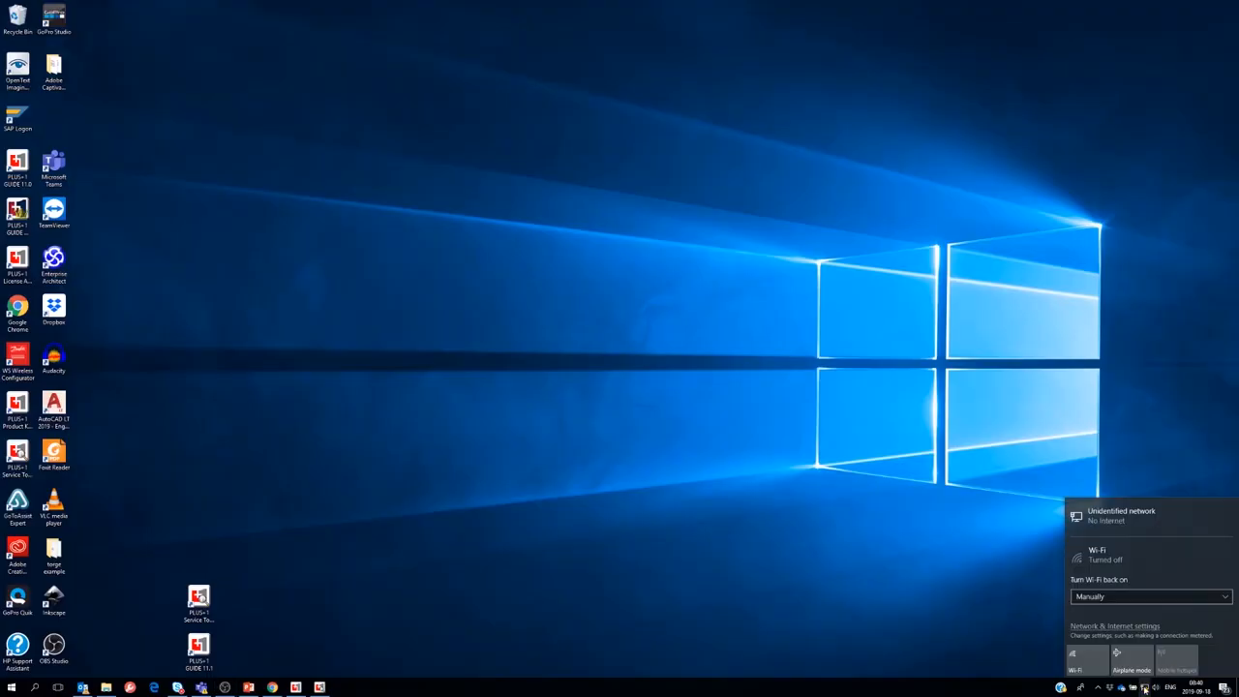
pyautogui.moveTo(1119, 542)
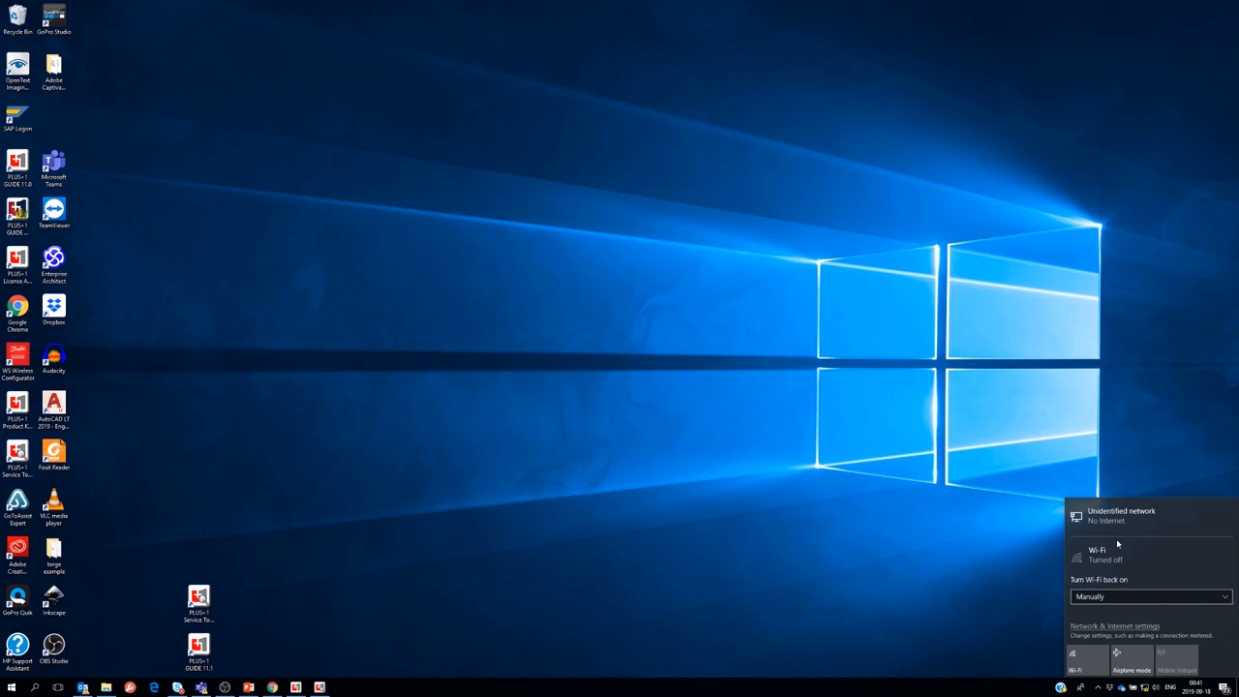
pyautogui.click(1115, 625)
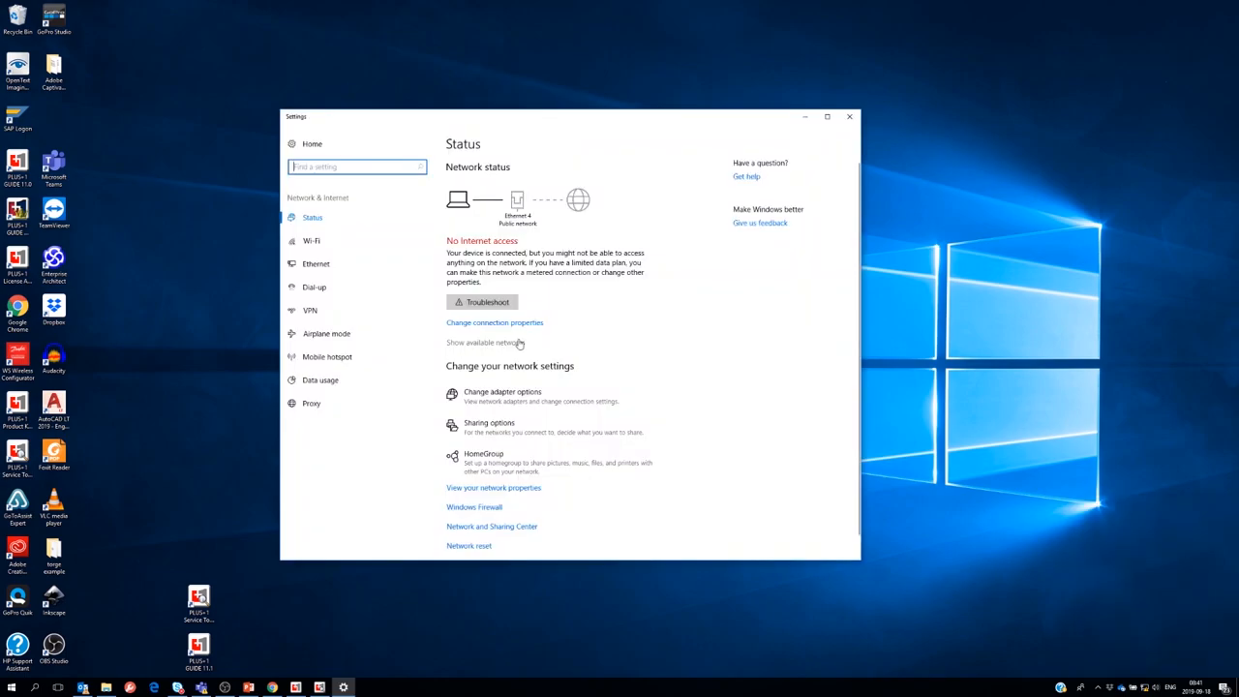
pyautogui.click(315, 263)
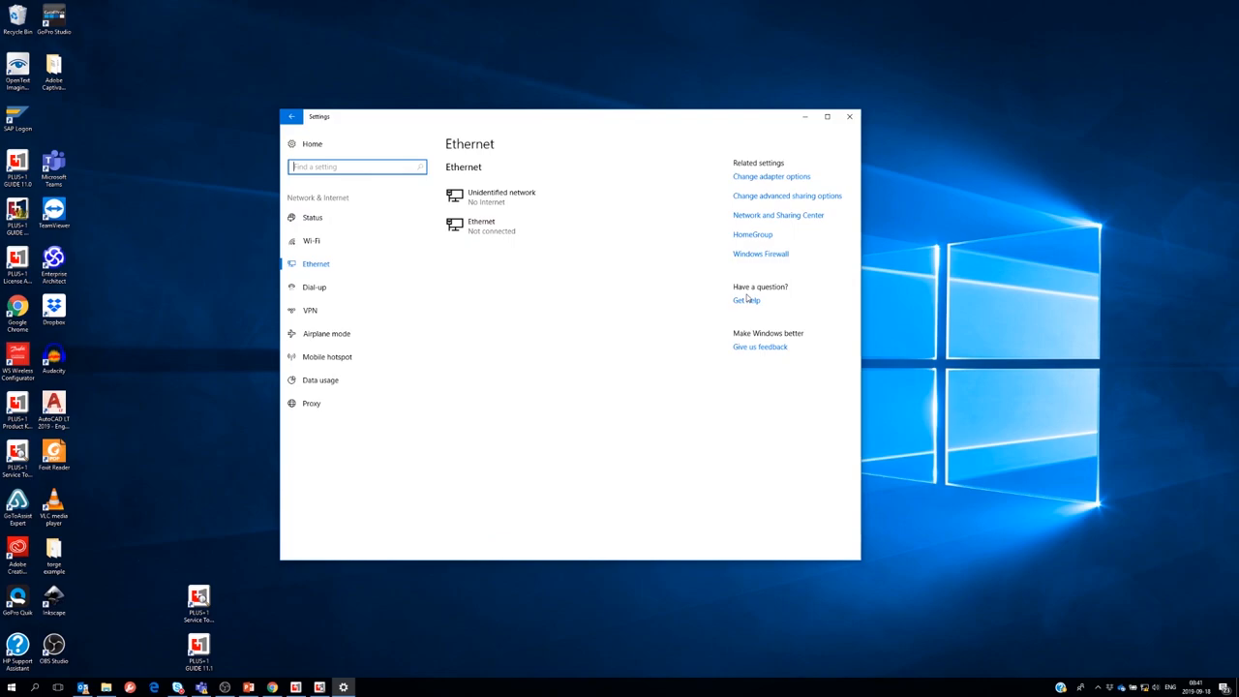
pyautogui.click(778, 215)
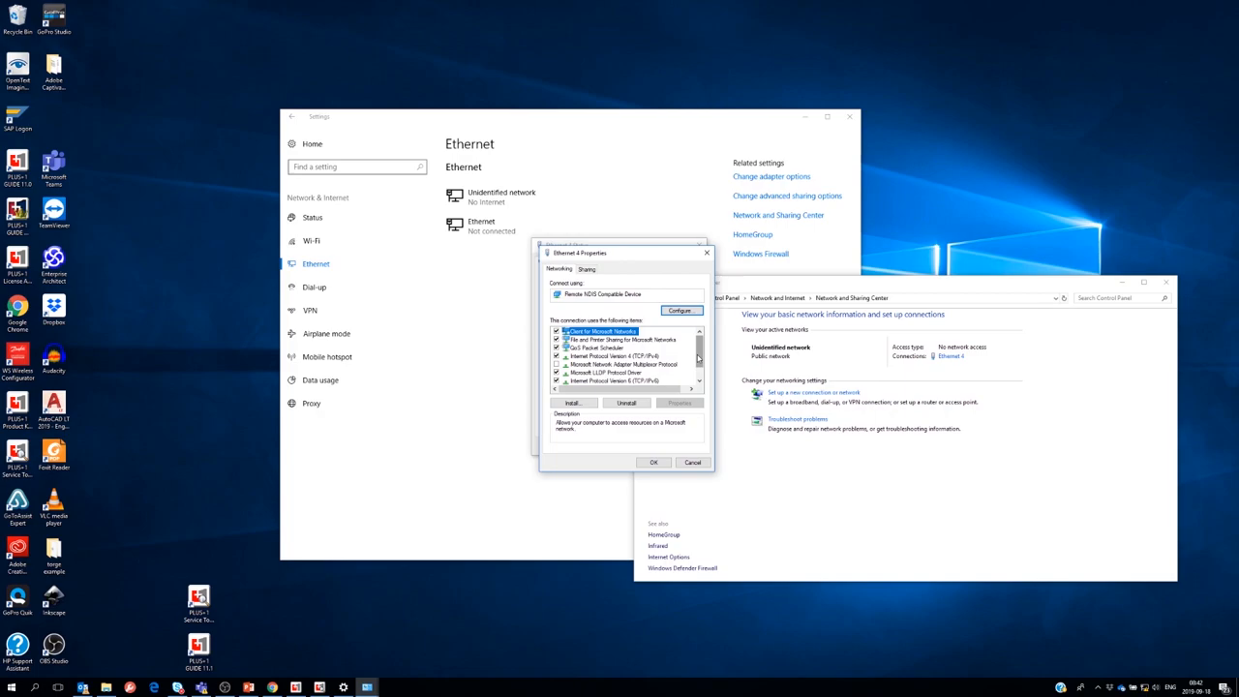
# Review the Ethernet adapter's connection properties and close the dialog
pyautogui.doubleClick(616, 357)
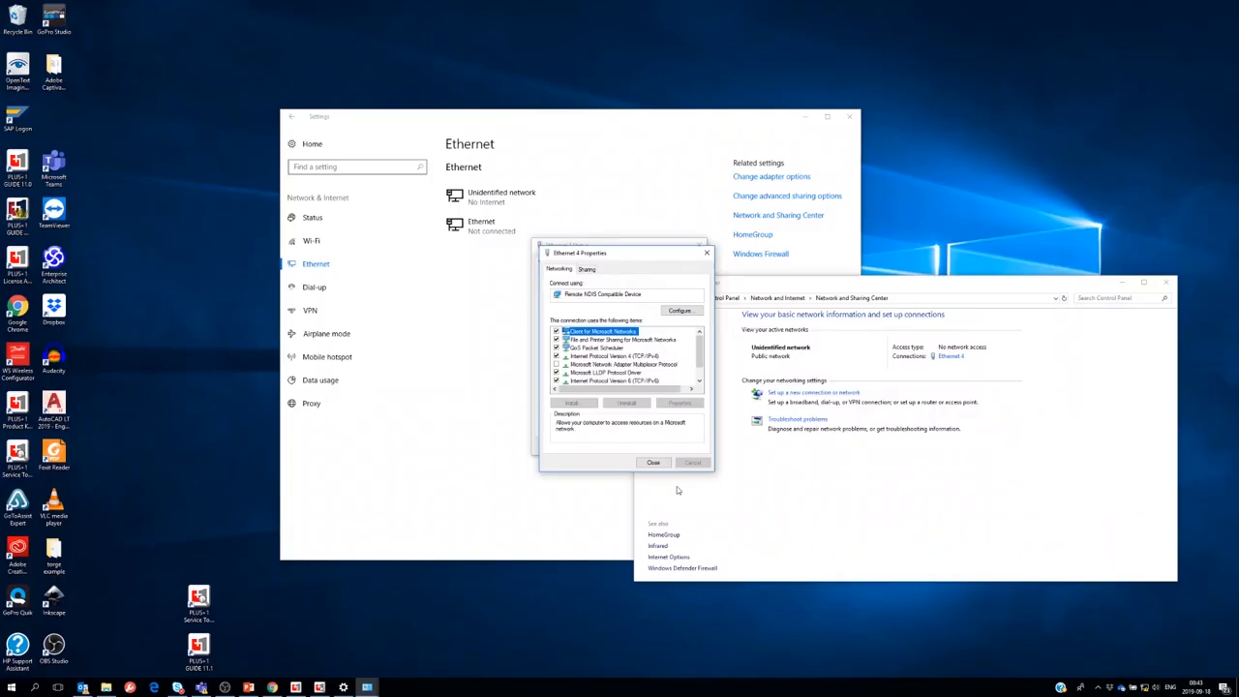
pyautogui.click(654, 461)
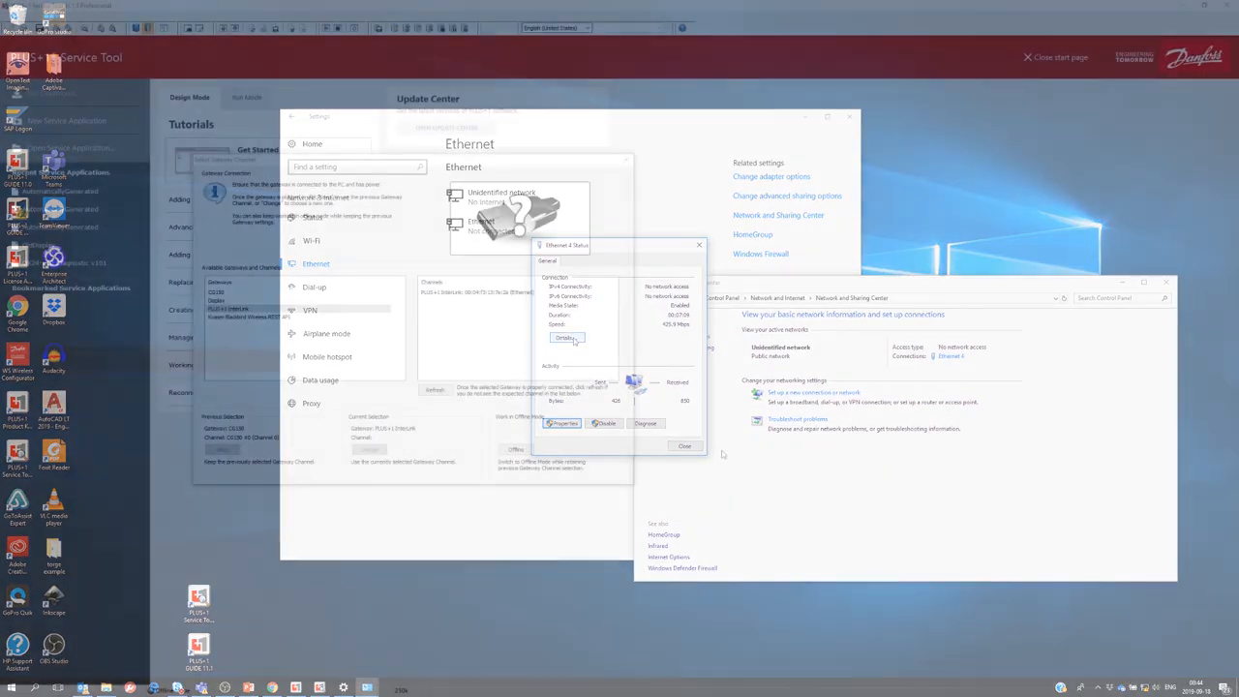
# Select the PLUS+1 Ethernet gateway and confirm an Ethernet channel is listed
pyautogui.click(683, 445)
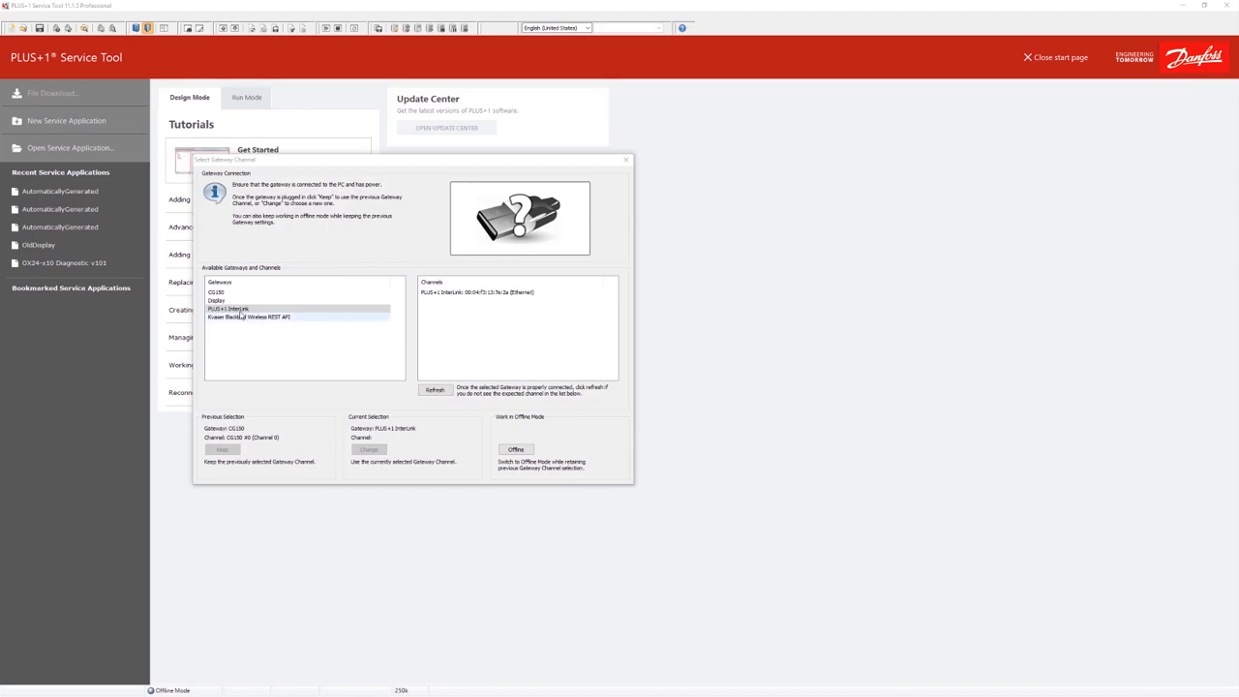
pyautogui.click(233, 308)
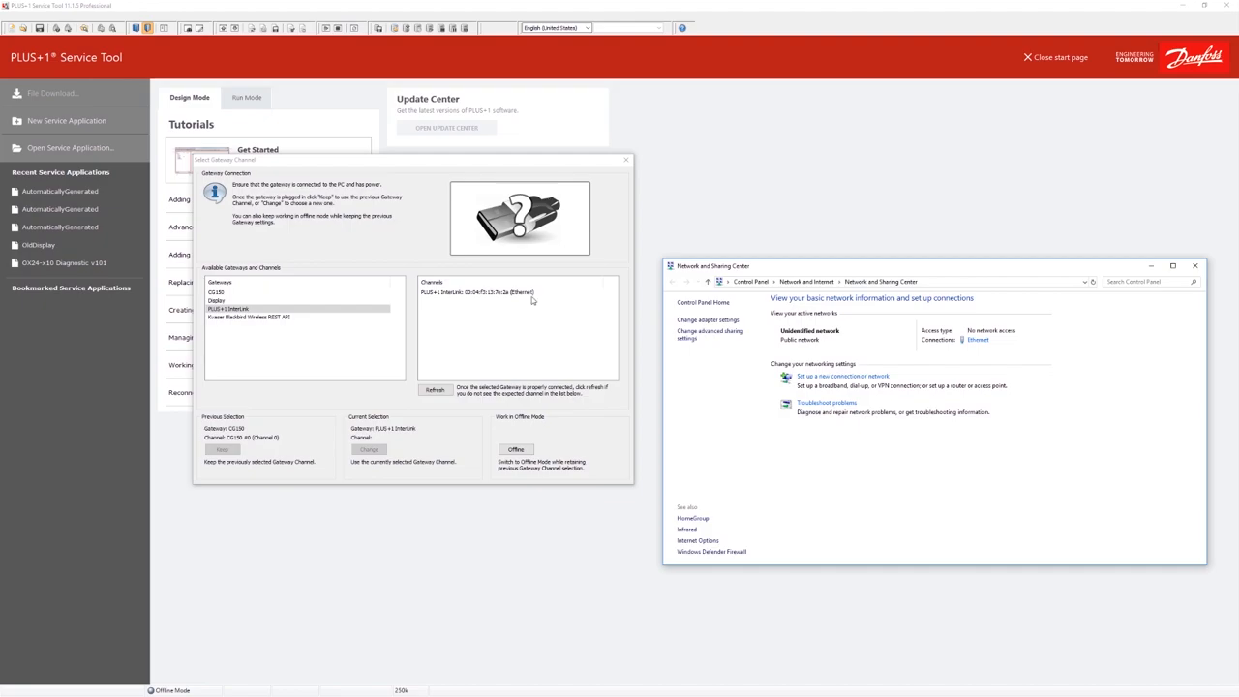
pyautogui.moveTo(728, 373)
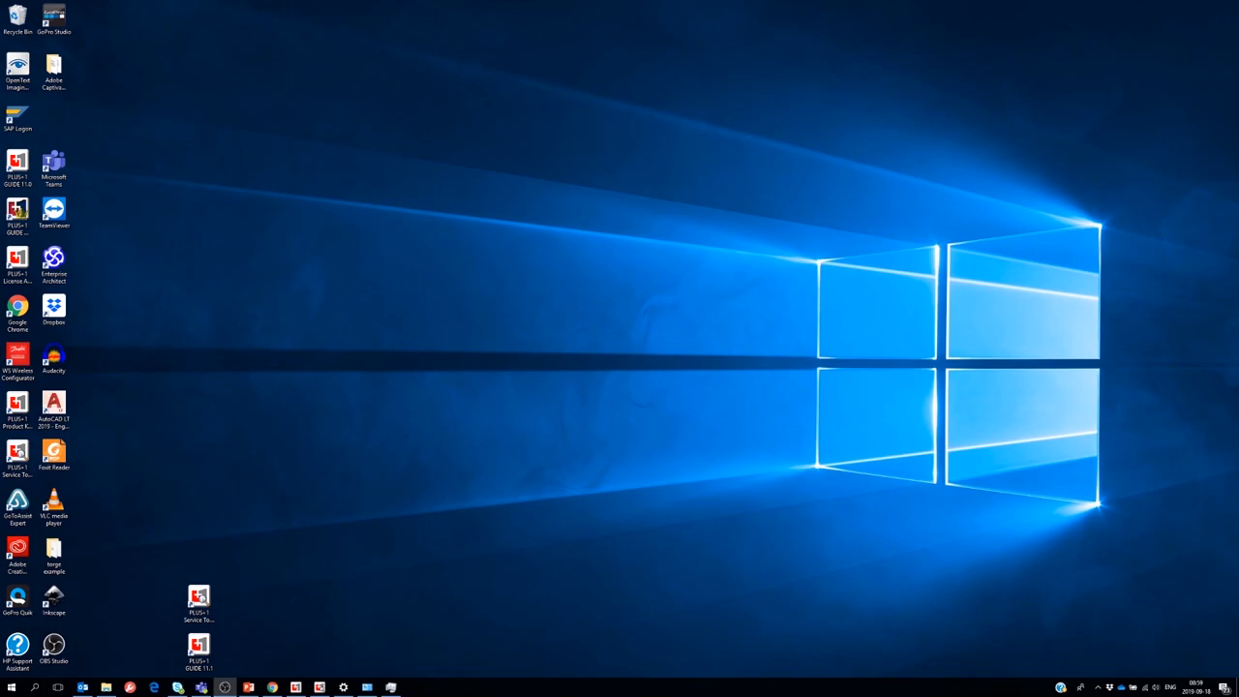
pyautogui.moveTo(1146, 629)
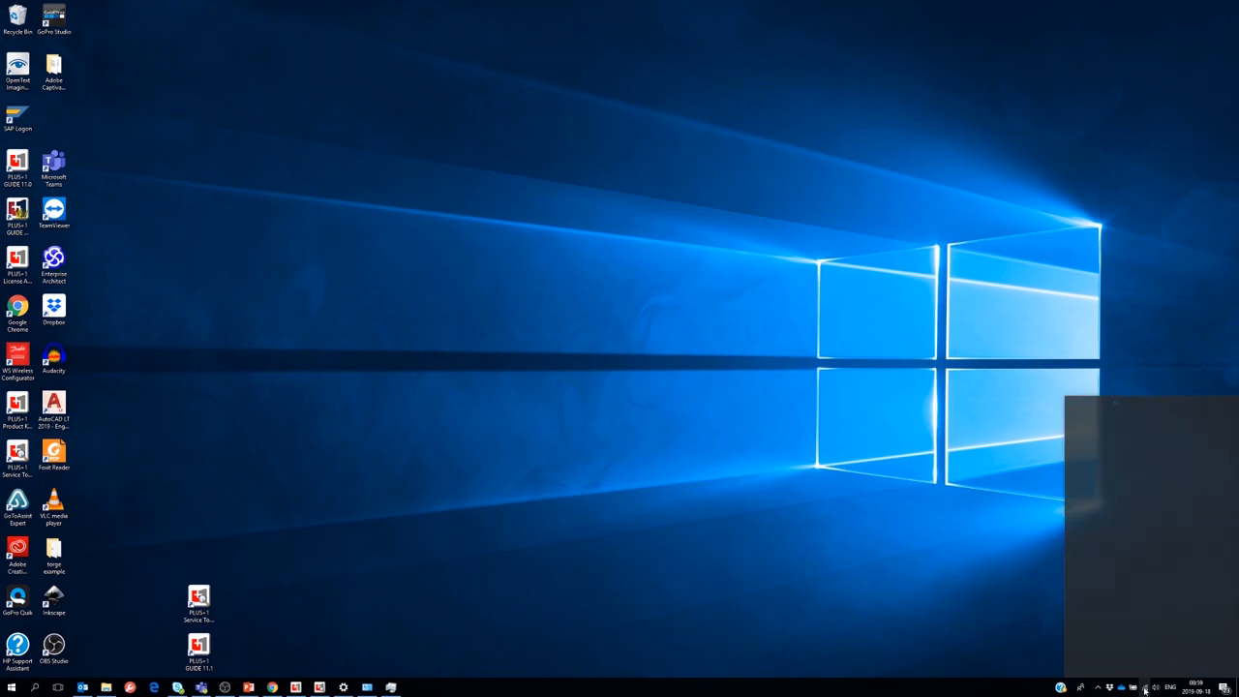
# Connect the PC to the CM_WiFi network from the taskbar network list
pyautogui.click(1153, 685)
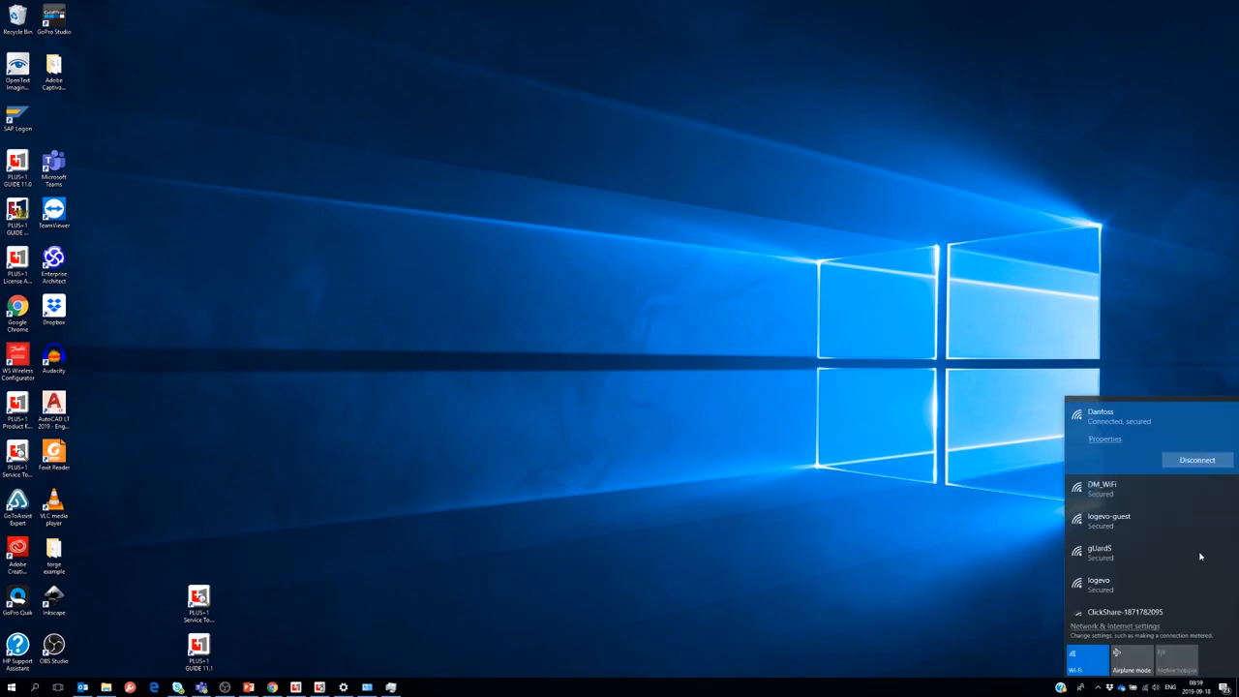
pyautogui.moveTo(1138, 496)
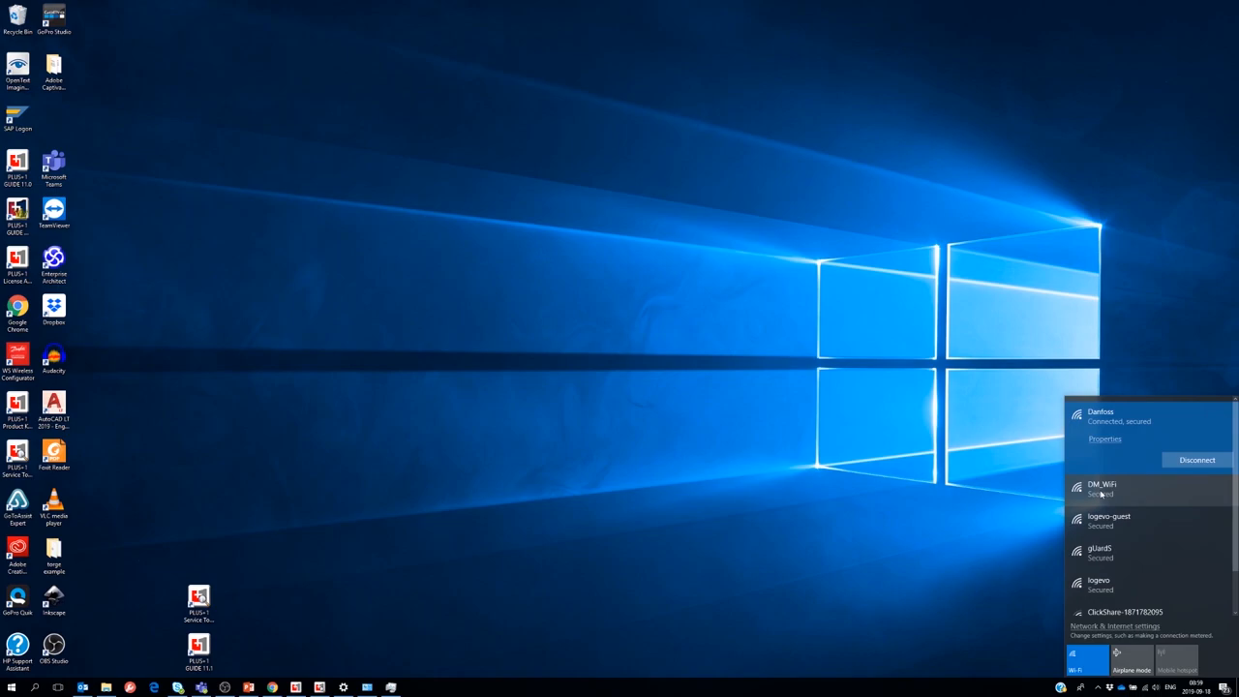
pyautogui.click(1126, 500)
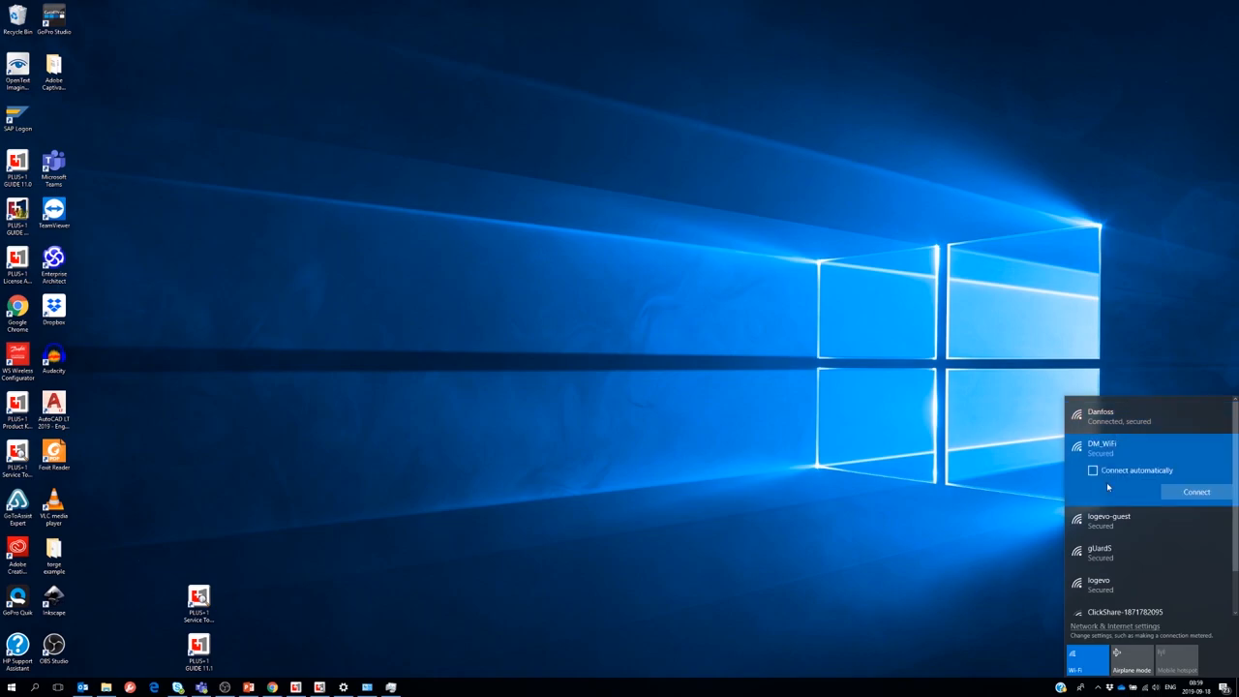
pyautogui.moveTo(1187, 492)
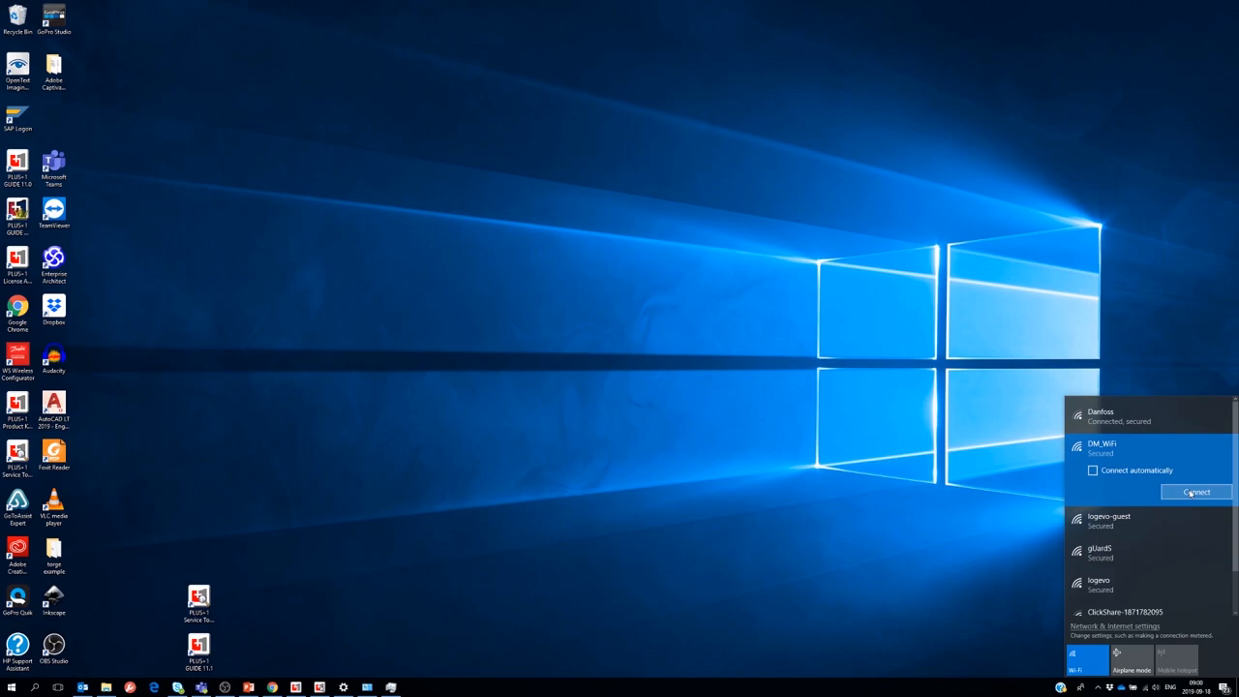
pyautogui.click(1192, 493)
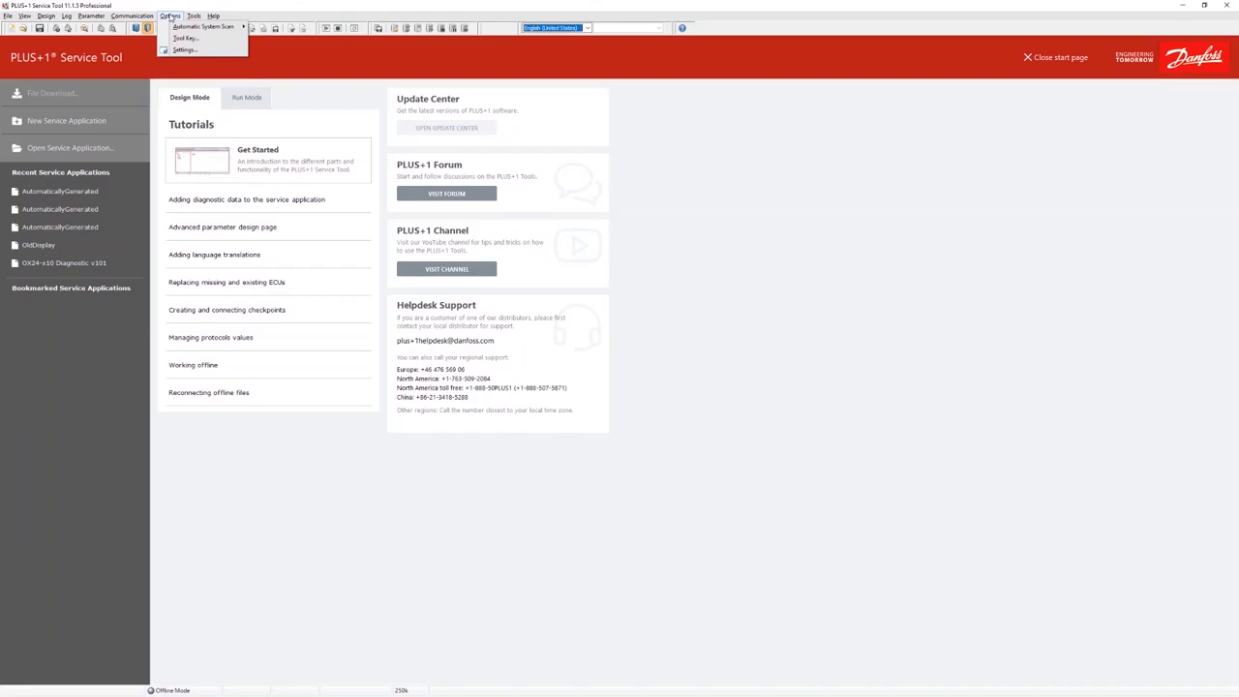
# Refresh the PLUS+1 Ethernet gateway's channel list in Select Gateway to check the Wi-Fi link
pyautogui.click(131, 16)
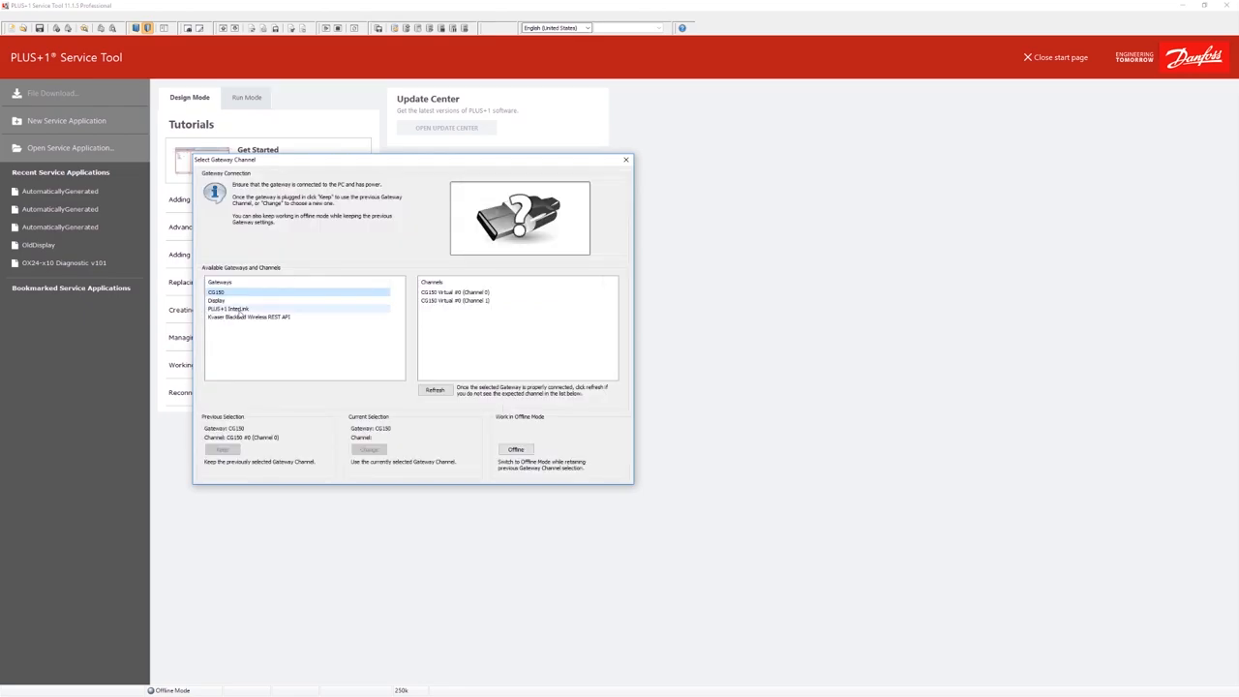
pyautogui.click(232, 308)
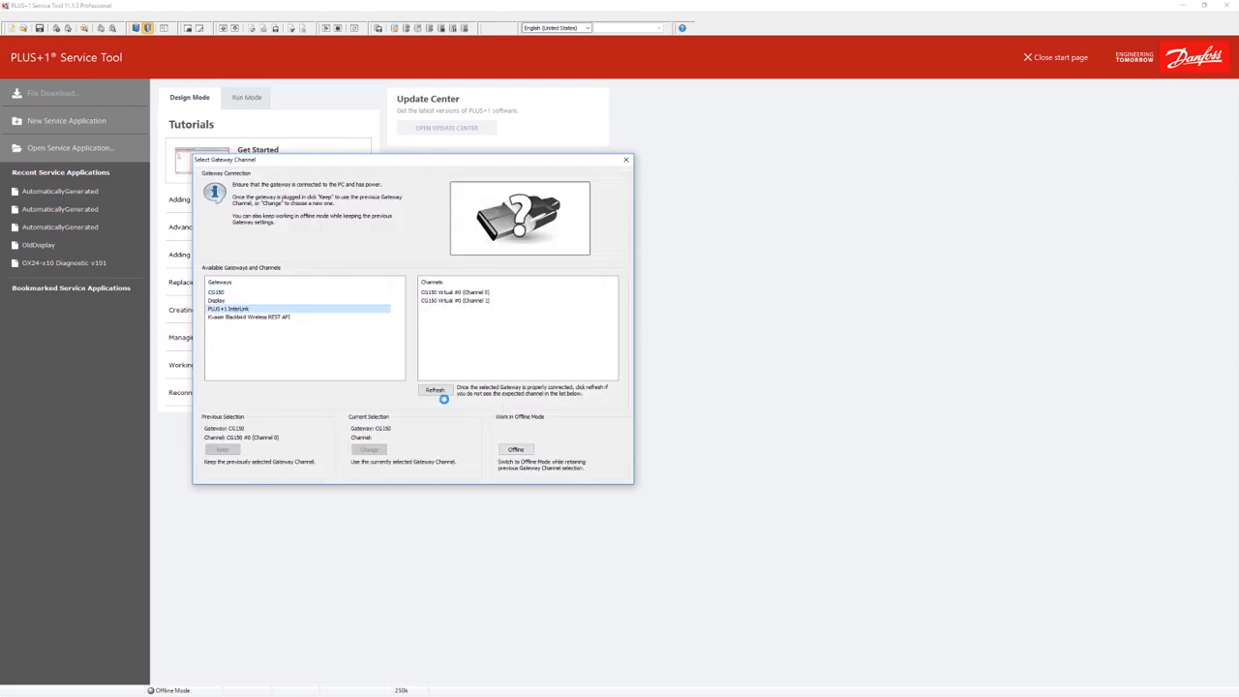
pyautogui.click(232, 309)
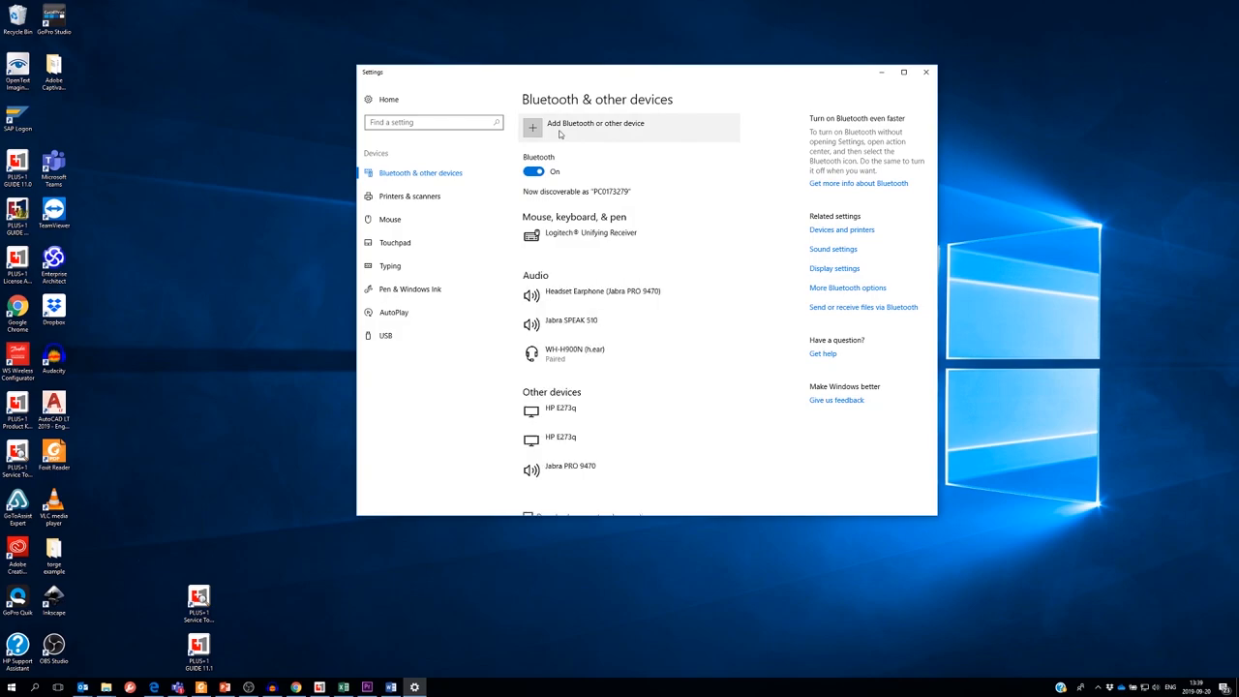
# Add a Bluetooth device, pair with DMBluetooth, confirm the PIN and finish
pyautogui.click(584, 123)
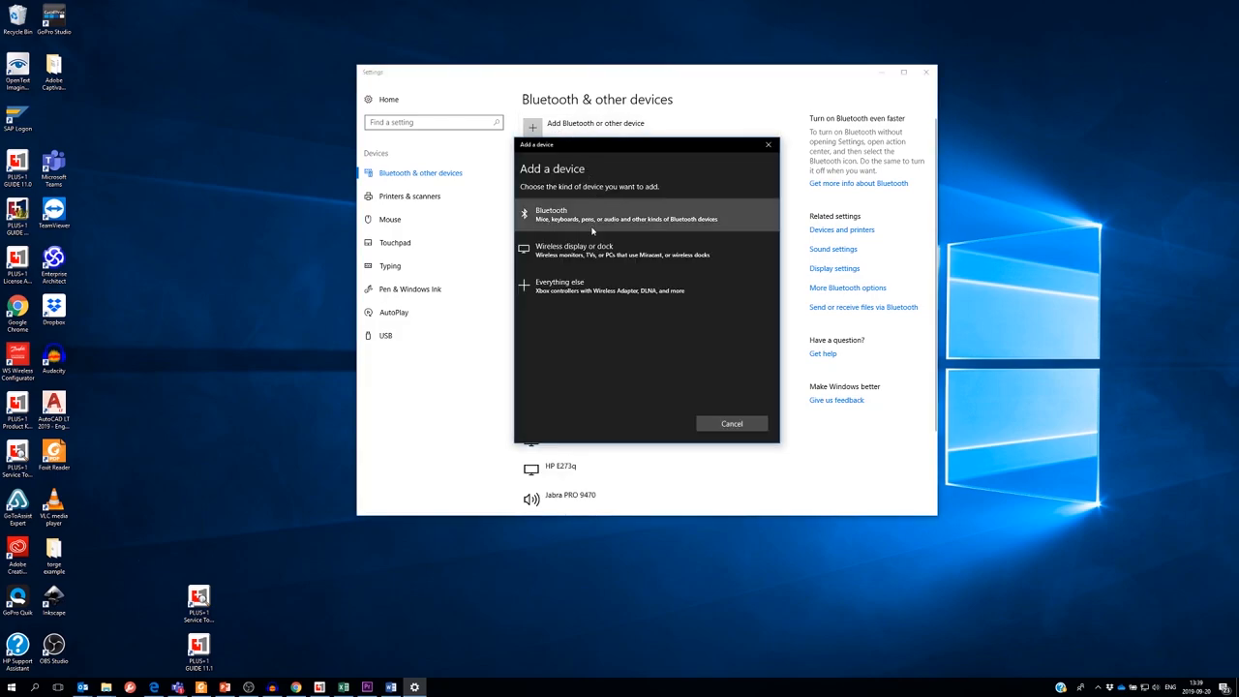
pyautogui.click(646, 213)
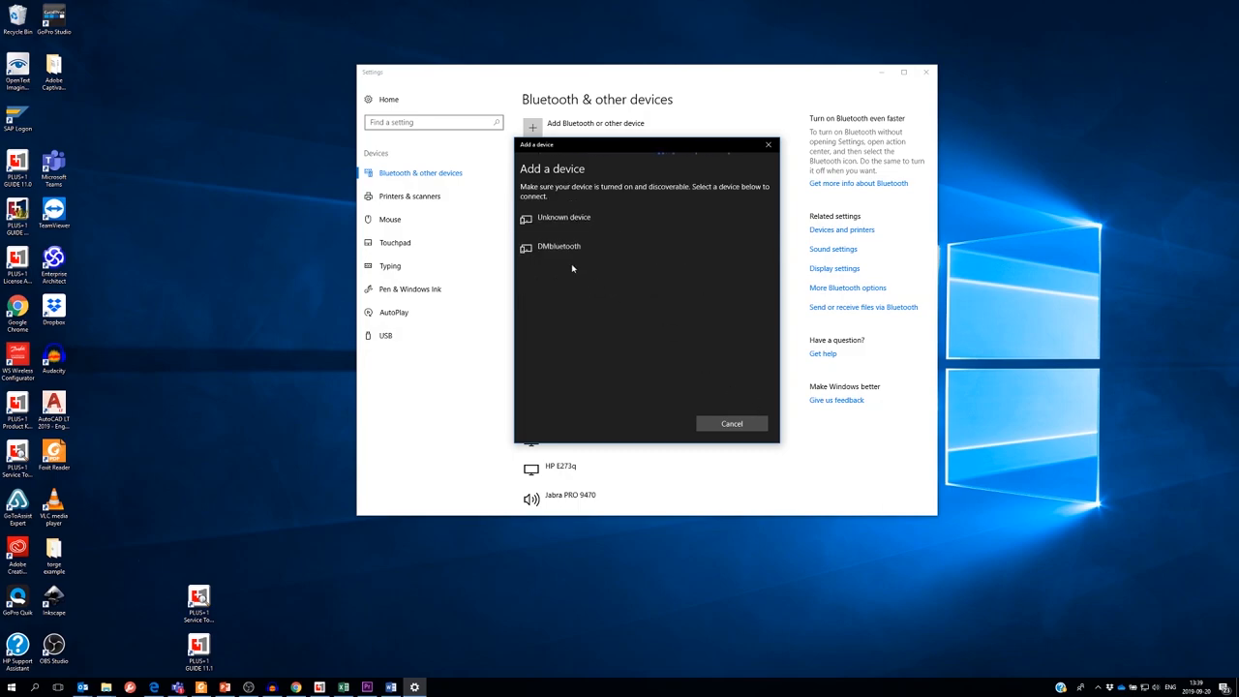
pyautogui.click(557, 246)
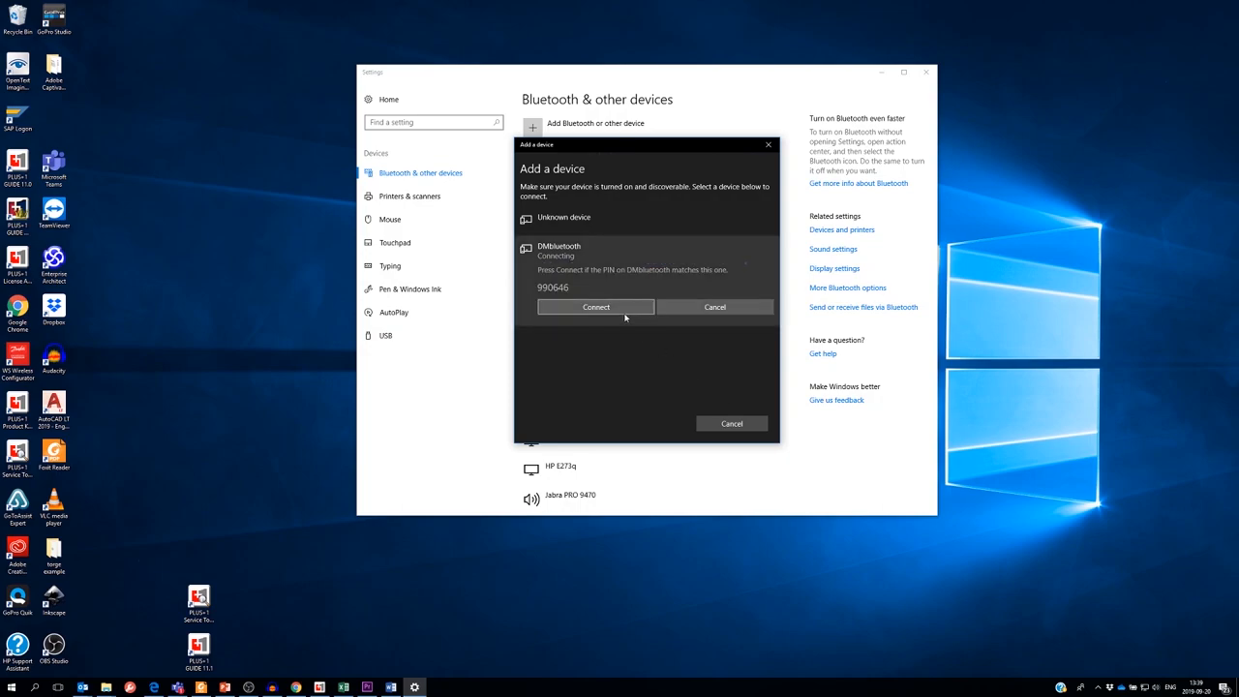
pyautogui.click(596, 306)
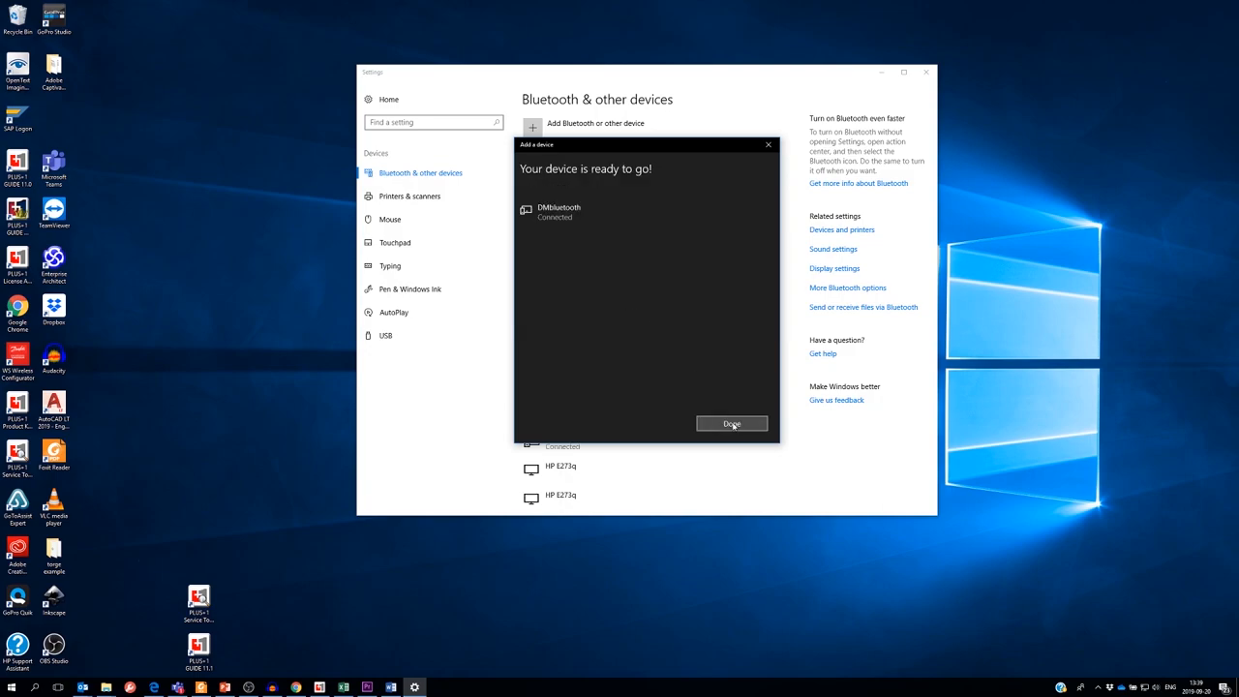
pyautogui.click(731, 422)
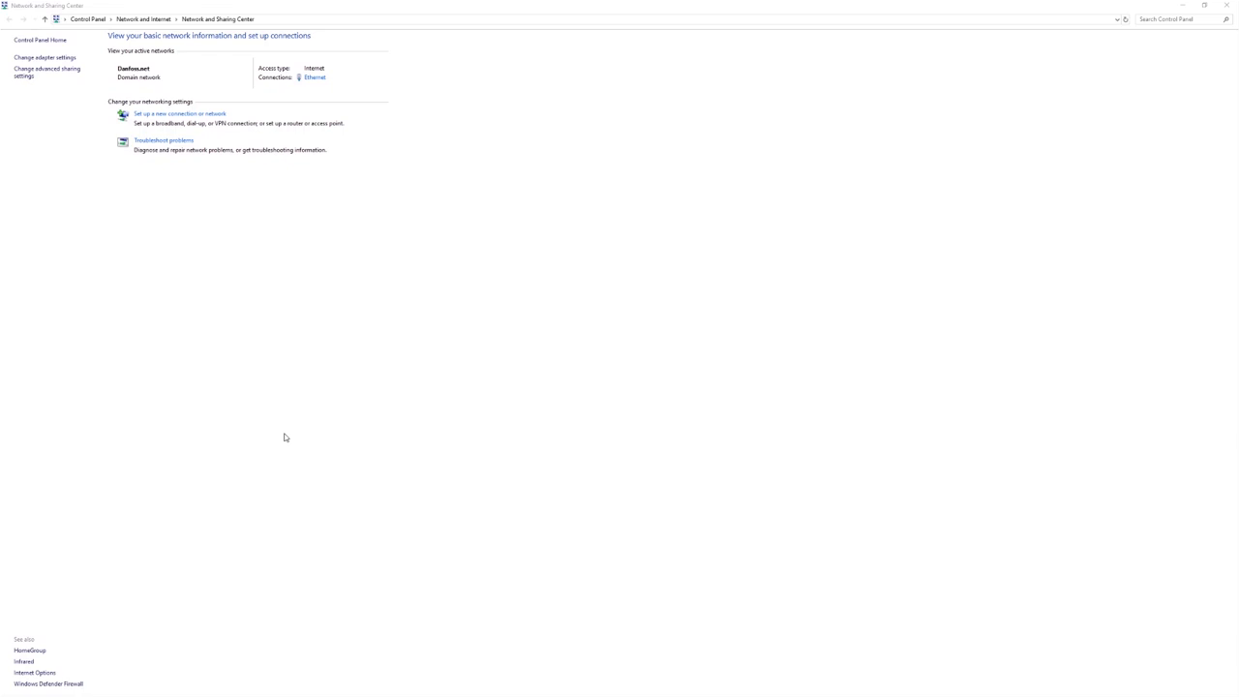
pyautogui.moveTo(362, 110)
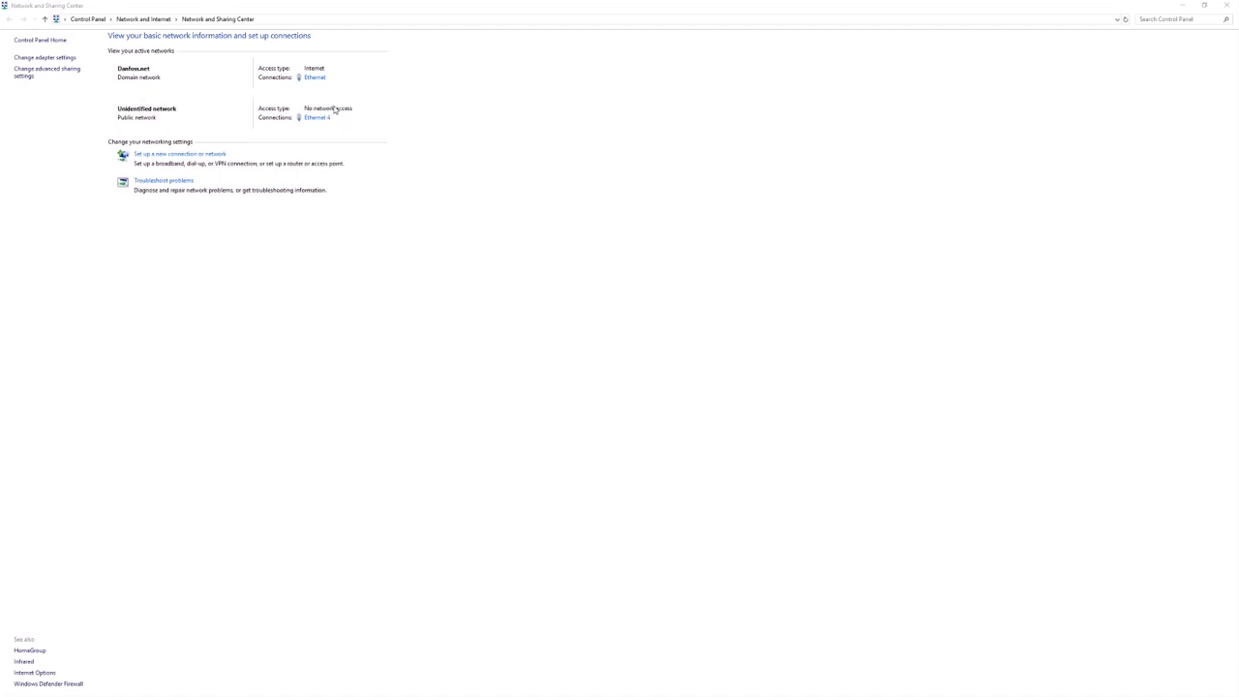
pyautogui.moveTo(333, 123)
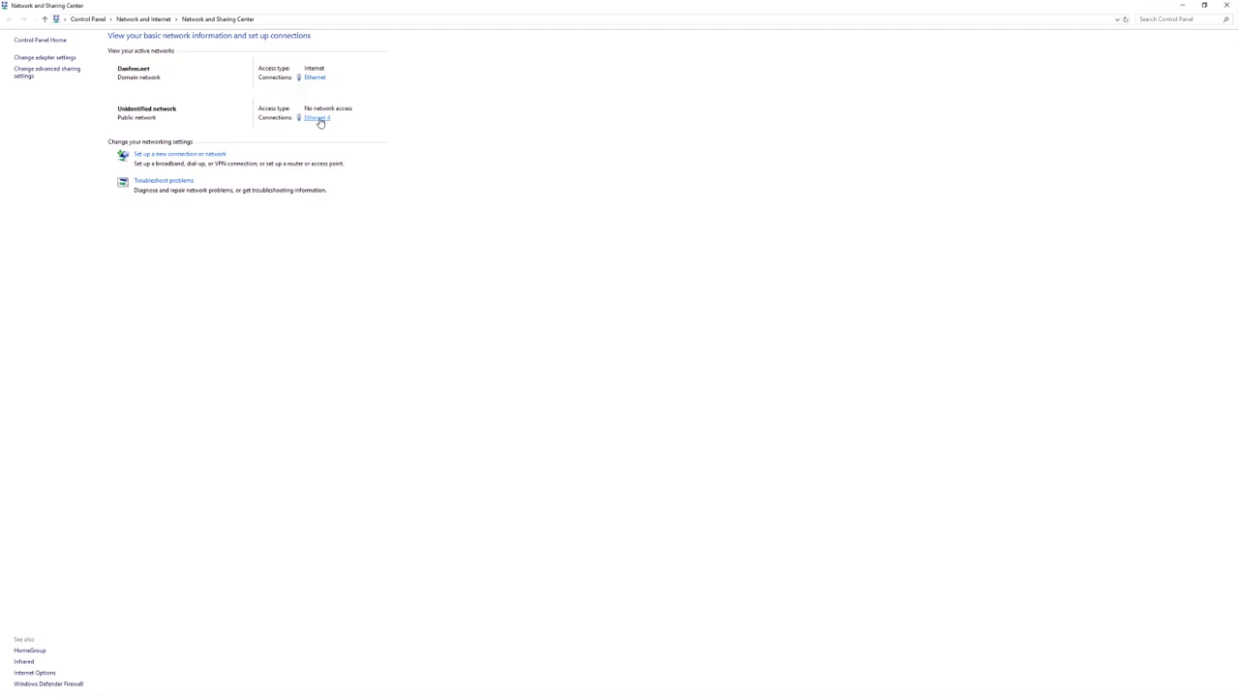
# Show the status dialog of the unidentified network's Ethernet connection
pyautogui.click(317, 118)
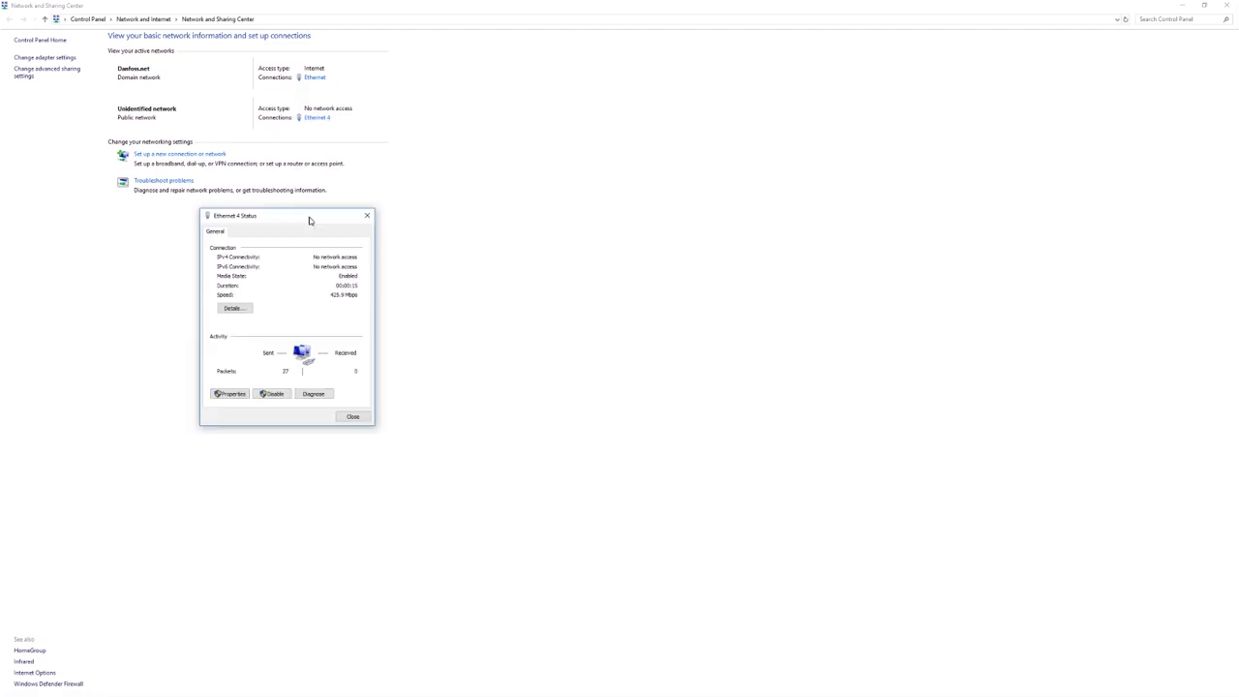
pyautogui.moveTo(395, 414)
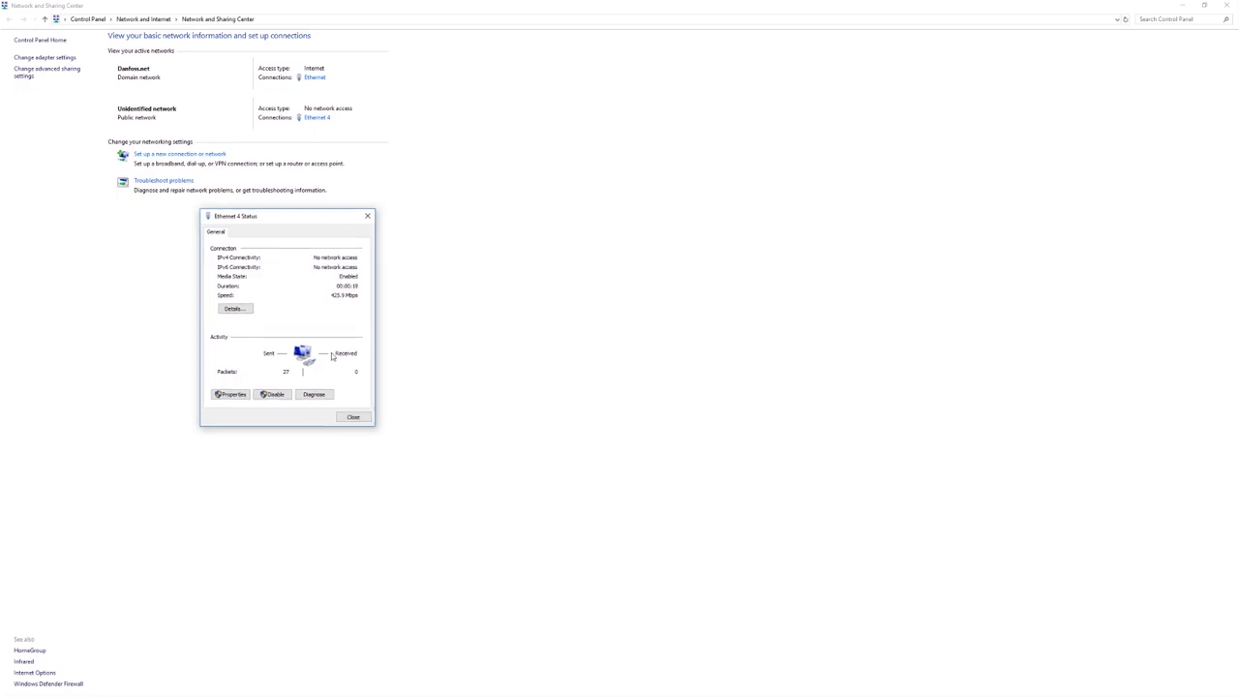
pyautogui.moveTo(358, 474)
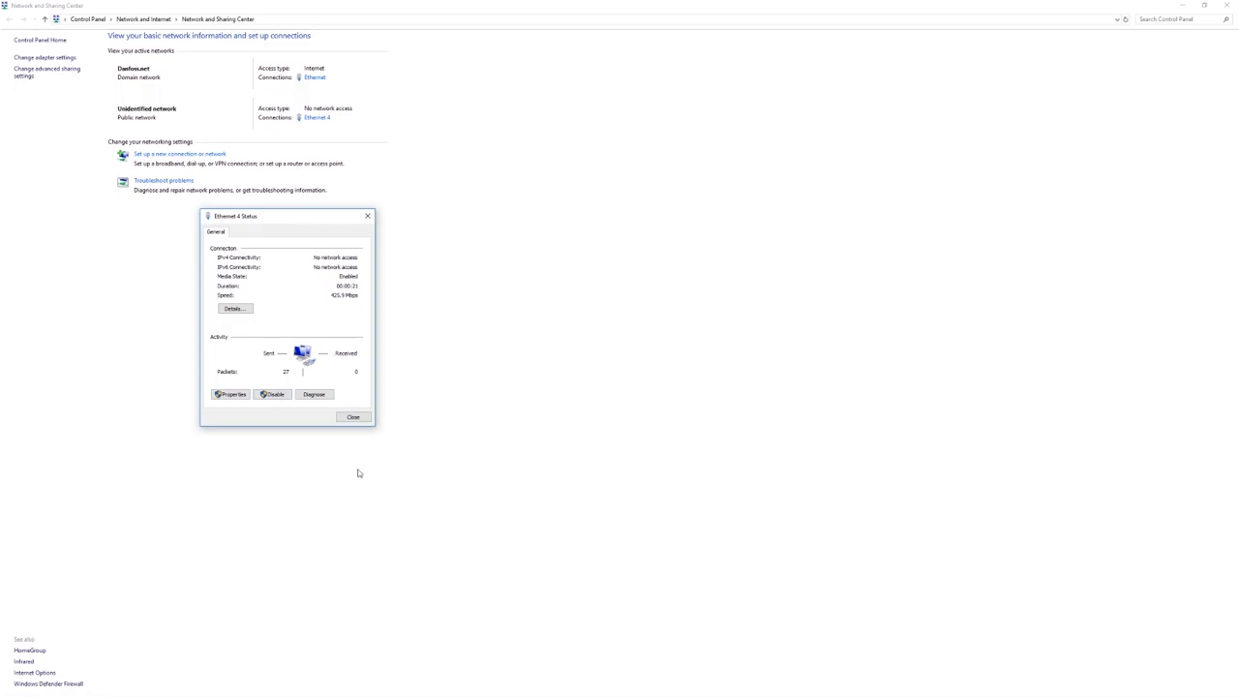